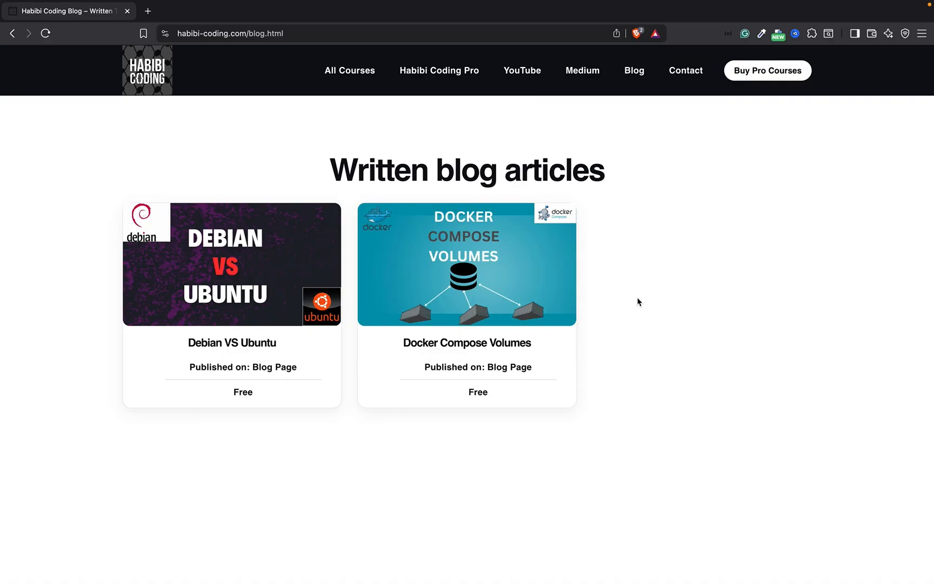
pyautogui.moveTo(344, 33)
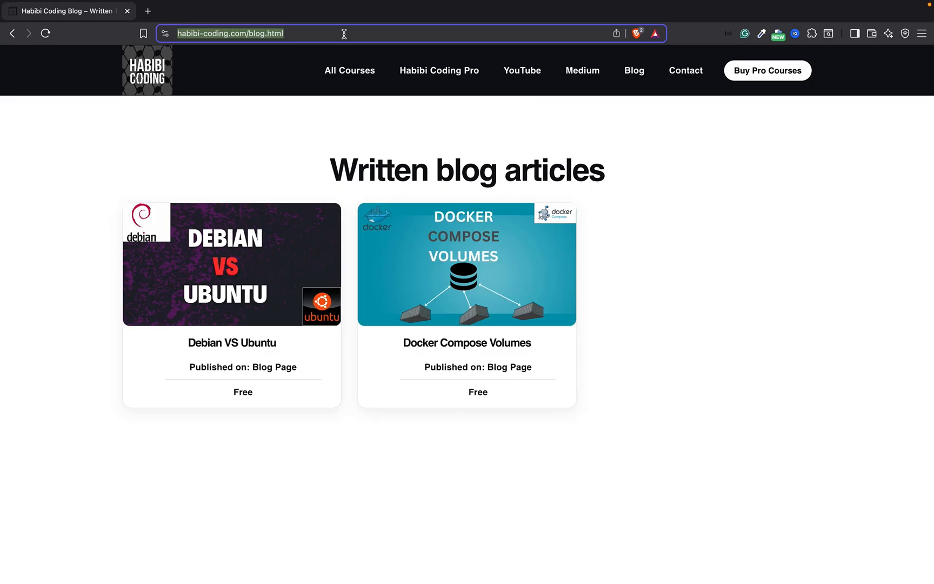
# Return to the home page, reopen the Blog listing and open the Docker Compose Volumes article.
pyautogui.click(147, 70)
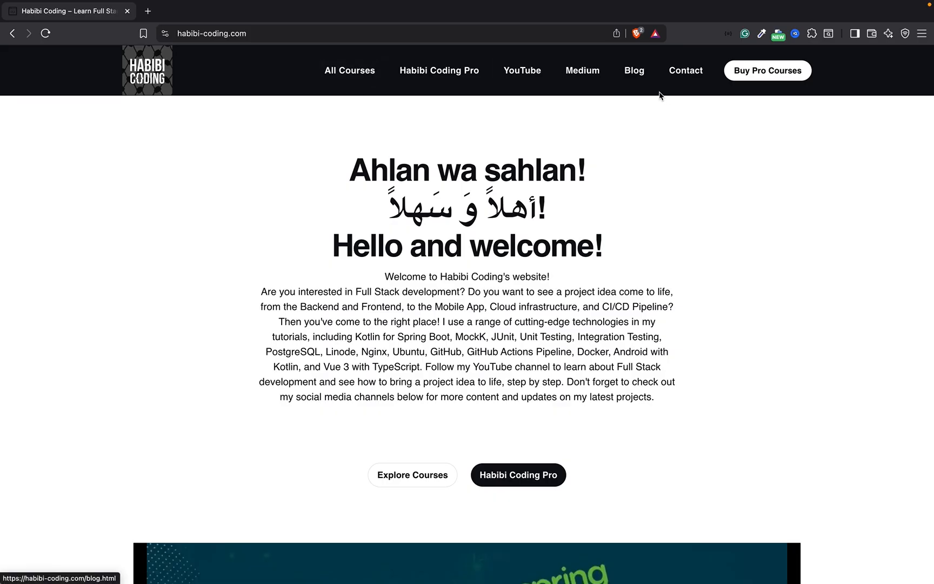
pyautogui.click(634, 70)
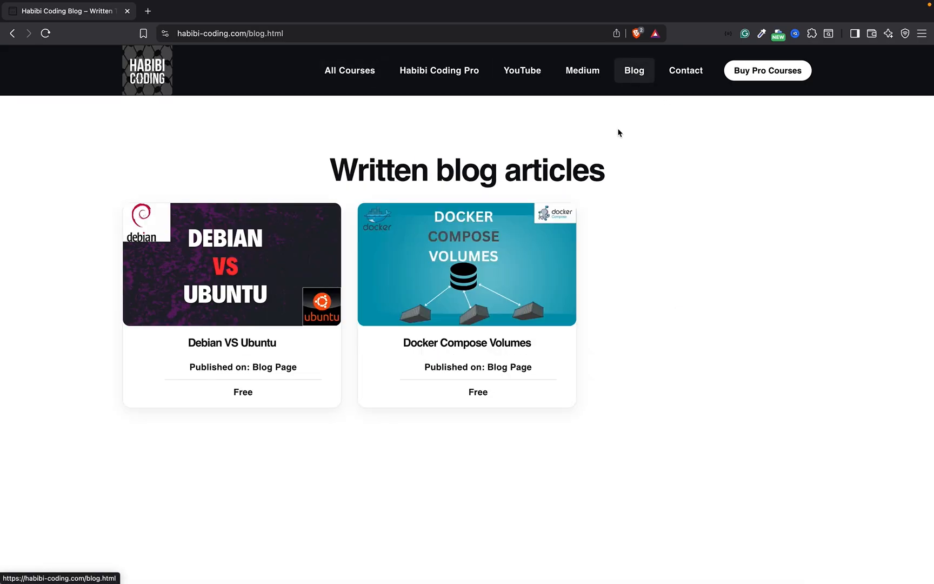
pyautogui.moveTo(685, 279)
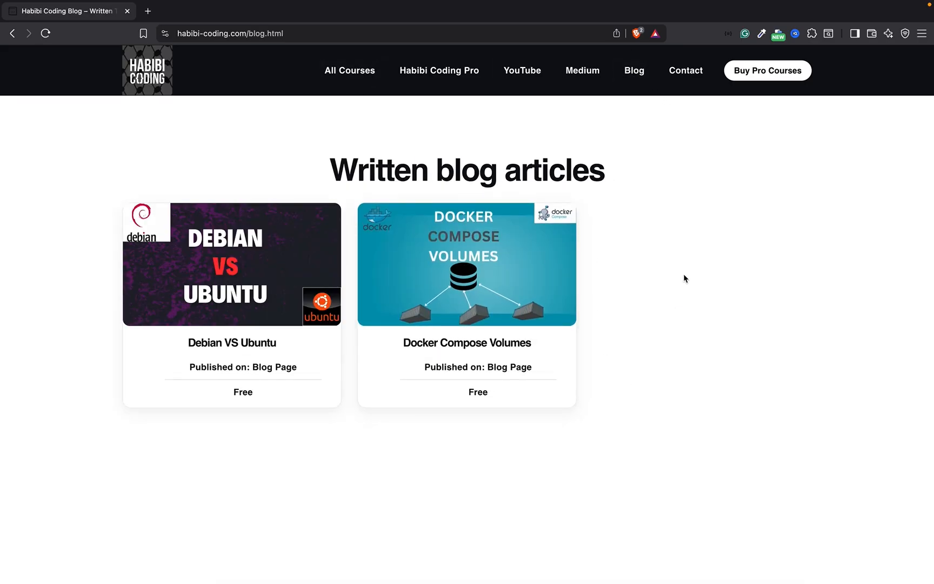
pyautogui.click(468, 252)
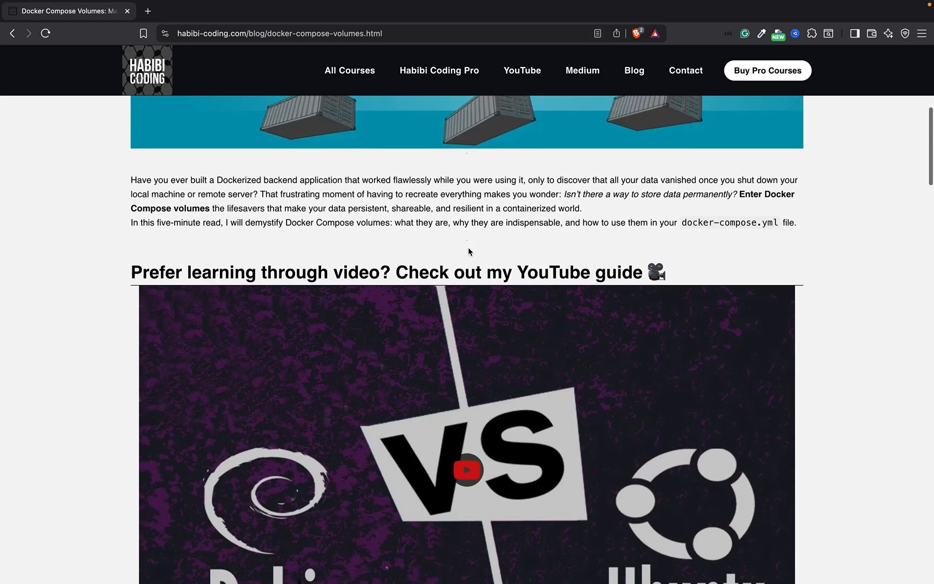
pyautogui.scroll(-3)
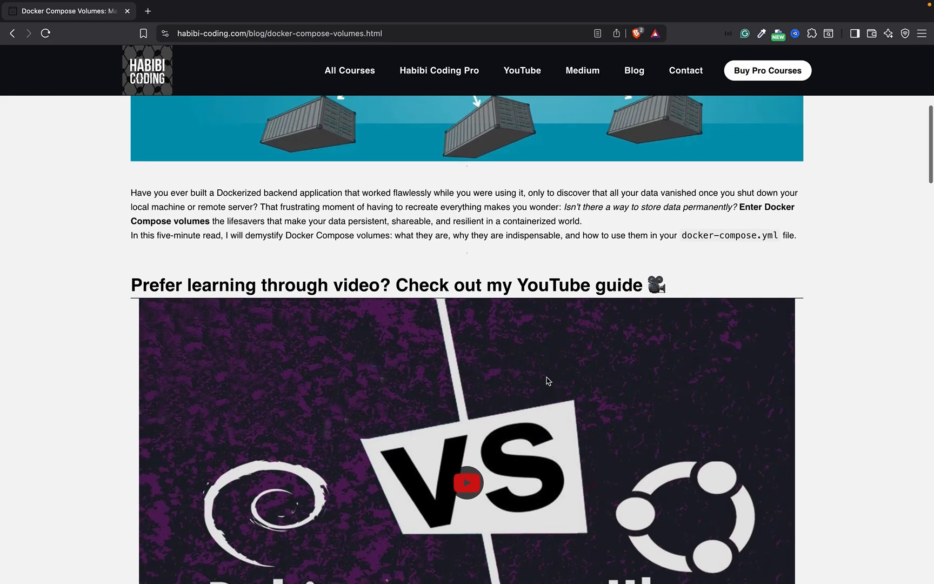
pyautogui.scroll(-3)
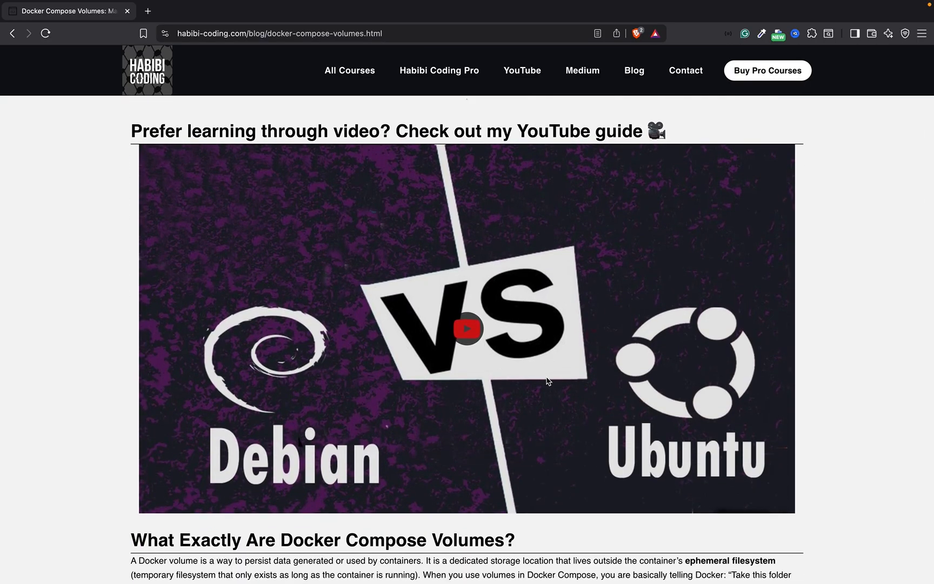
pyautogui.moveTo(523, 334)
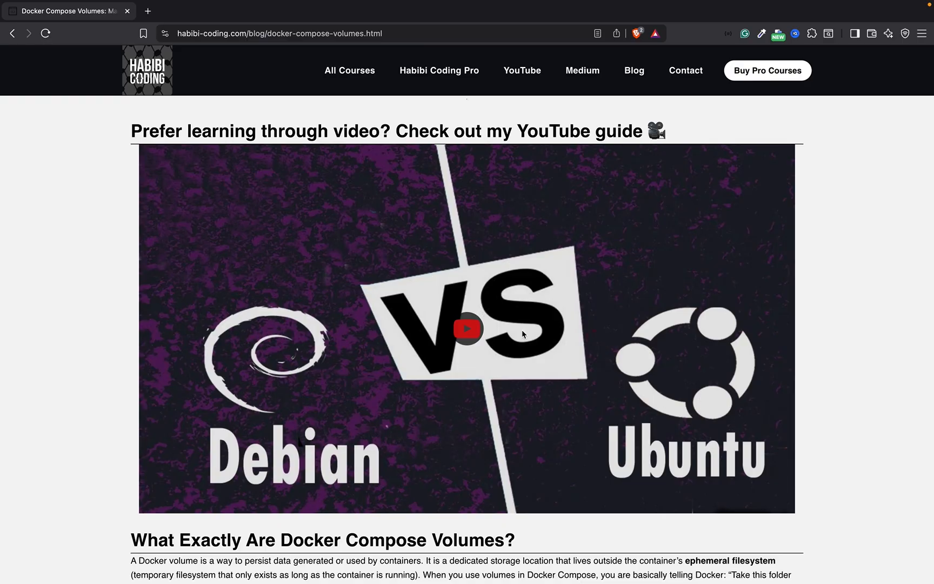
pyautogui.scroll(-3)
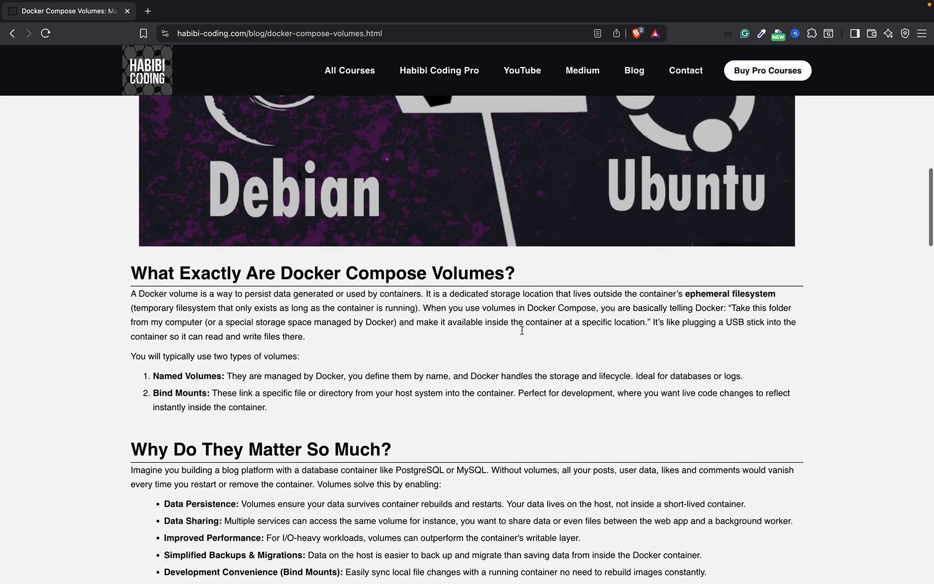
pyautogui.scroll(-3)
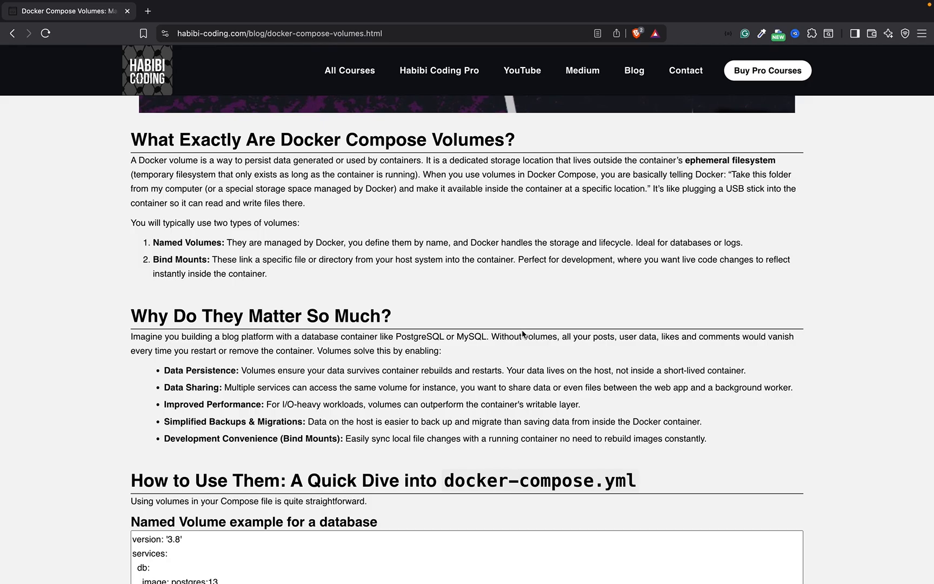
pyautogui.scroll(-3)
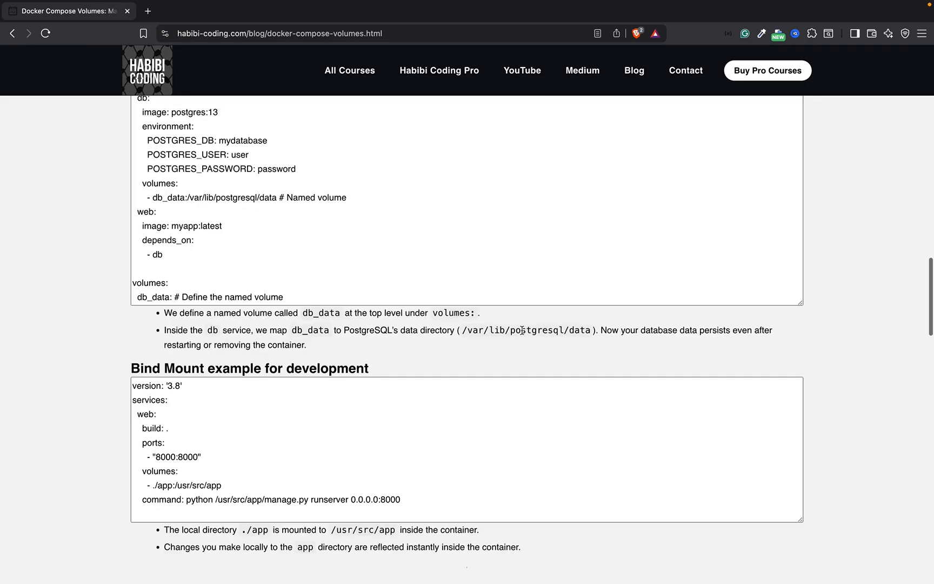
pyautogui.scroll(-3)
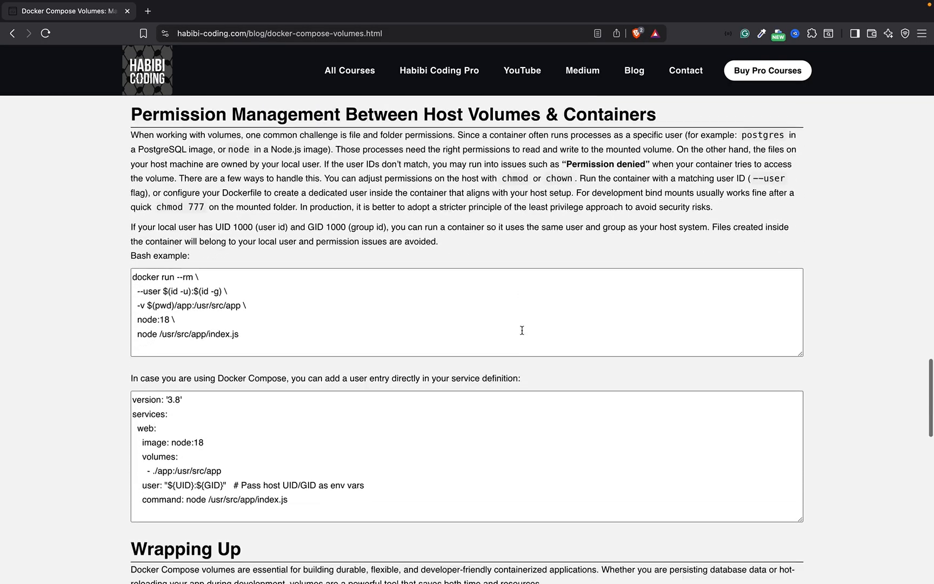
pyautogui.scroll(-3)
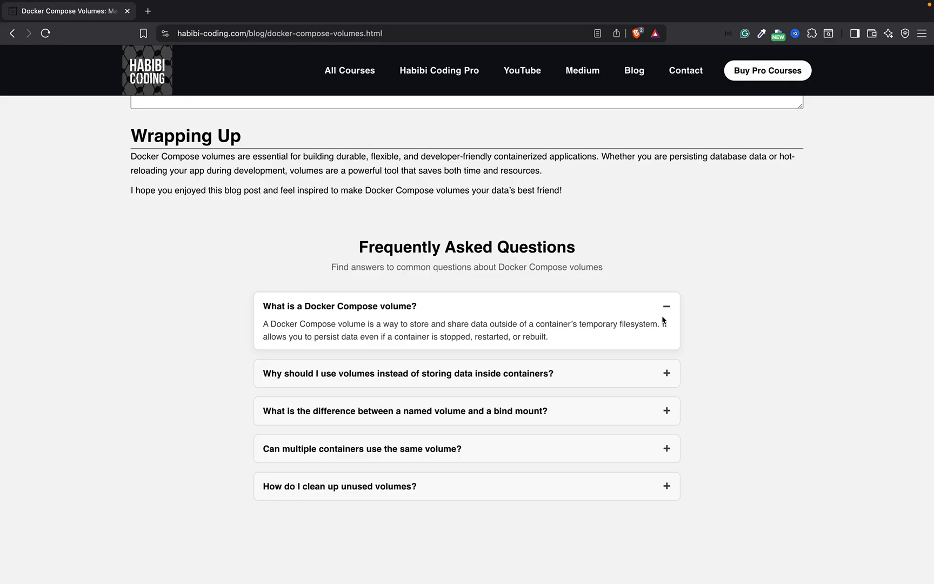
pyautogui.moveTo(676, 294)
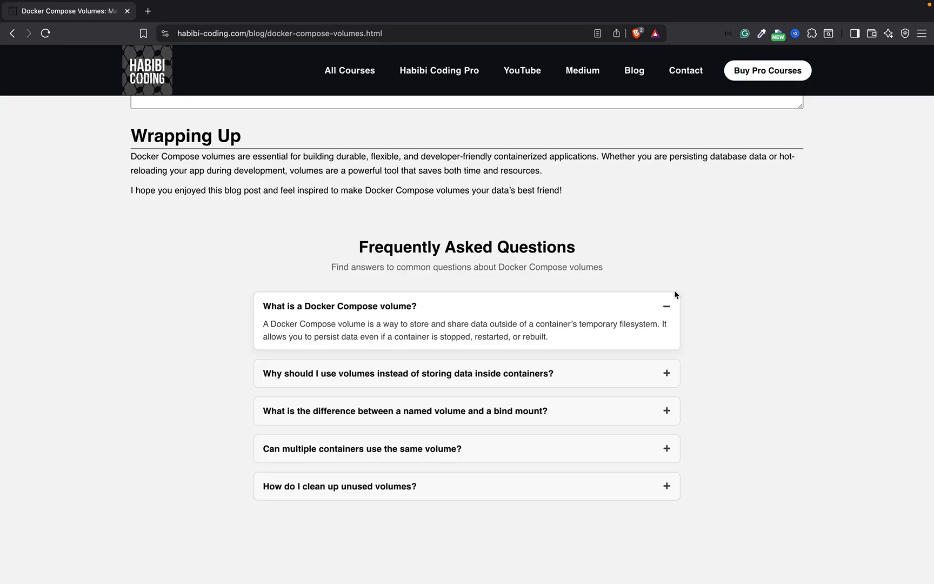
pyautogui.moveTo(673, 316)
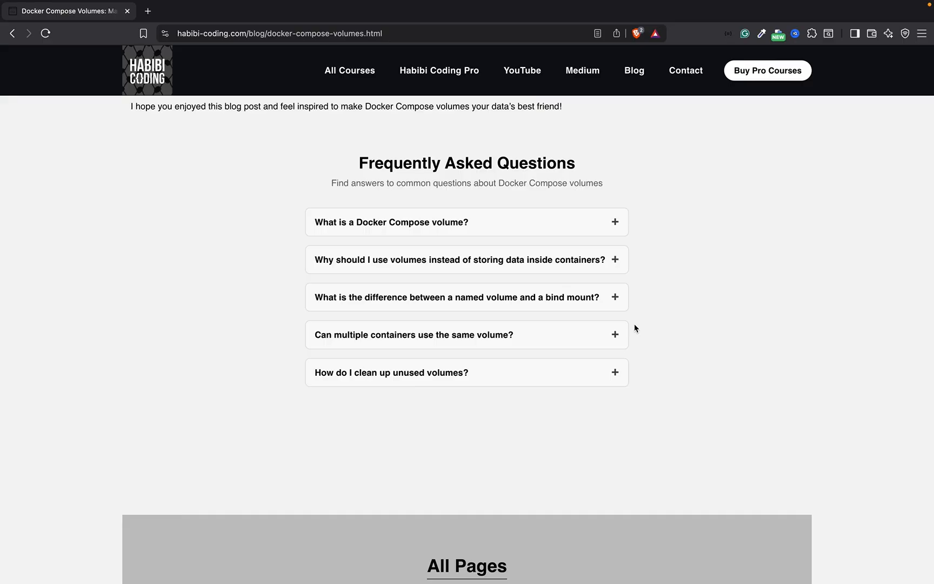
pyautogui.scroll(-3)
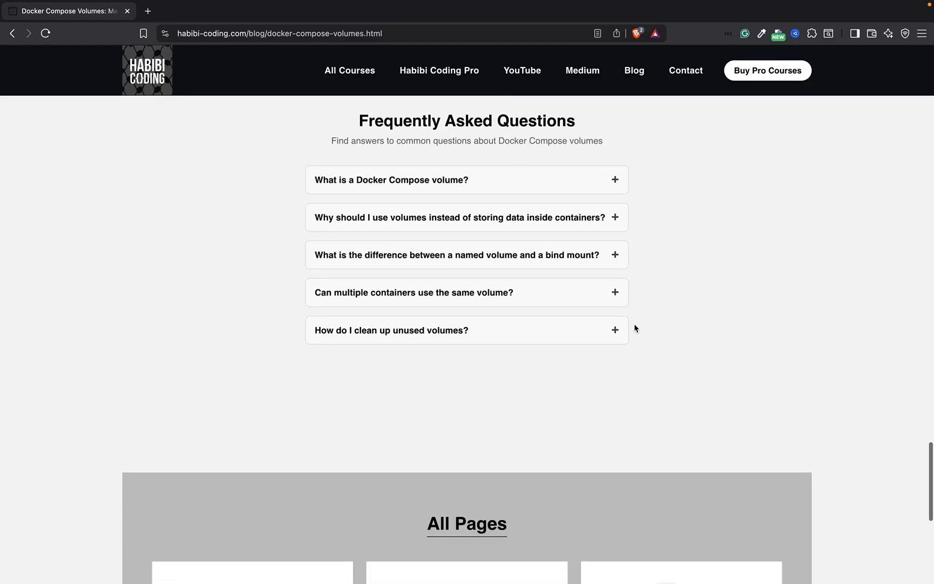
pyautogui.moveTo(661, 328)
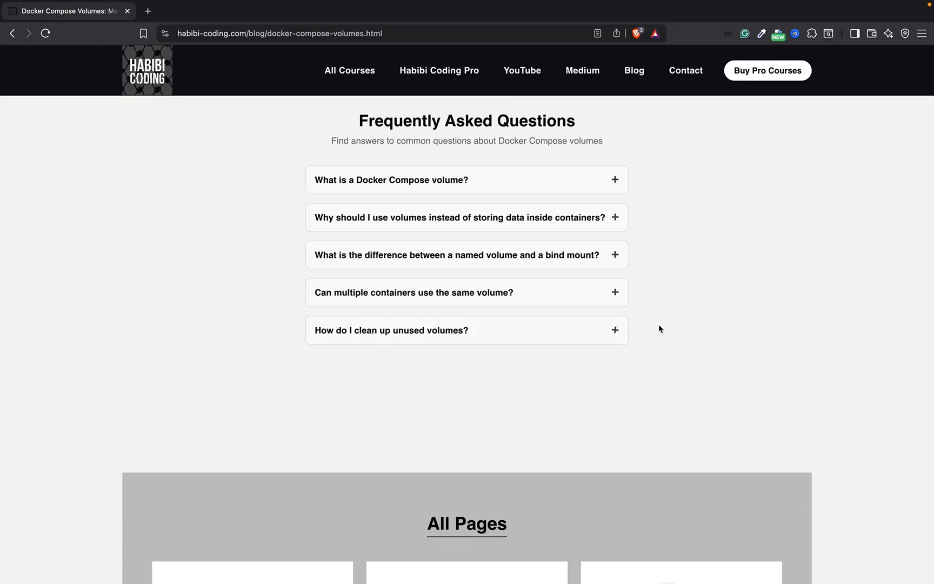
pyautogui.scroll(-3)
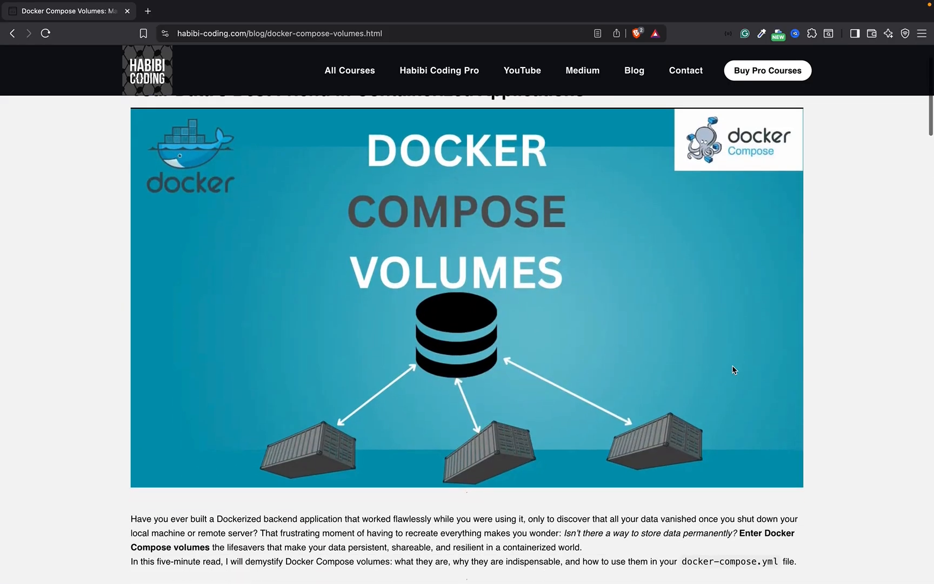
pyautogui.scroll(3)
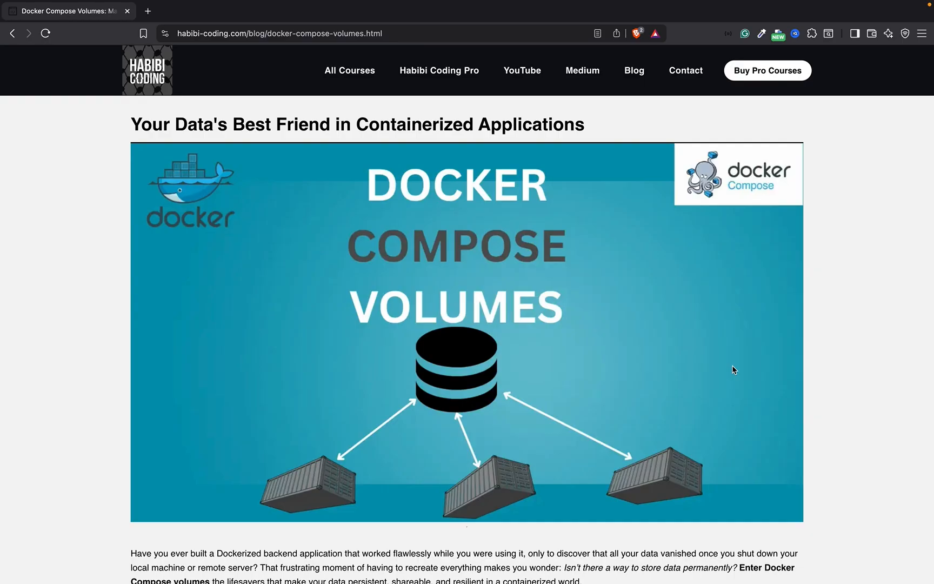
pyautogui.scroll(-3)
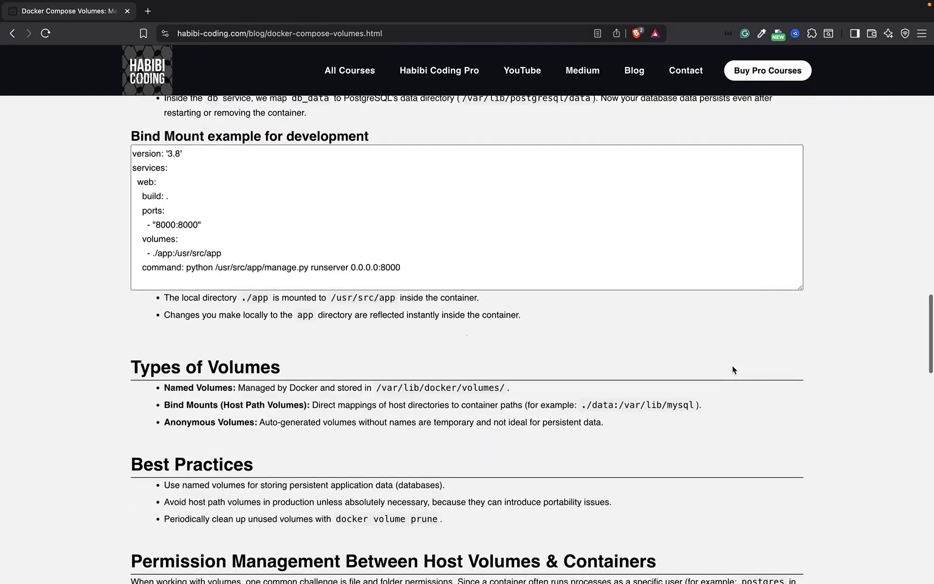
pyautogui.scroll(3)
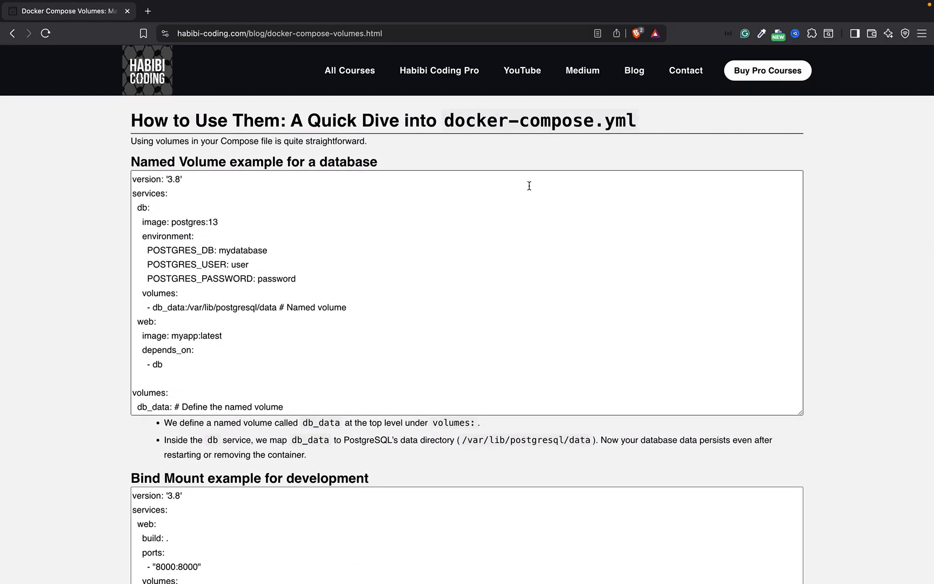
pyautogui.moveTo(530, 172)
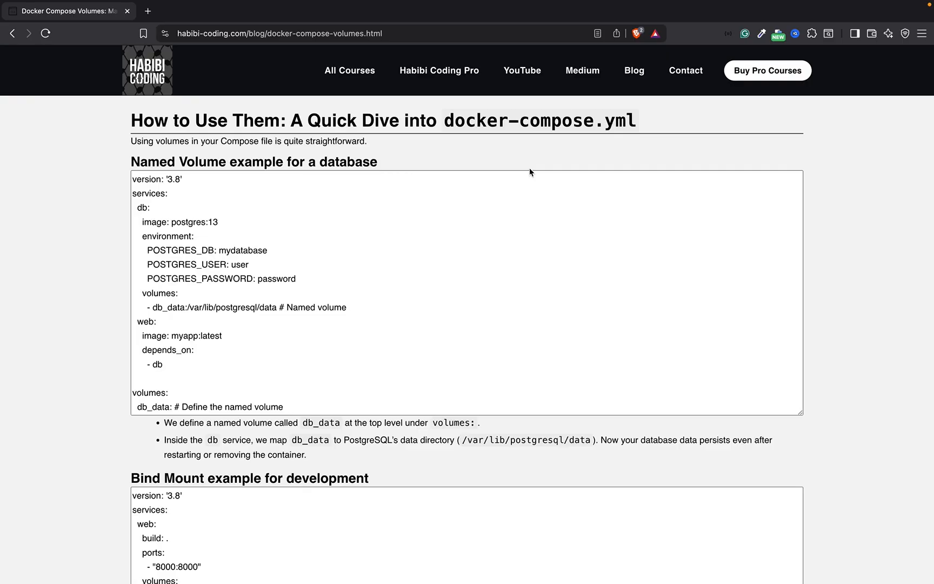
pyautogui.moveTo(654, 154)
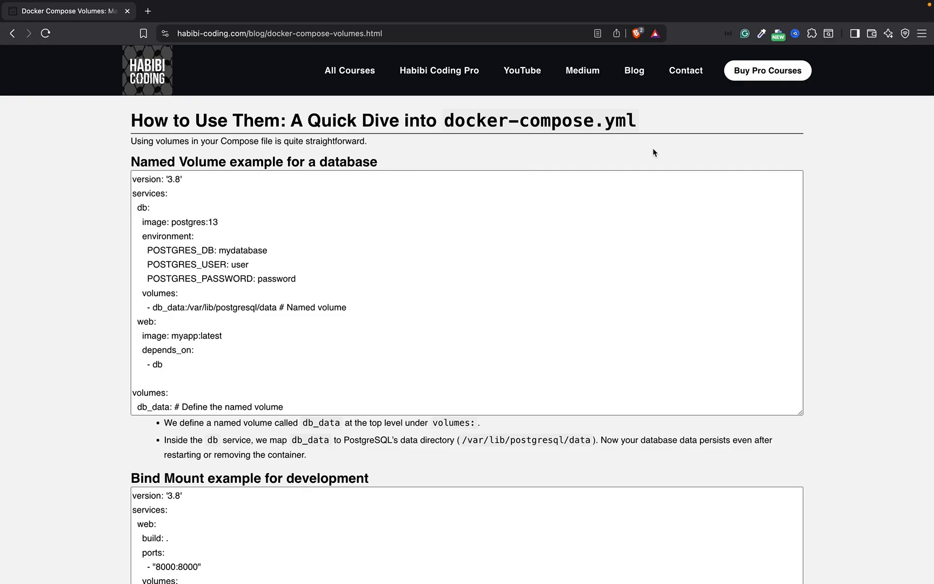
pyautogui.press('cmd+tab')
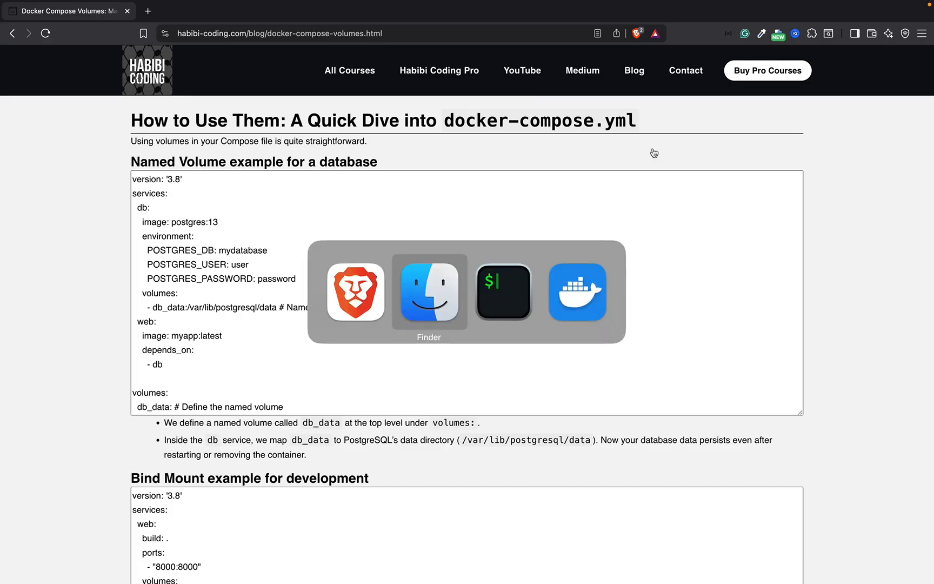
# Check Docker Desktop's empty Containers list, then bring iTerm to the front.
pyautogui.click(577, 291)
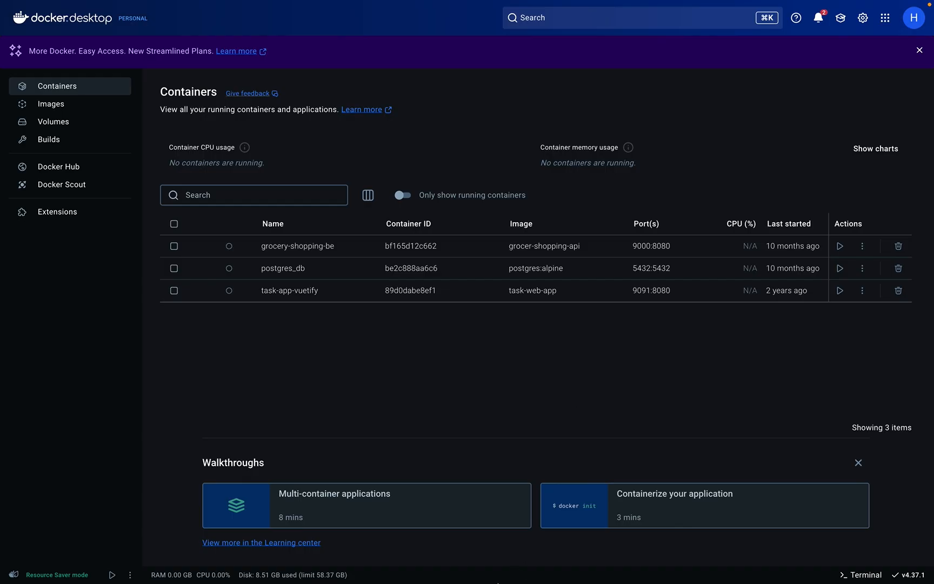
pyautogui.moveTo(467, 562)
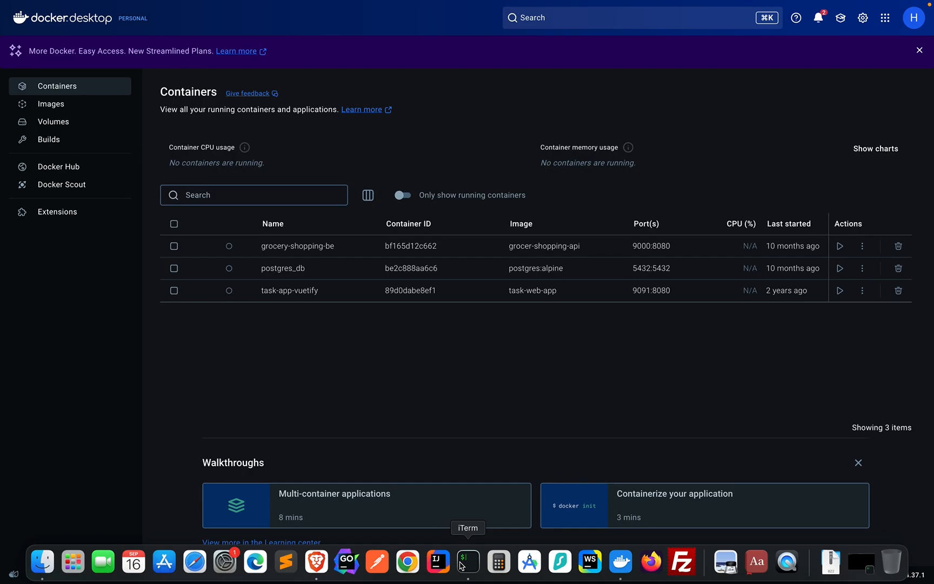
pyautogui.click(467, 560)
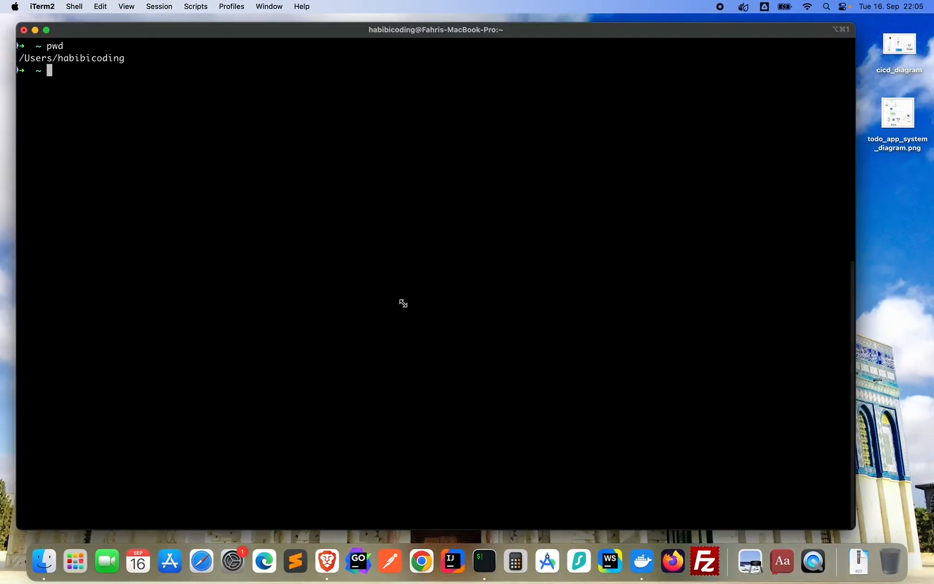
pyautogui.moveTo(337, 225)
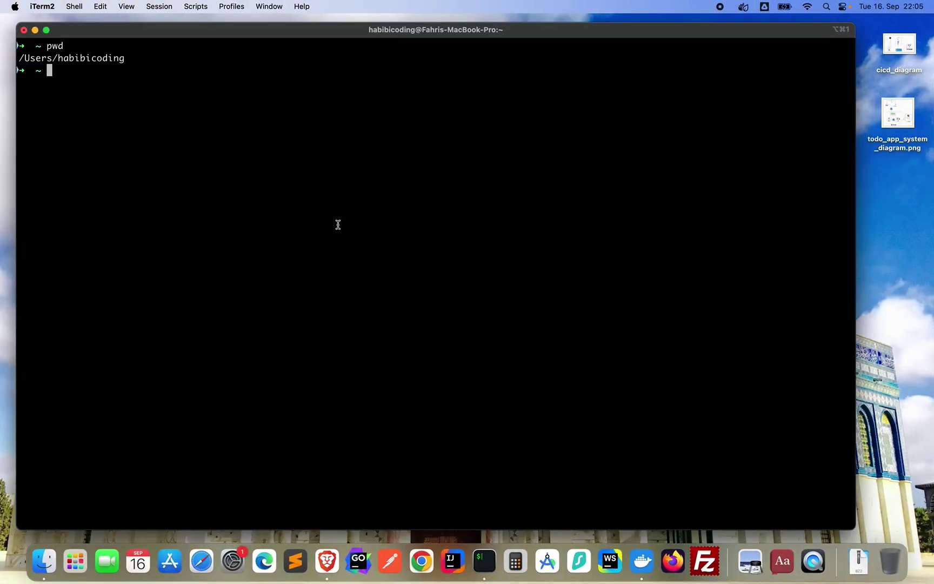
# Run docker network ls to list the networks, including the postgres_db bridge.
pyautogui.write('docker ps')
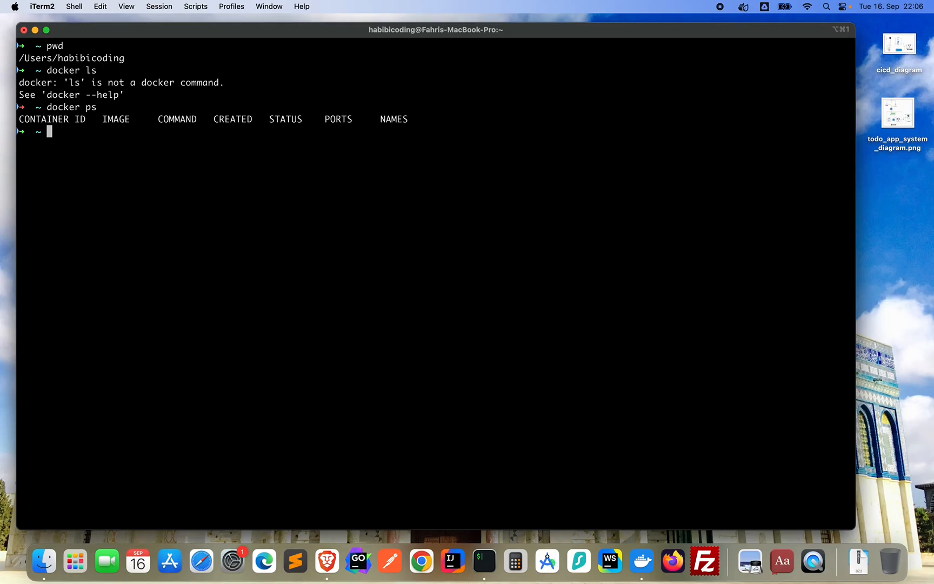
pyautogui.write('docker networks')
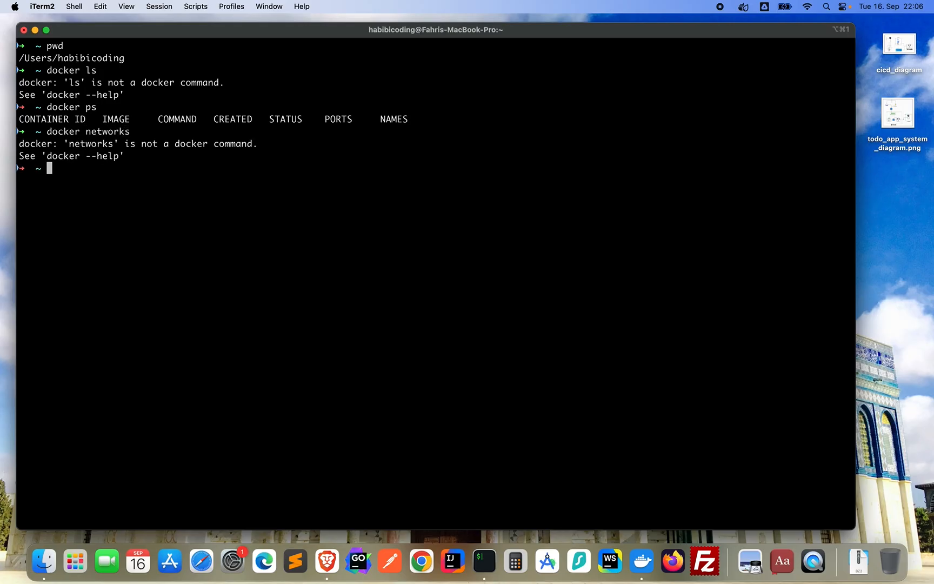
pyautogui.write('docker network')
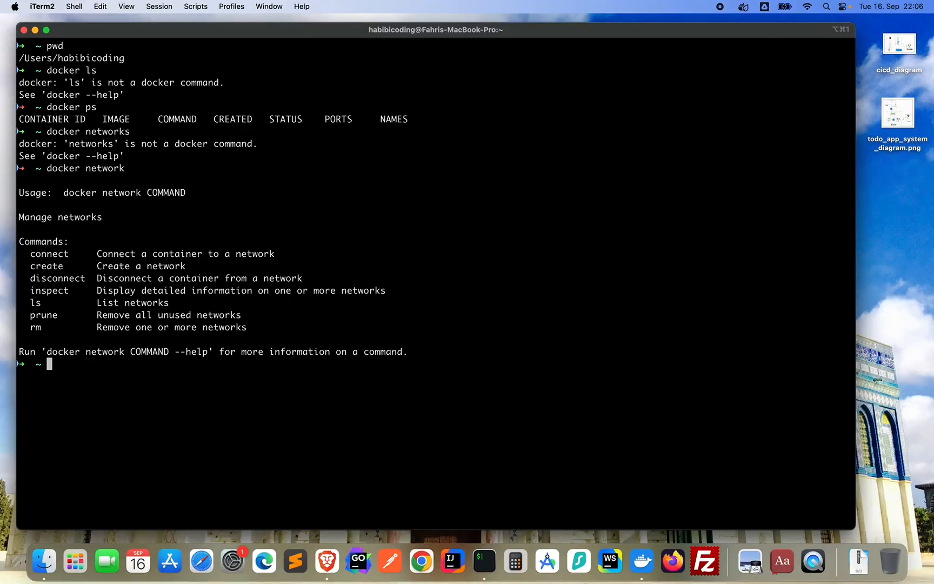
pyautogui.write('docker network ls')
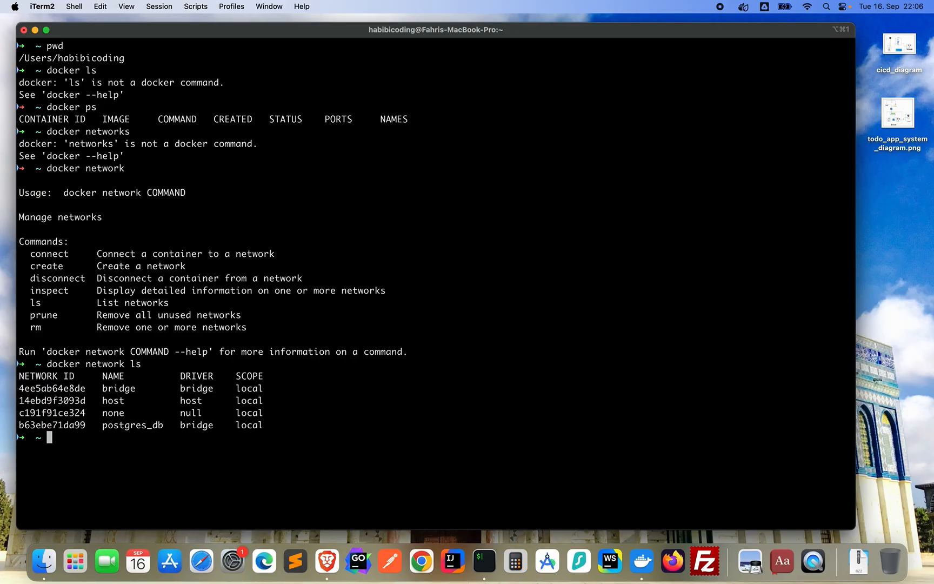
# Clear the terminal back to an empty prompt.
pyautogui.write('c')
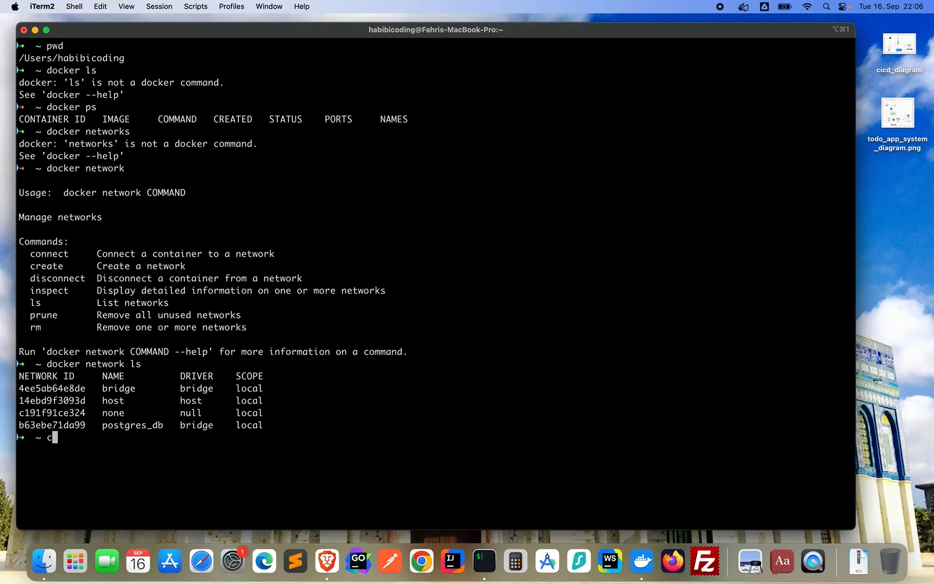
pyautogui.write('lear')
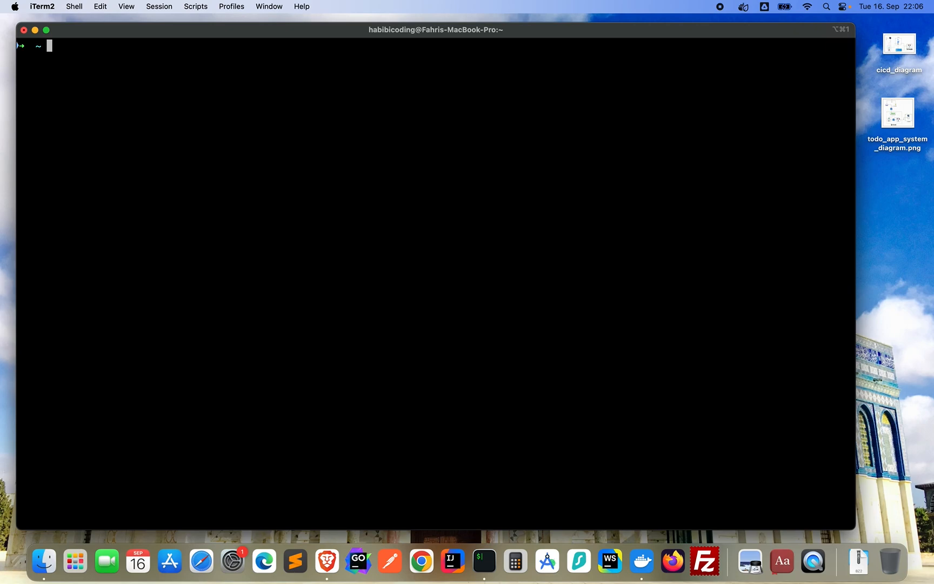
# Start a docker run command naming the container pg-no-volume.
pyautogui.write('docker')
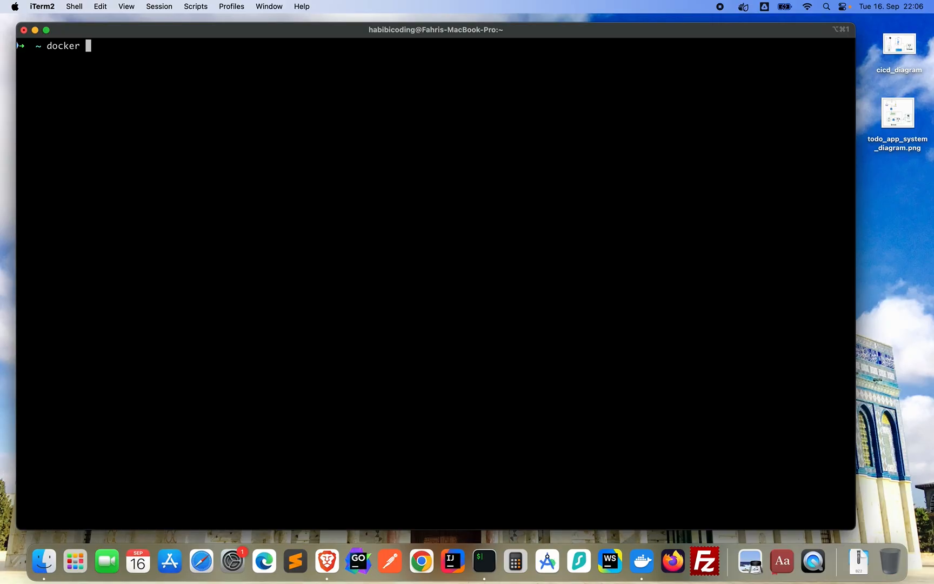
pyautogui.write('run')
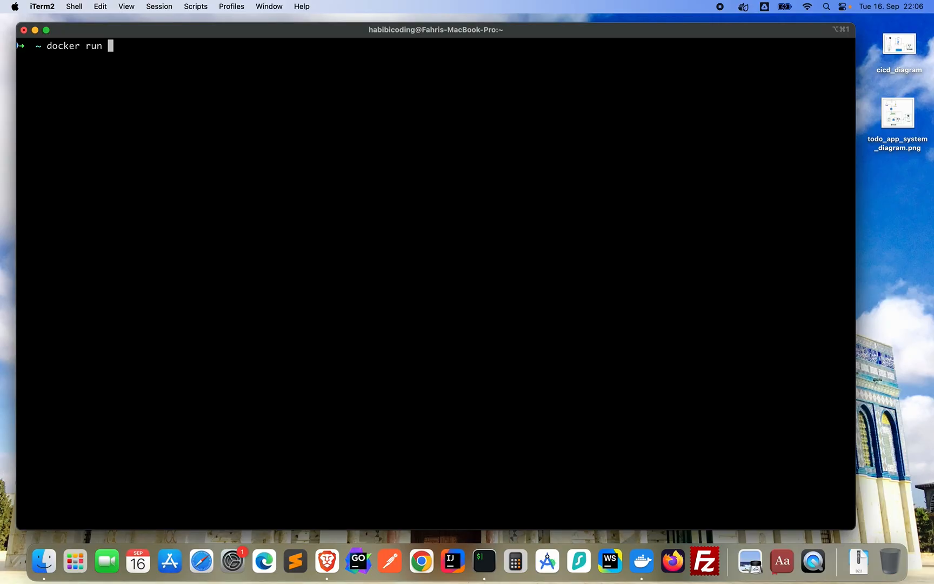
pyautogui.write('--name')
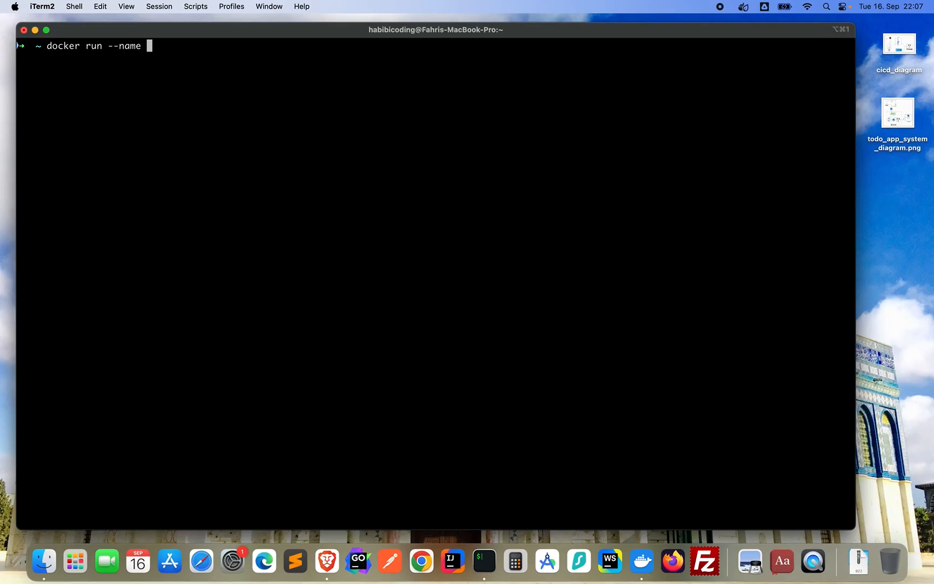
pyautogui.write('pg')
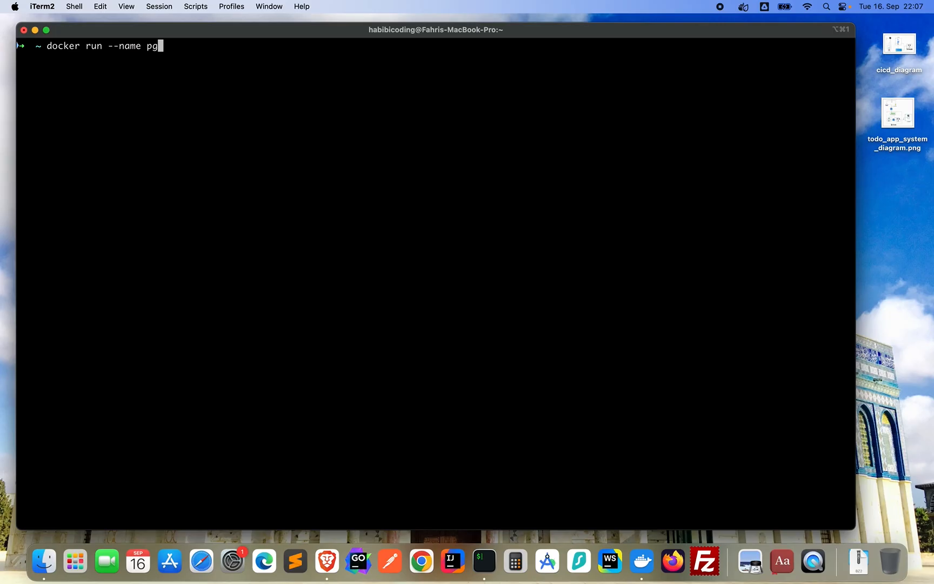
pyautogui.write('-')
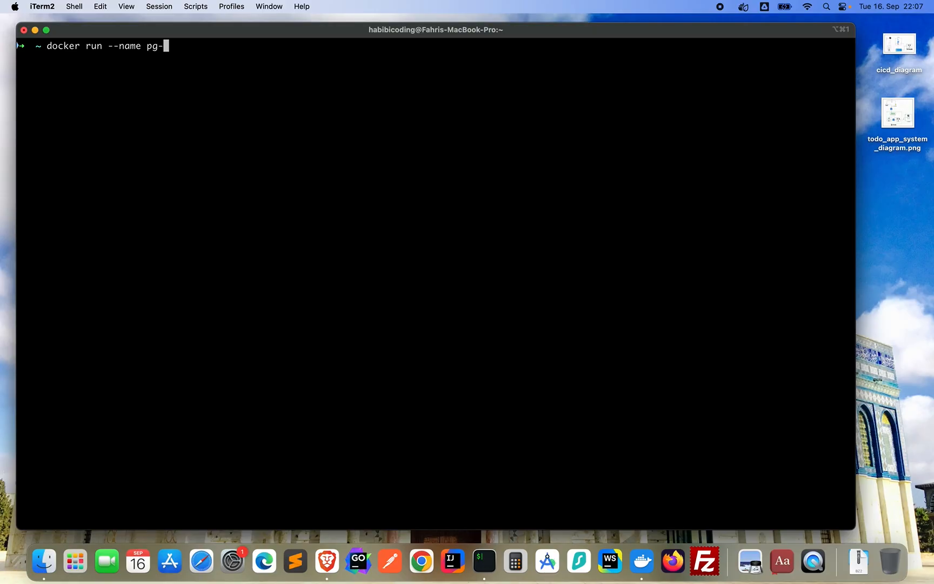
pyautogui.write('no-vol')
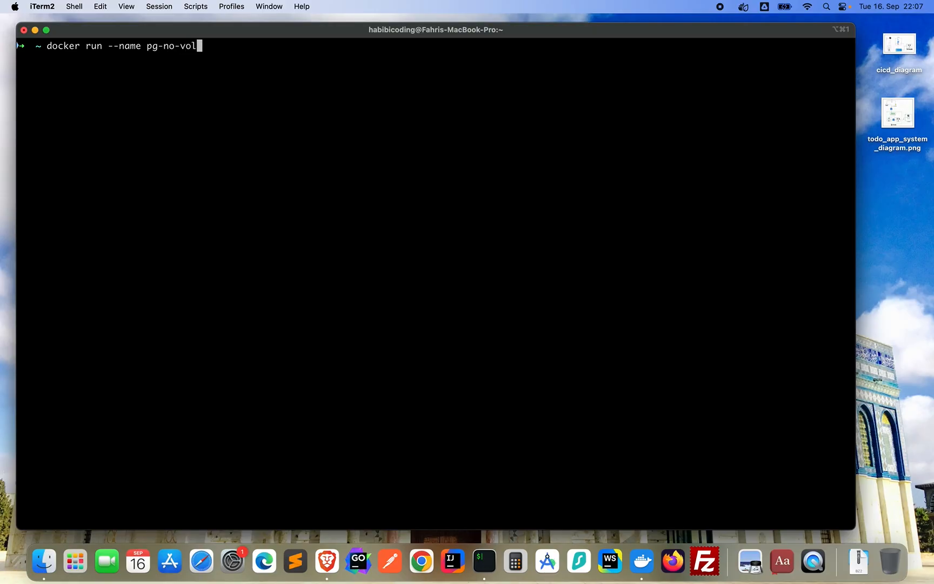
pyautogui.write('ume')
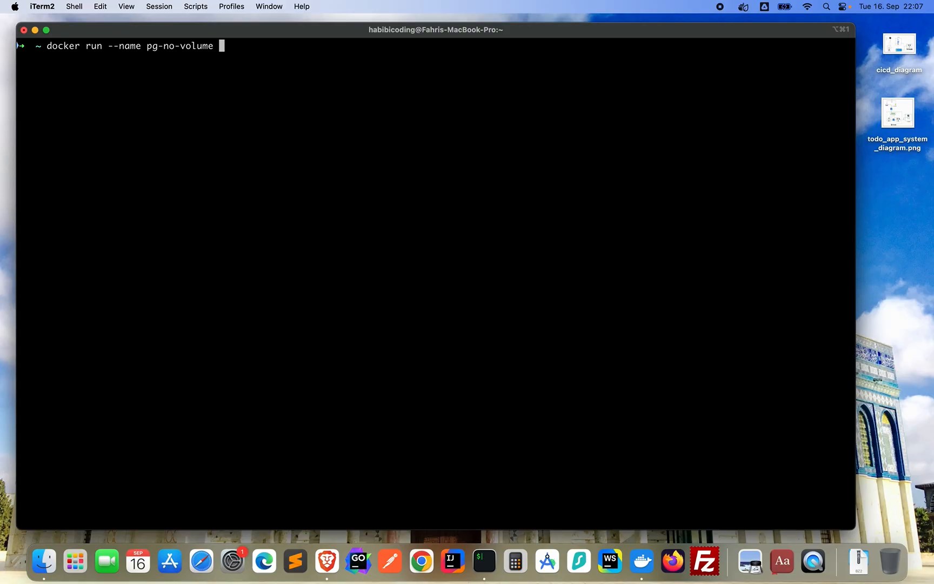
pyautogui.write('-e')
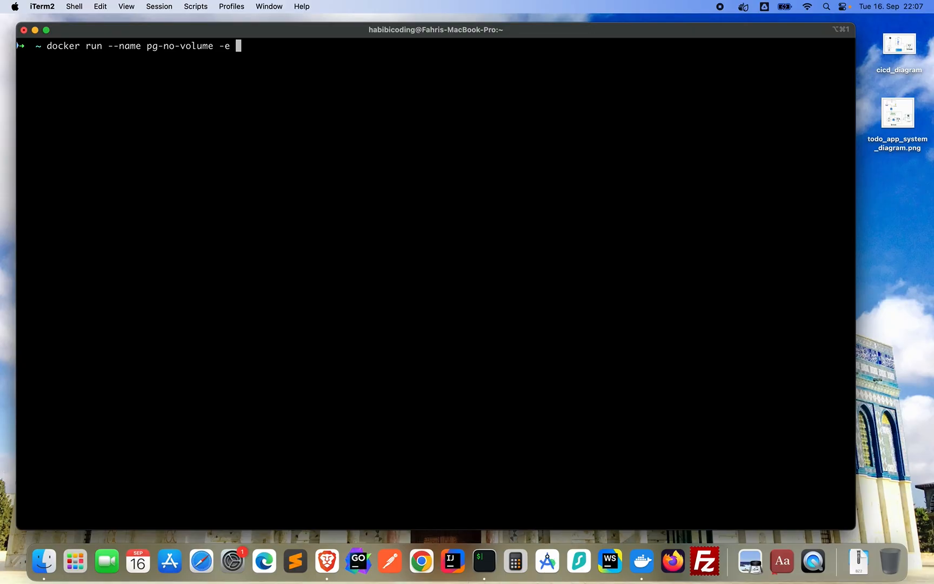
pyautogui.write('POST')
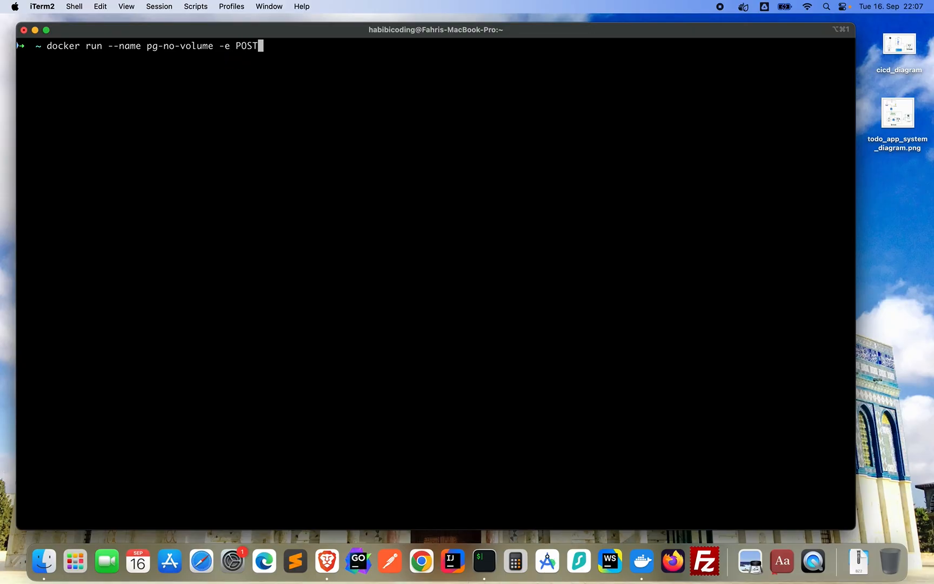
pyautogui.write('GEWA')
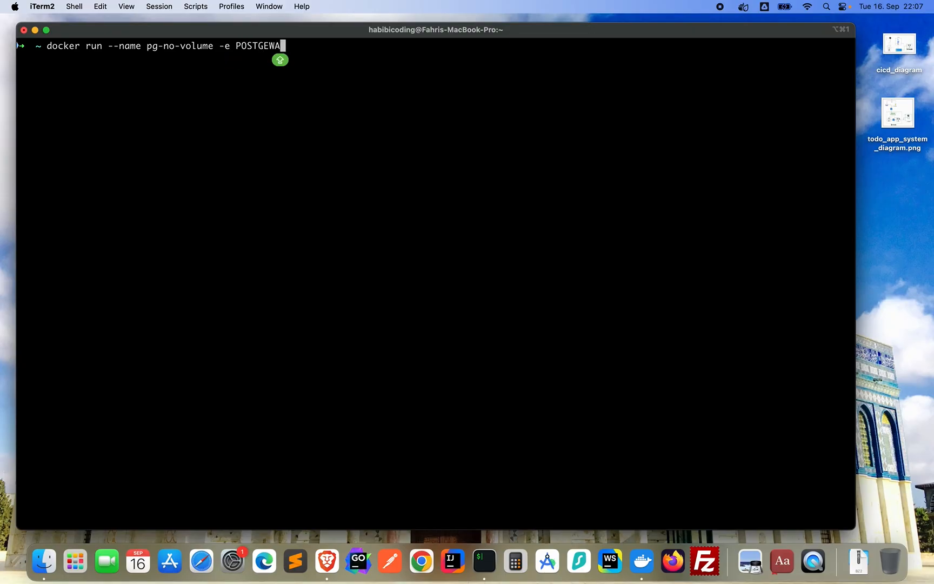
pyautogui.press('Backspace')
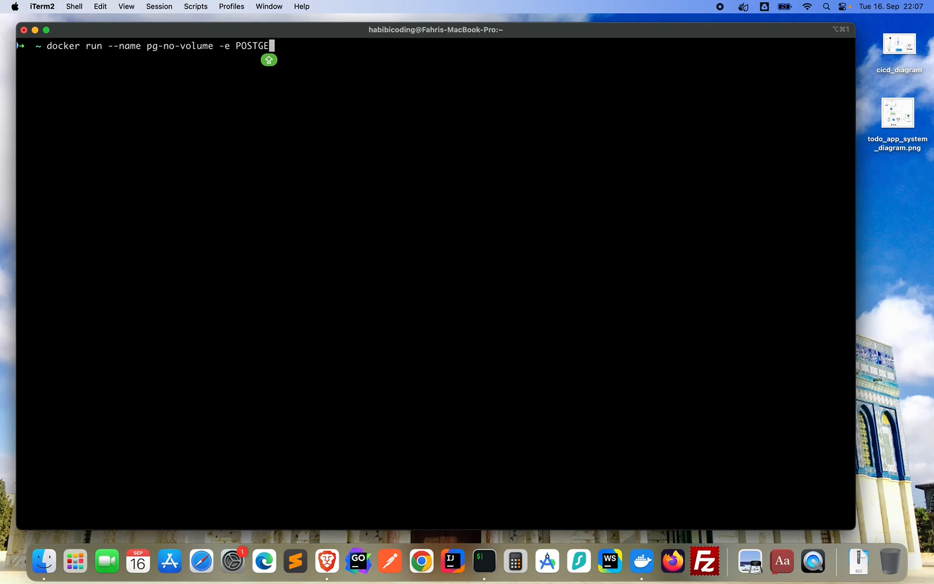
pyautogui.write('S')
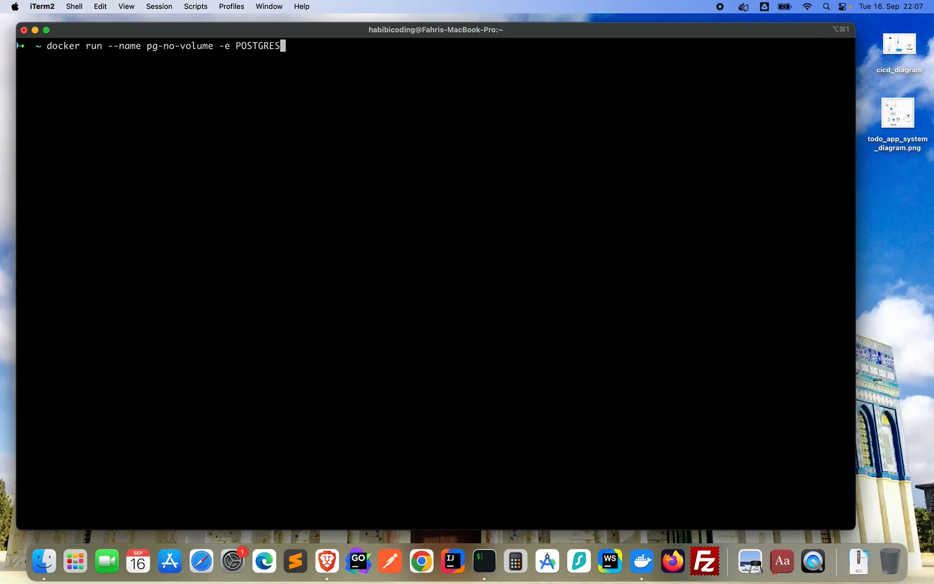
pyautogui.write('_')
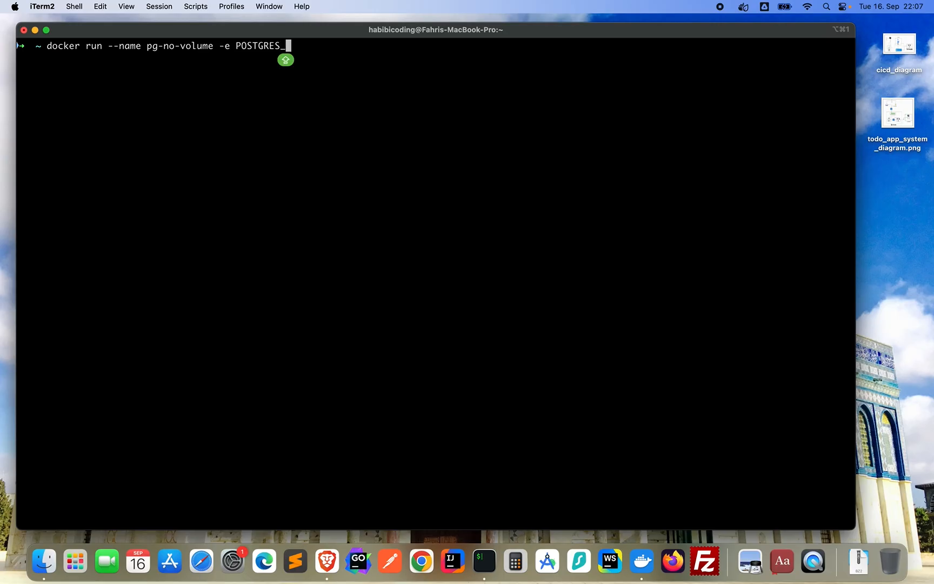
pyautogui.write('PASSWORD')
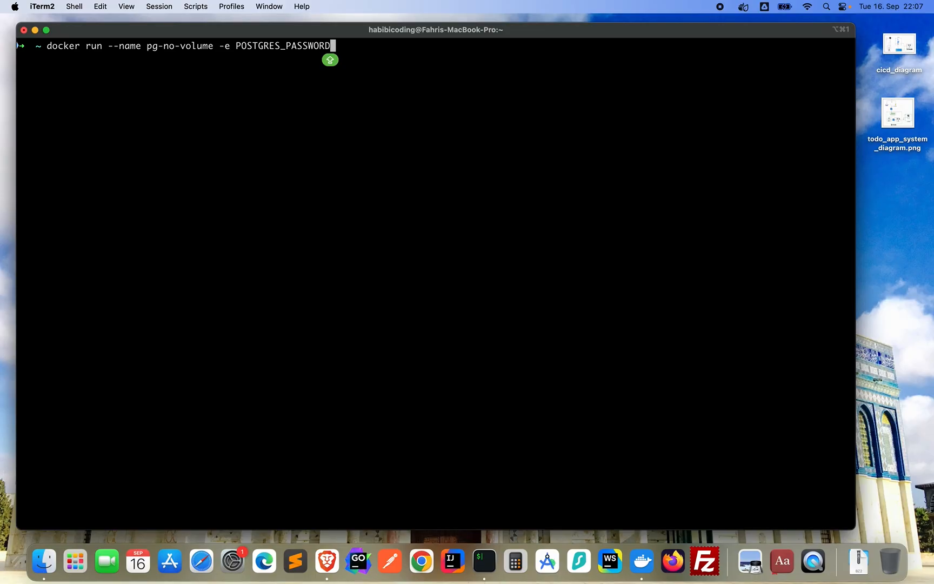
pyautogui.write('=')
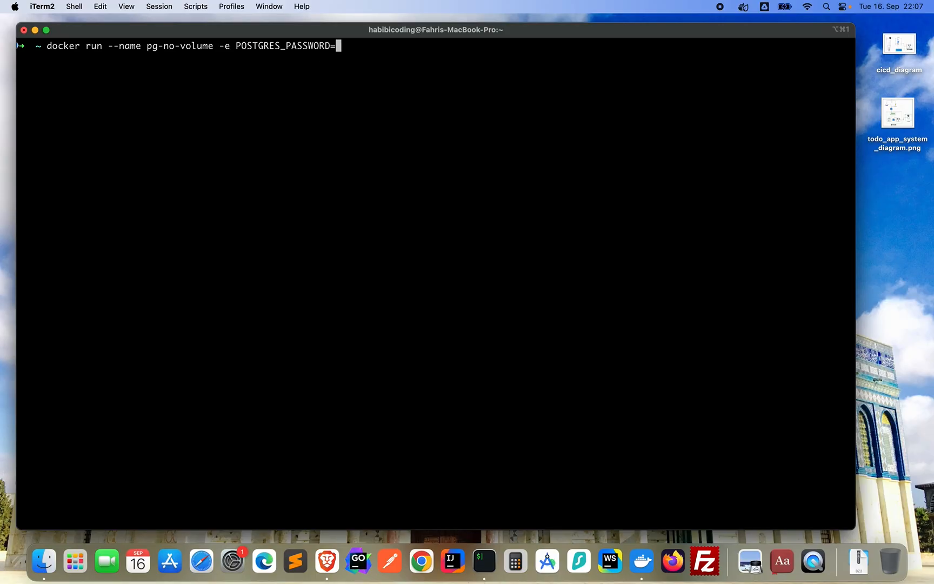
pyautogui.write('passwor')
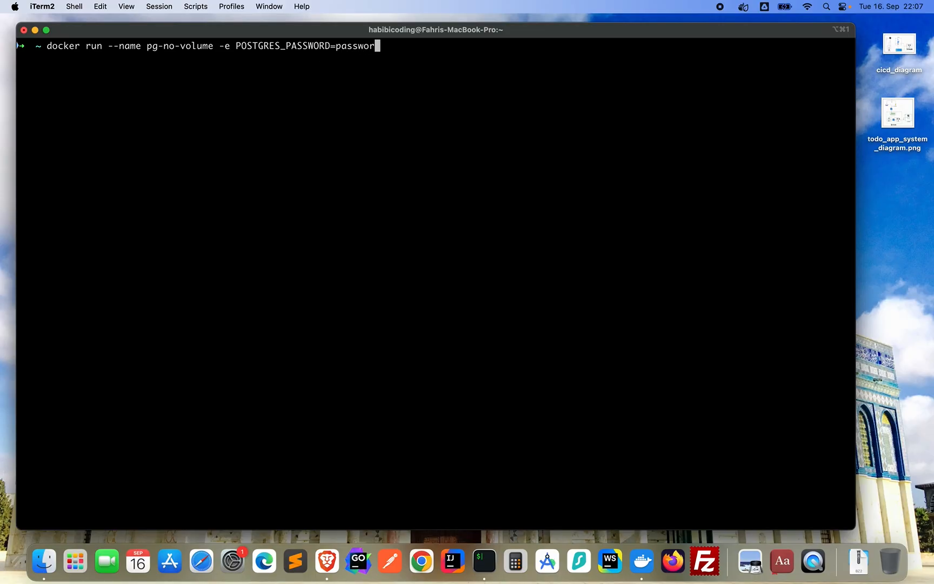
pyautogui.write('d')
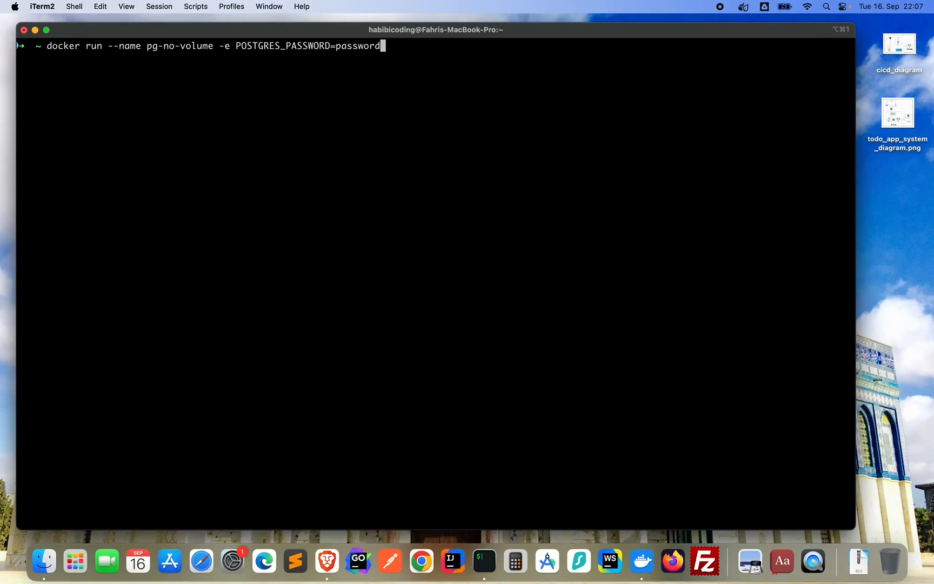
# Finish the command with -d postgres:13 to run detached with no volume.
pyautogui.write('-d')
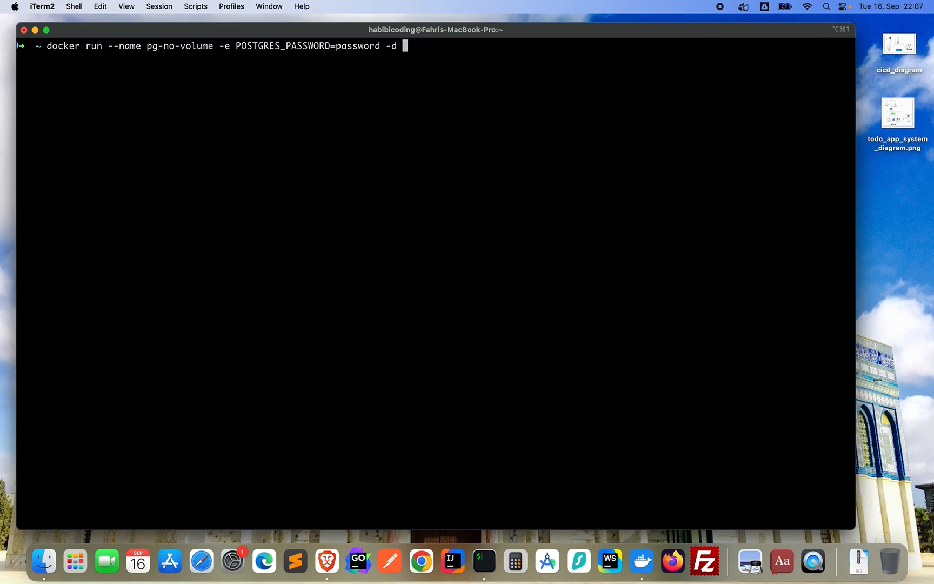
pyautogui.write('p')
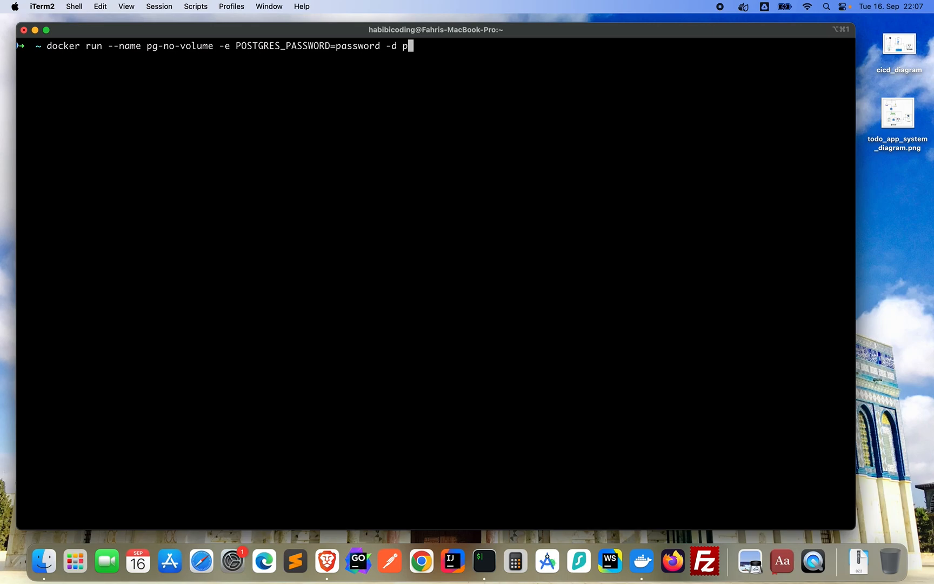
pyautogui.write('os')
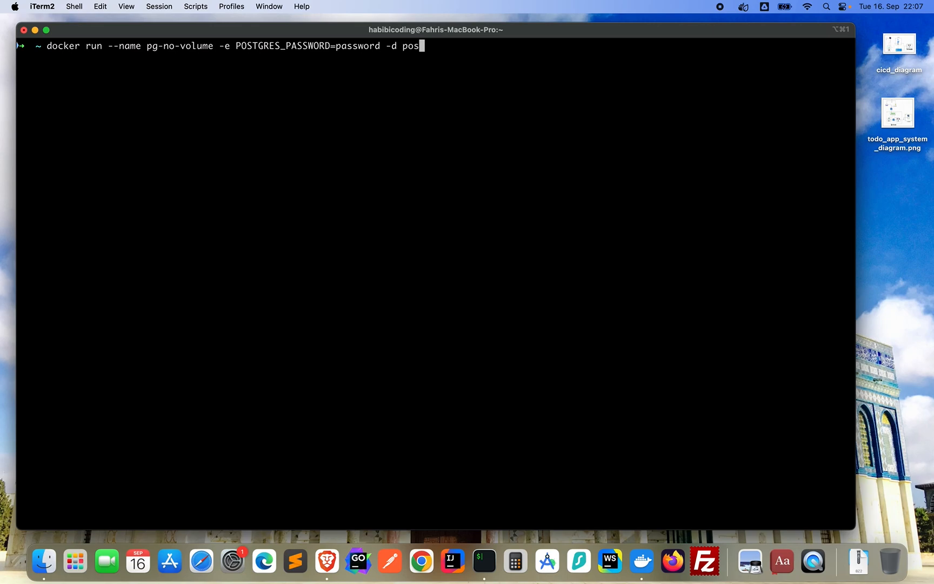
pyautogui.write('tgres')
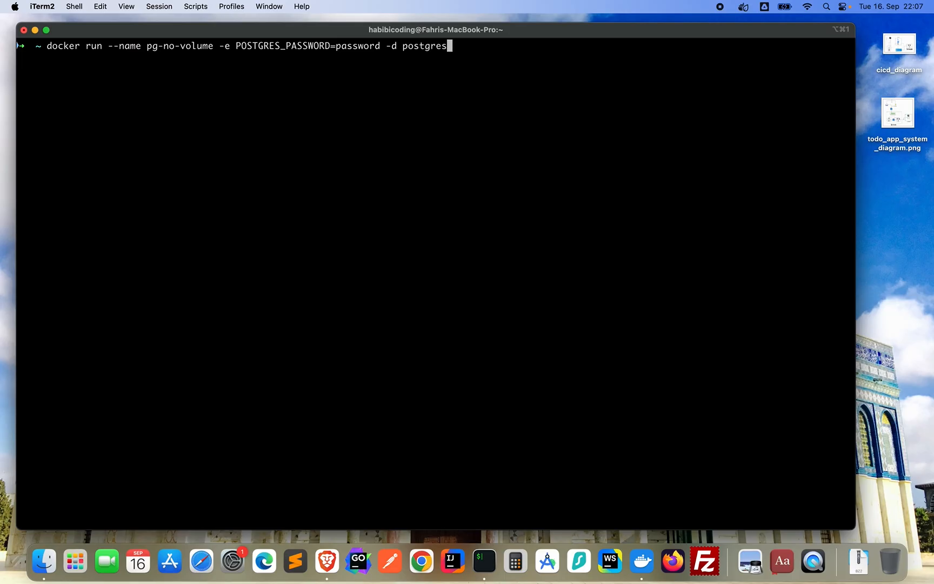
pyautogui.write(':13')
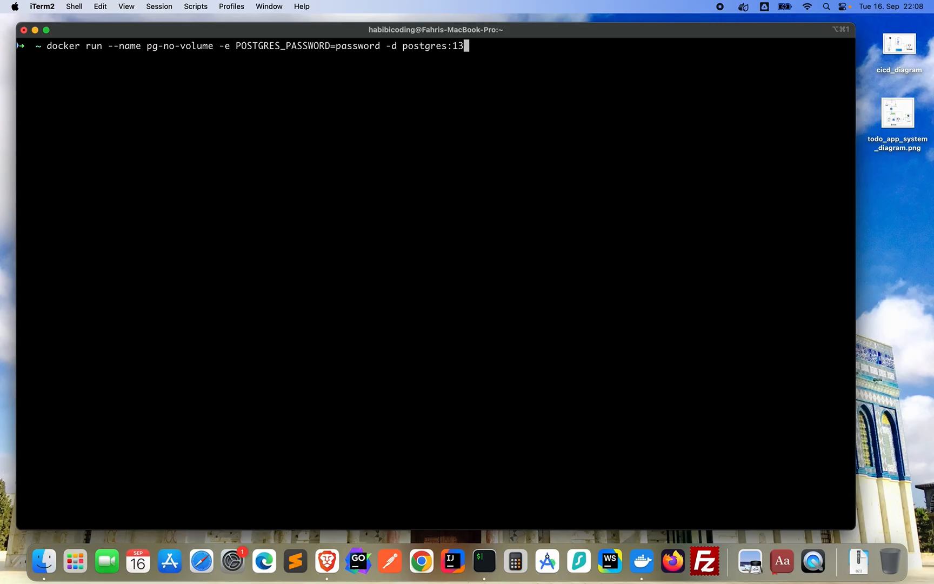
pyautogui.moveTo(473, 72)
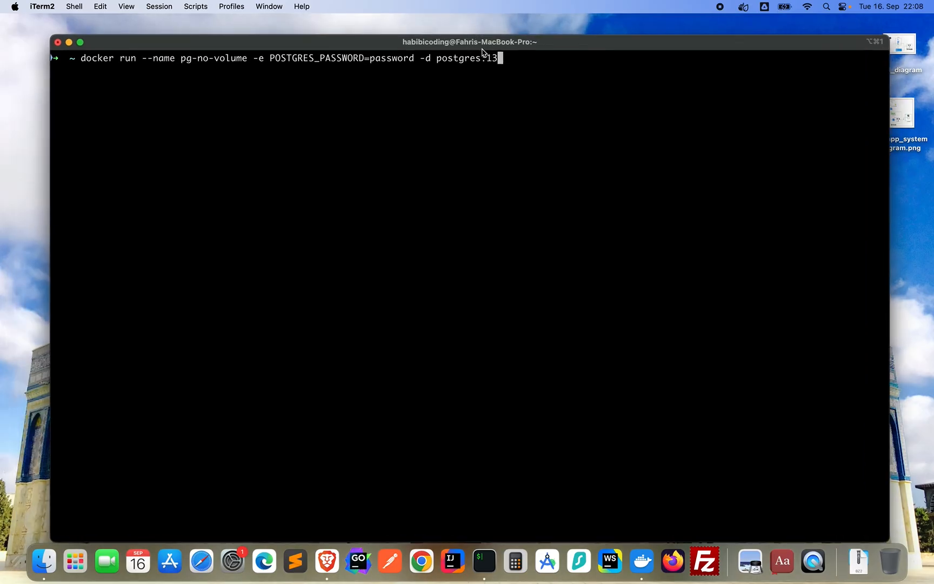
pyautogui.moveTo(115, 75)
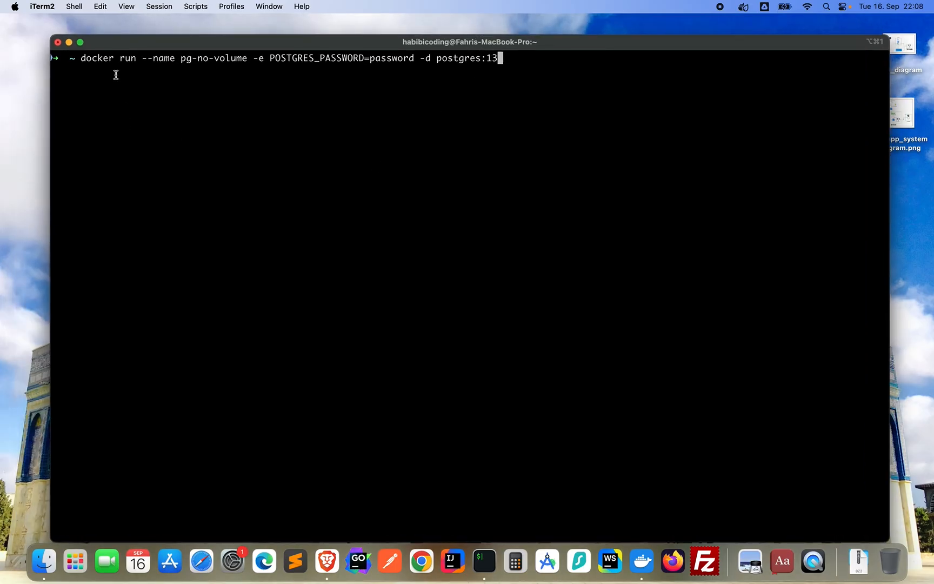
pyautogui.moveTo(159, 69)
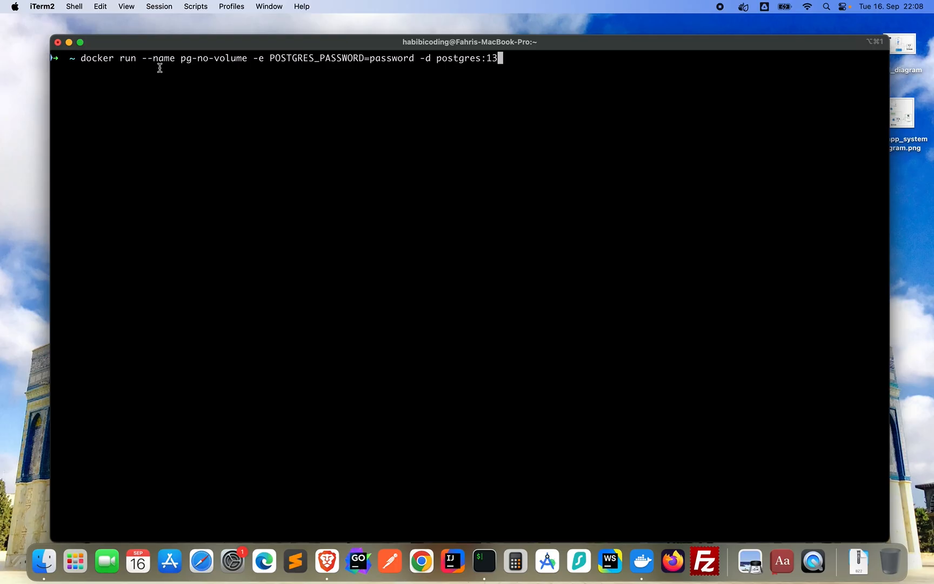
pyautogui.moveTo(235, 80)
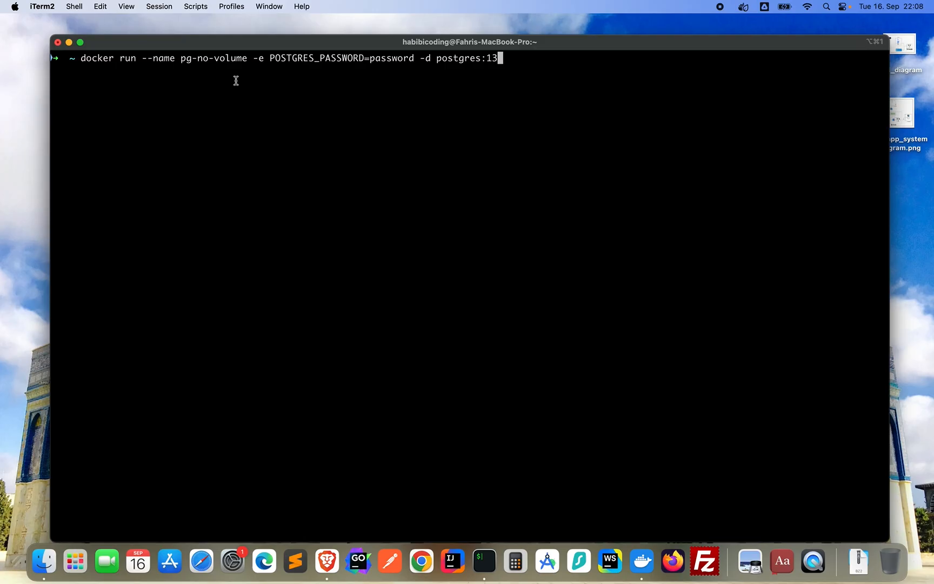
pyautogui.moveTo(344, 76)
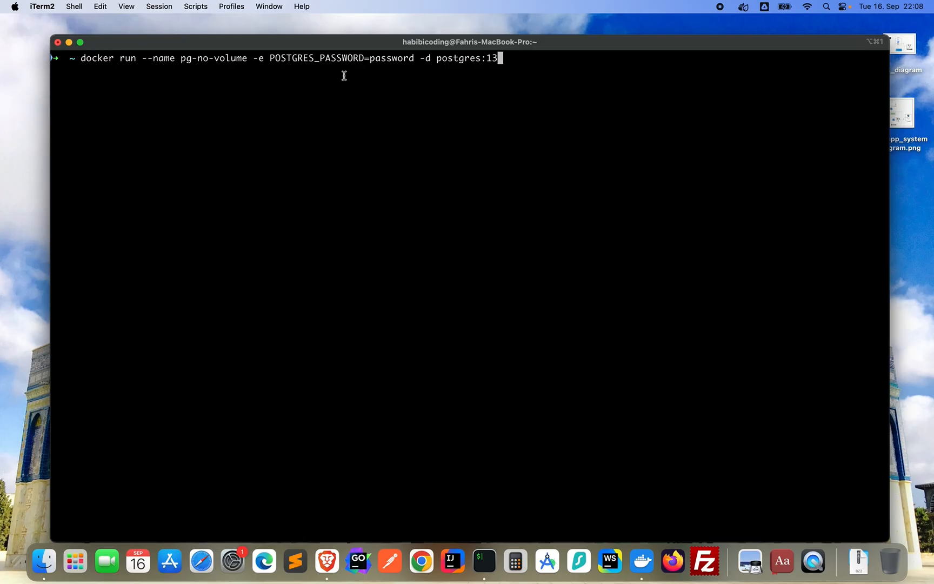
pyautogui.moveTo(383, 77)
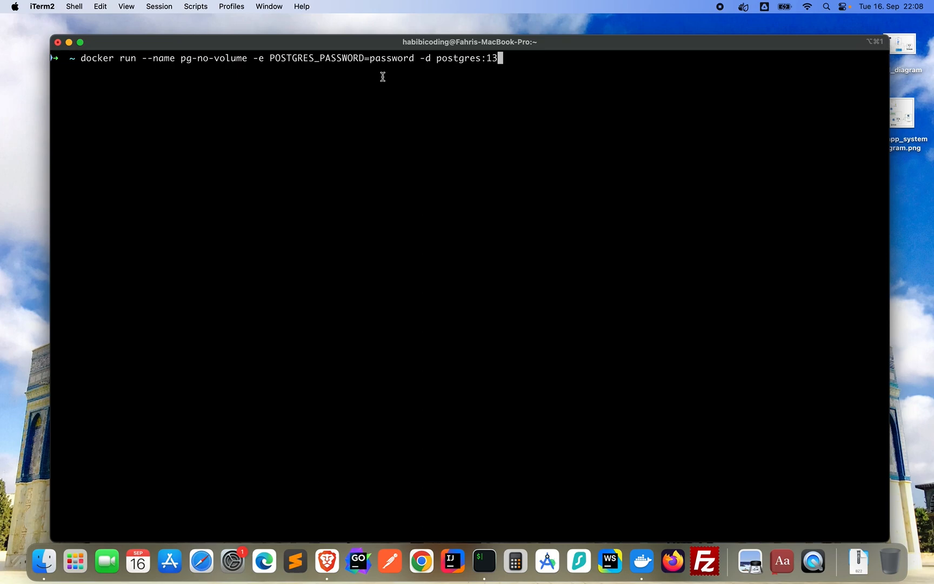
pyautogui.moveTo(410, 70)
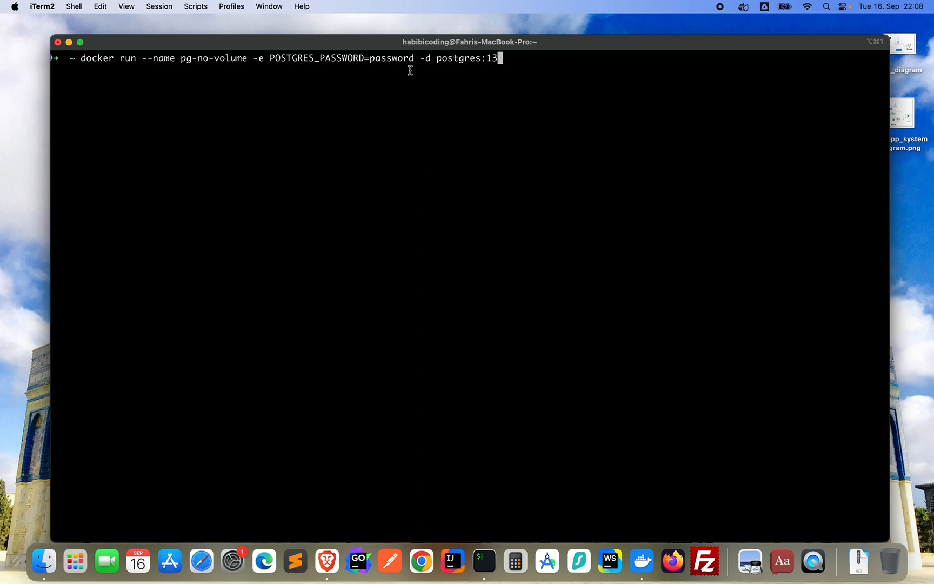
pyautogui.moveTo(426, 72)
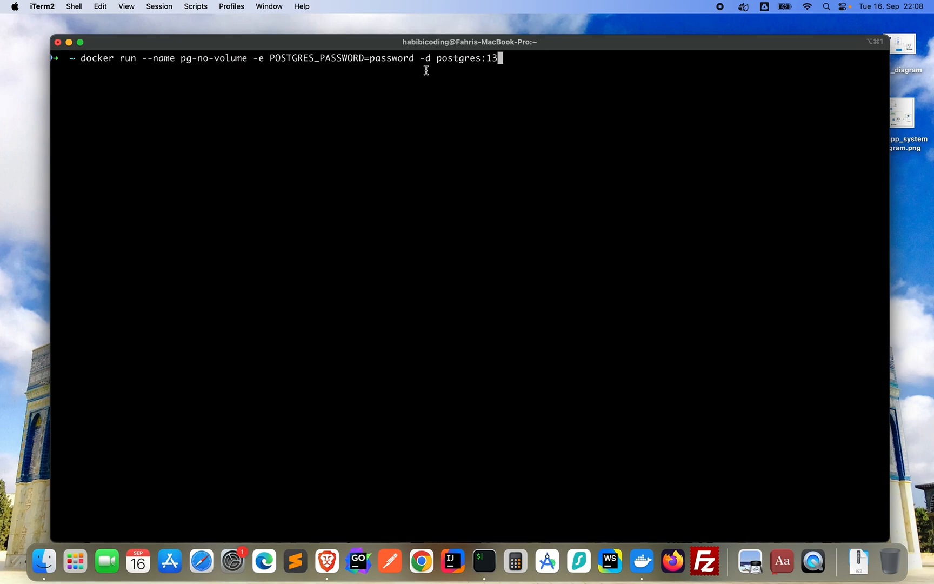
pyautogui.moveTo(488, 60)
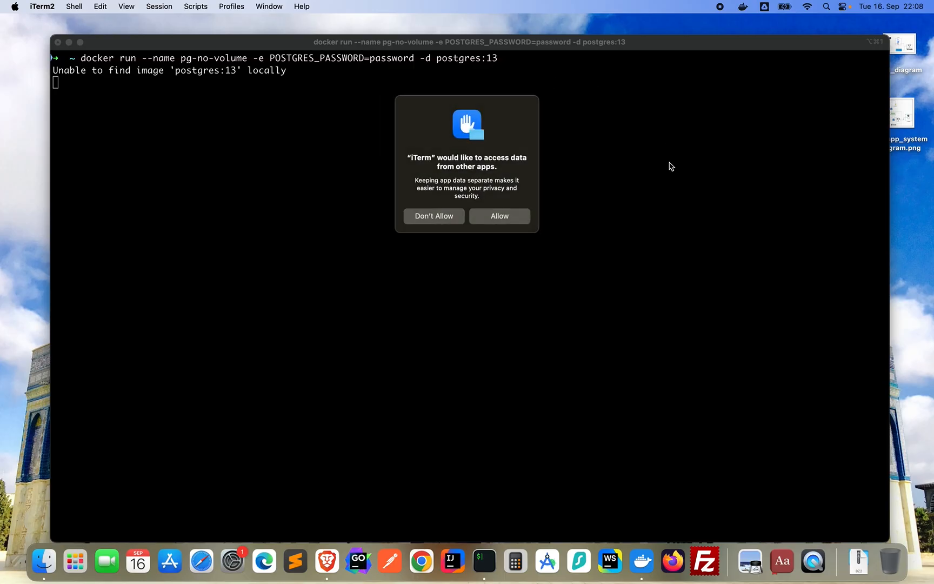
# Dismiss iTerm's data-access permission prompt so the postgres:13 pull continues.
pyautogui.click(499, 216)
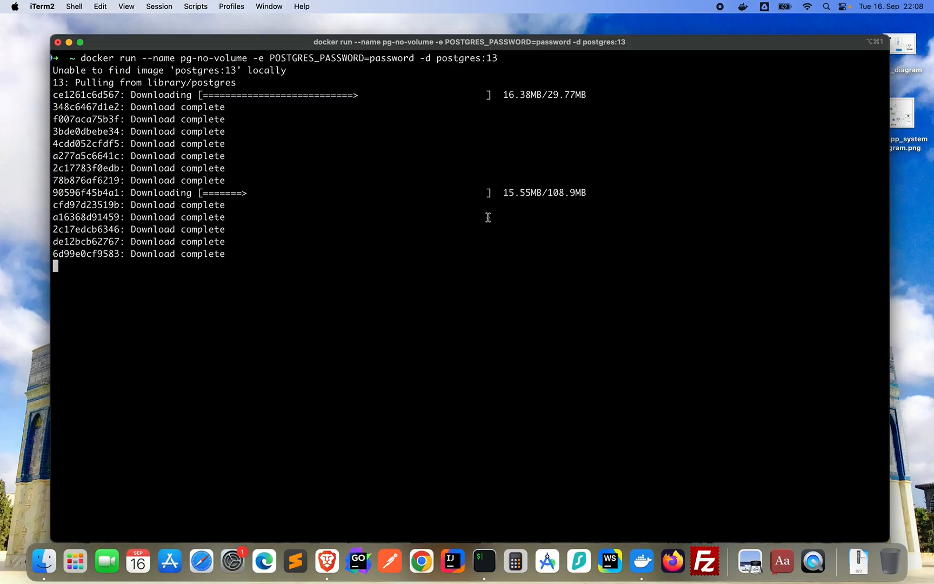
pyautogui.moveTo(640, 560)
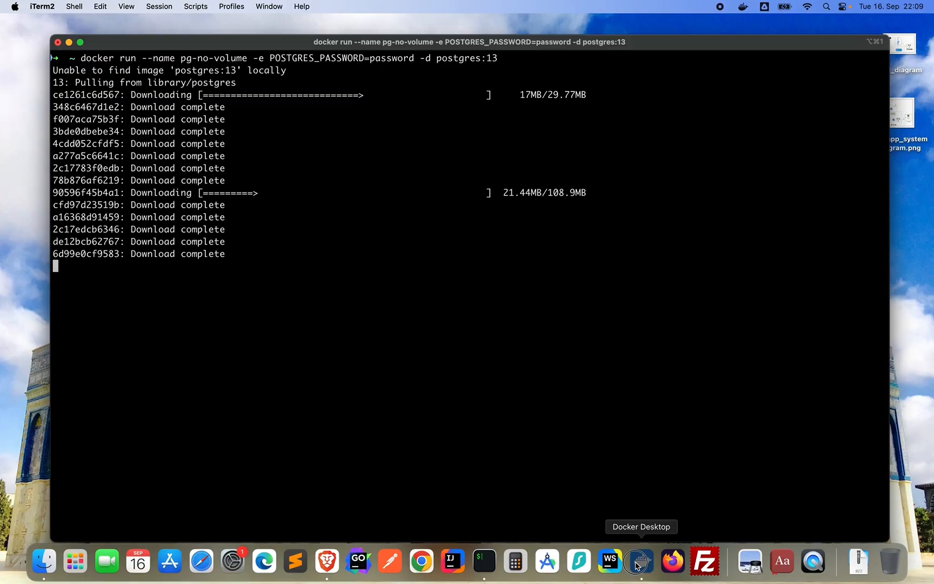
# Review Docker Desktop's Containers and Images tabs while the image downloads.
pyautogui.click(639, 560)
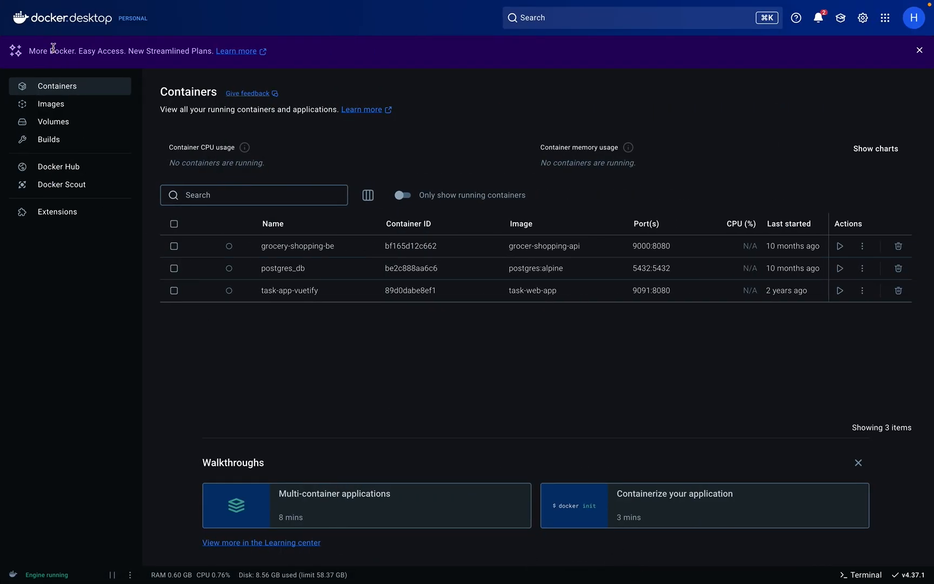
pyautogui.click(51, 104)
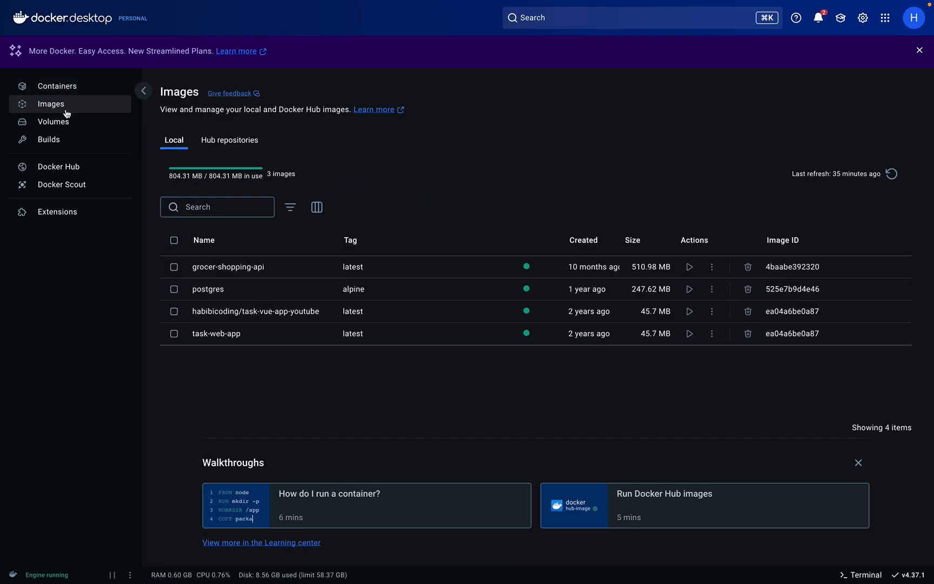
pyautogui.click(58, 87)
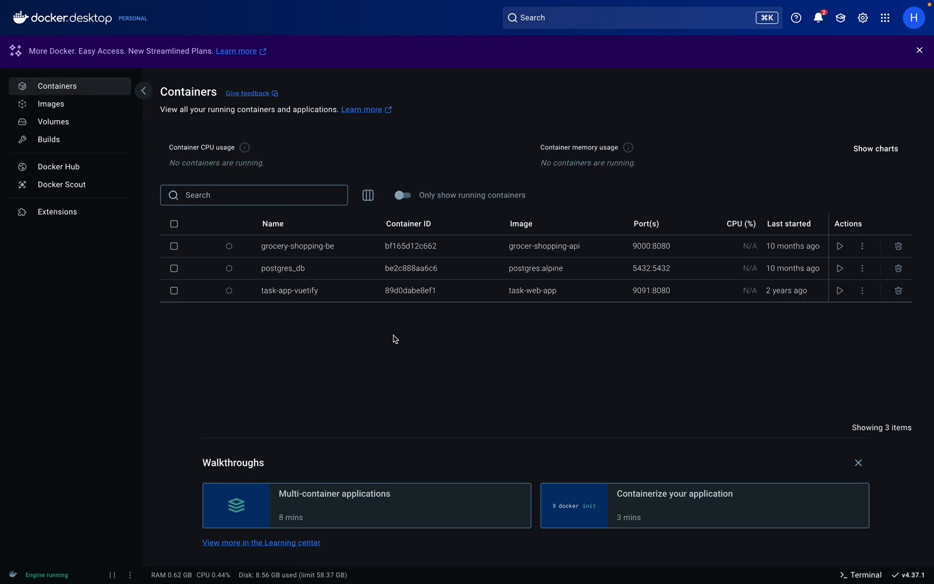
pyautogui.moveTo(421, 395)
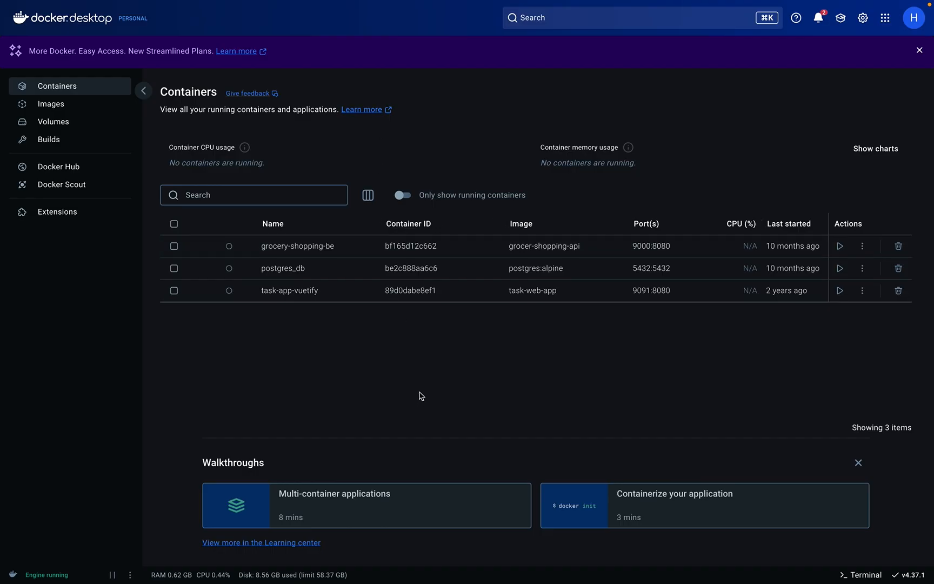
pyautogui.click(51, 104)
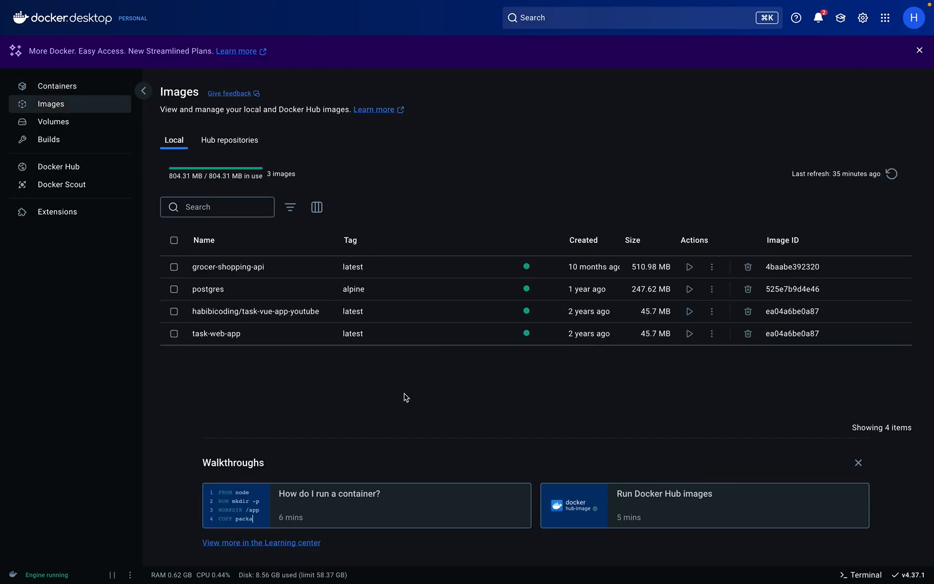
pyautogui.moveTo(456, 313)
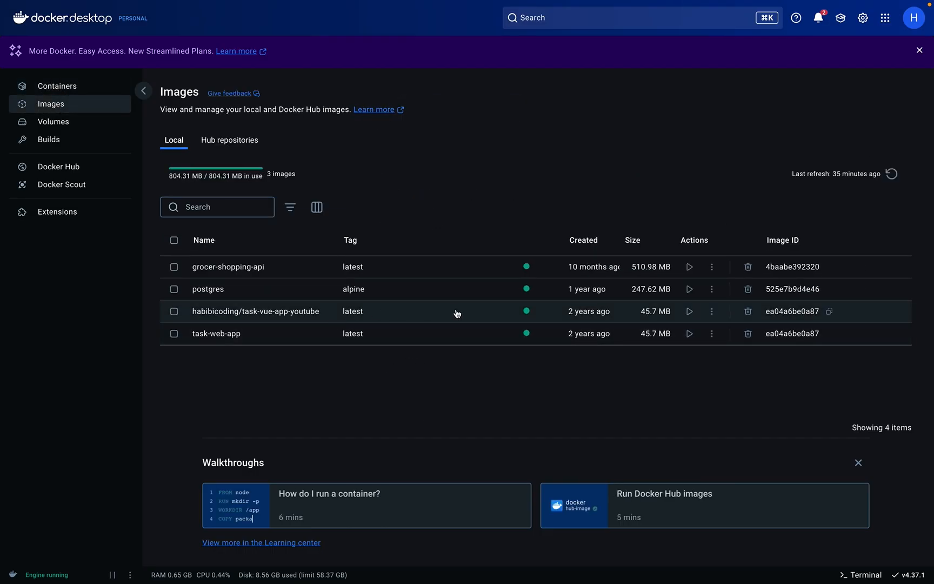
pyautogui.moveTo(366, 294)
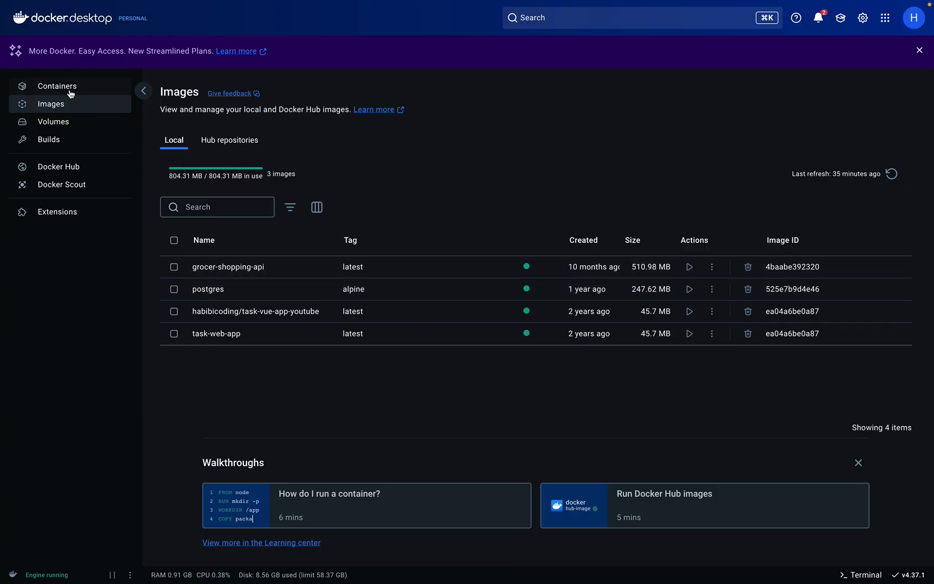
pyautogui.click(58, 86)
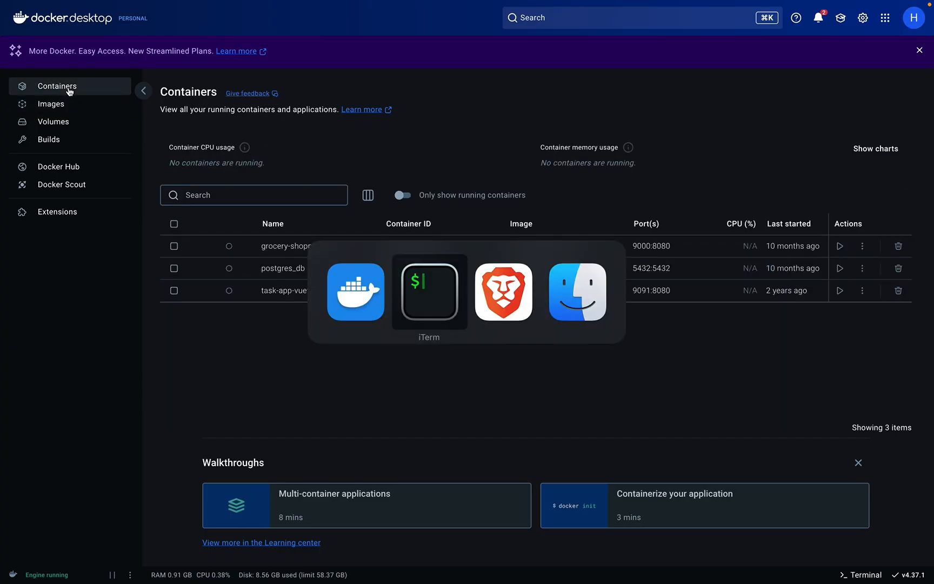
# Switch back to the terminal where the pull finished and pg-no-volume started.
pyautogui.click(429, 292)
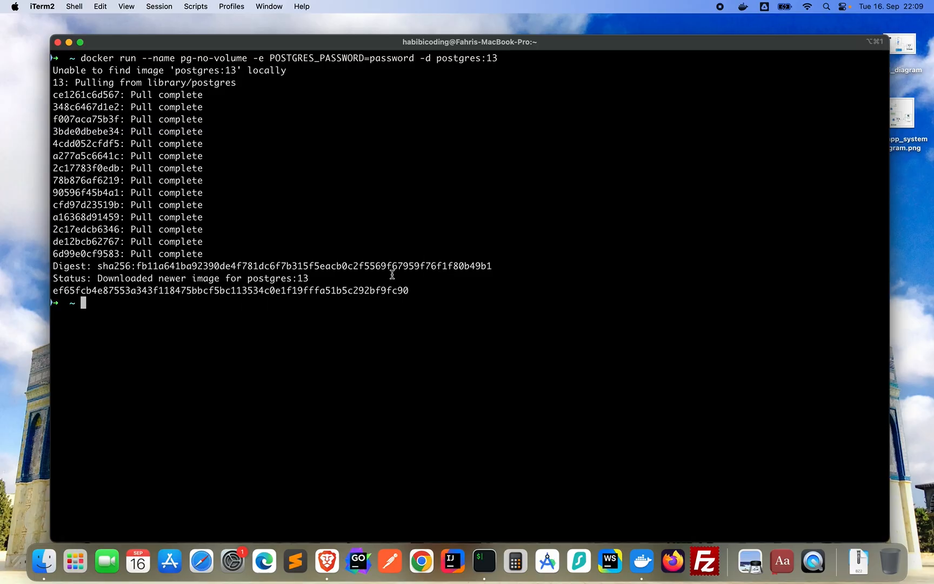
pyautogui.press('cmd+tab')
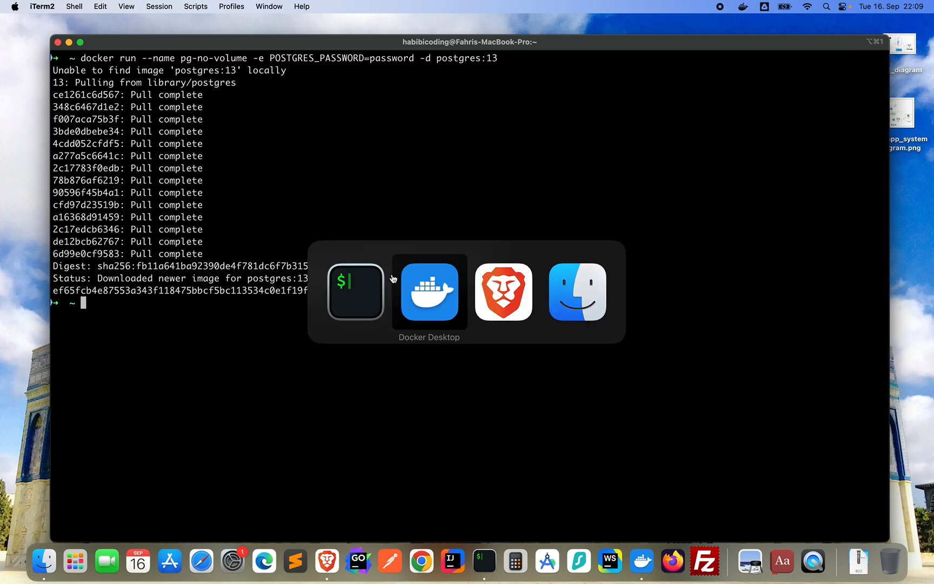
# Confirm pg-no-volume is running and postgres:13 is among the images, then return to the terminal.
pyautogui.click(430, 293)
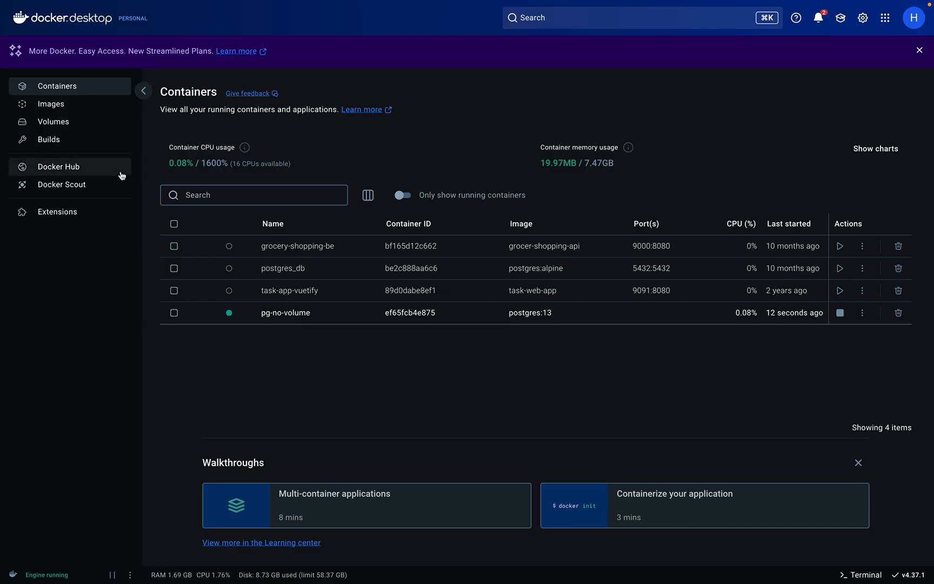
pyautogui.click(51, 104)
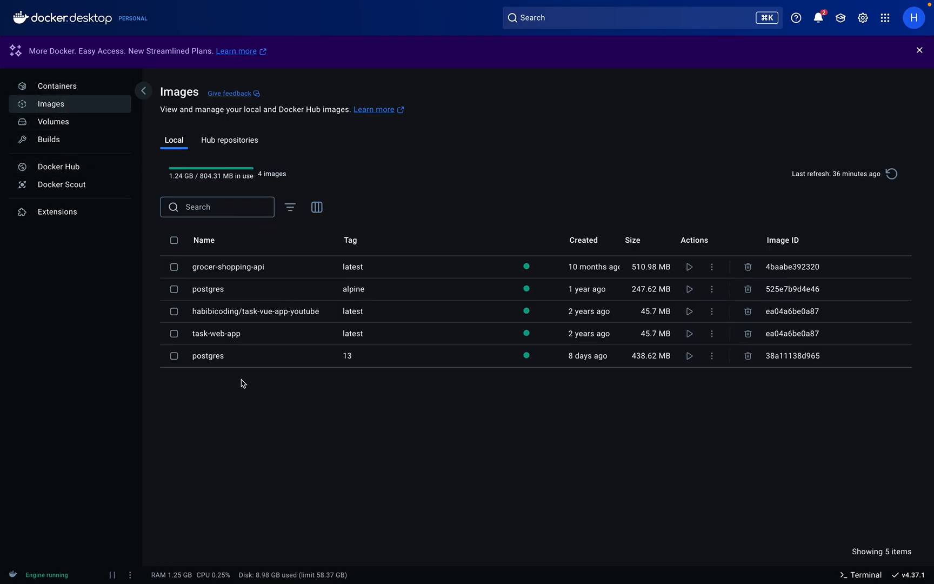
pyautogui.moveTo(245, 293)
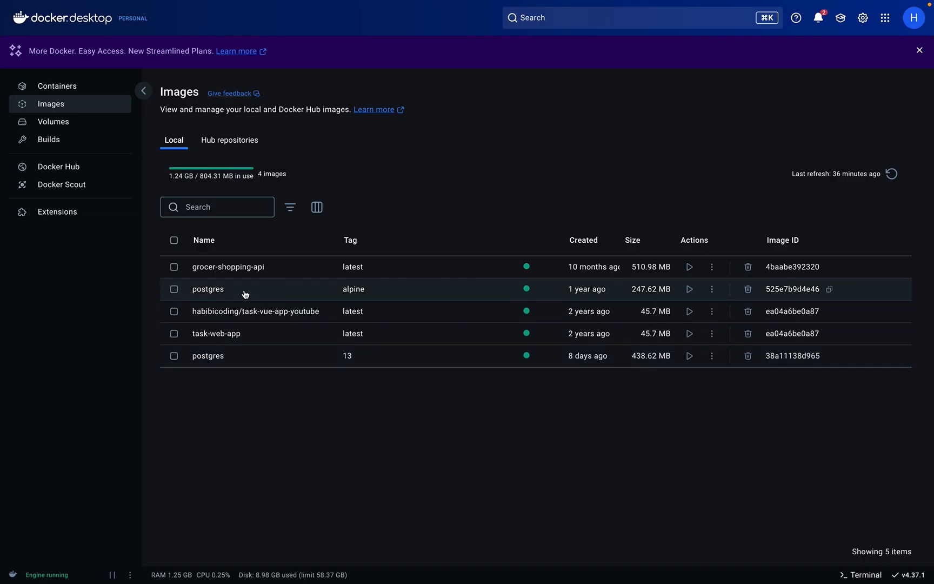
pyautogui.moveTo(365, 293)
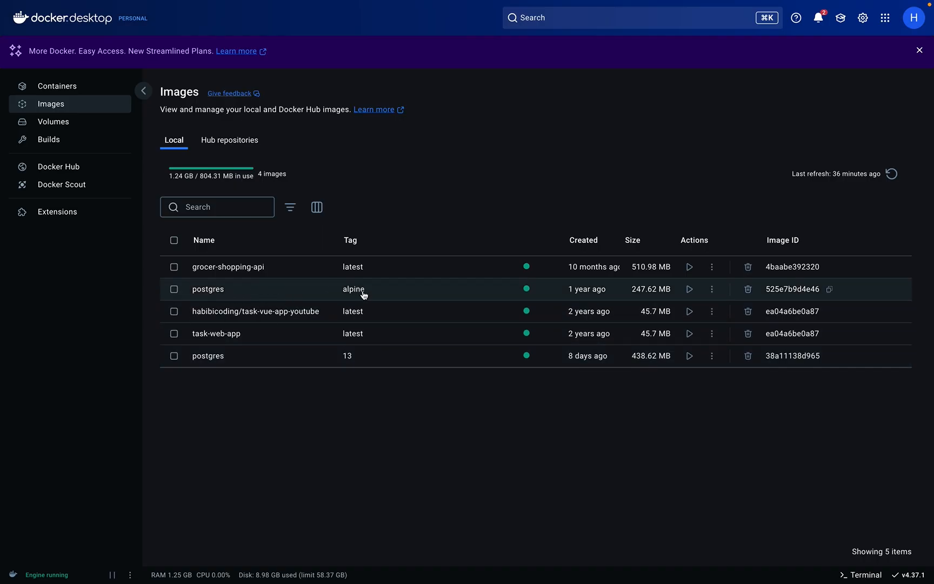
pyautogui.moveTo(77, 95)
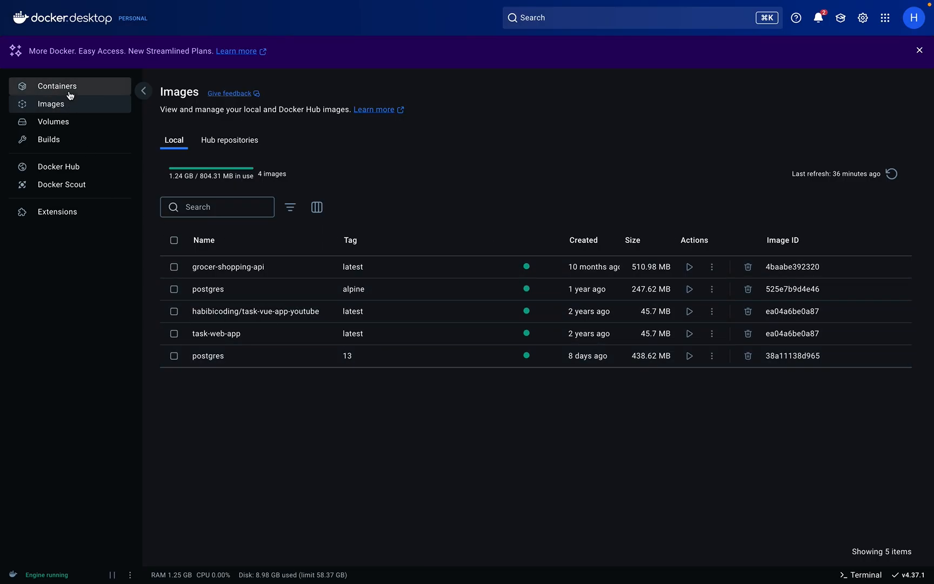
pyautogui.click(57, 87)
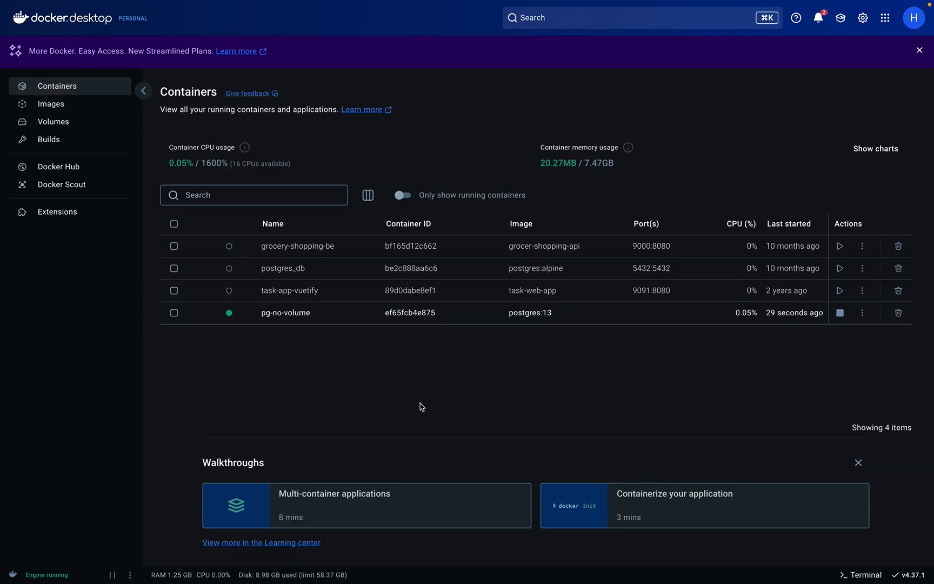
pyautogui.press('Cmd+Tab')
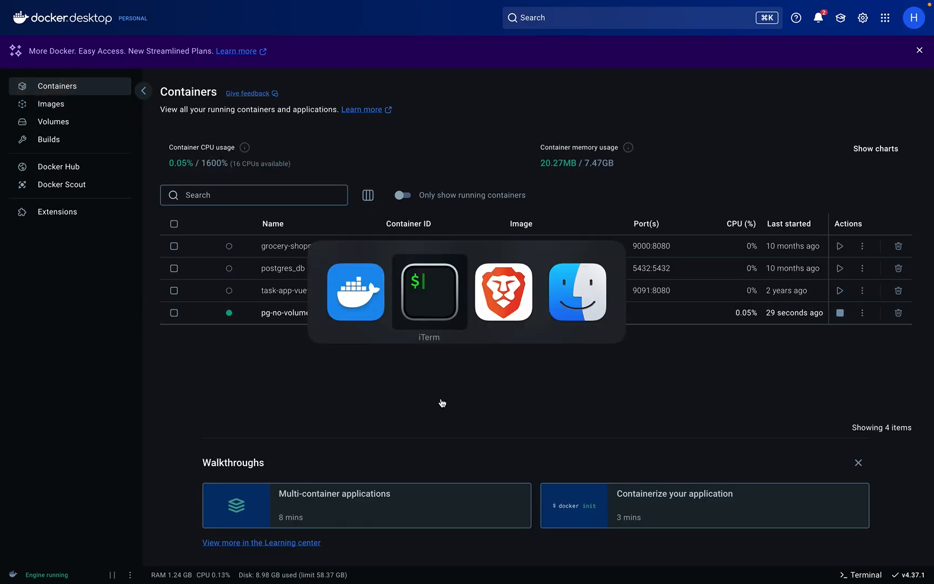
pyautogui.click(429, 292)
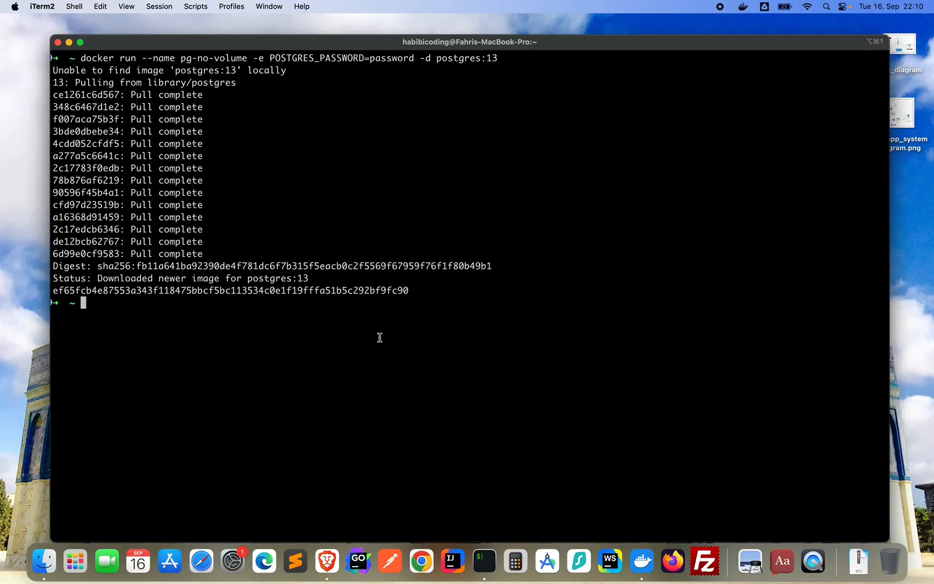
# Run docker ps showing pg-no-volume up on postgres:13 with 5432/tcp, and begin a docker exec command.
pyautogui.write('docker ps')
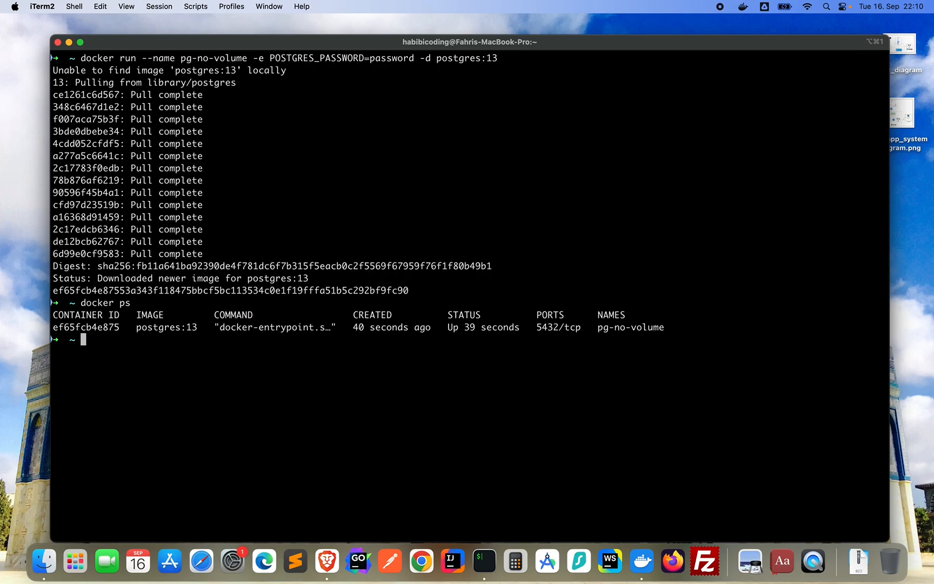
pyautogui.write('docker exec')
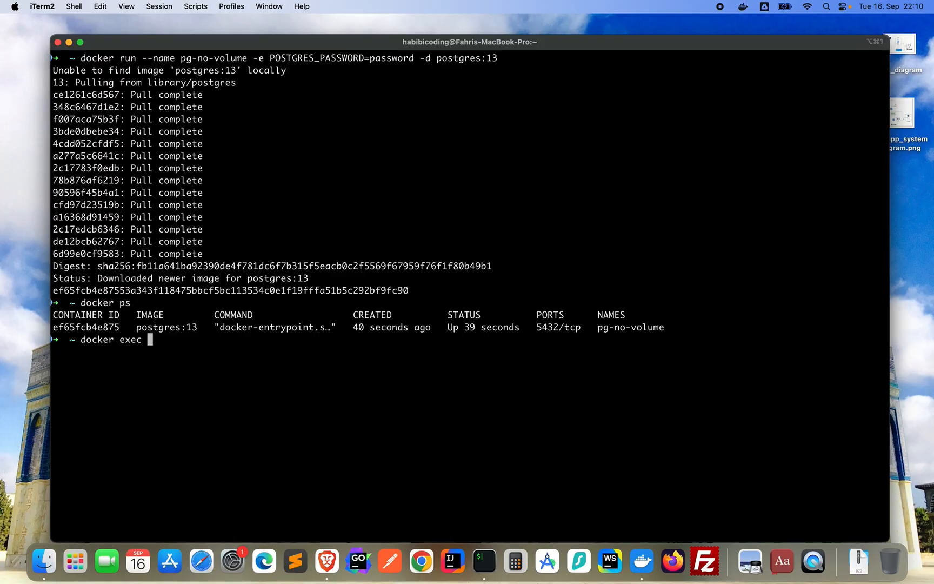
# Run docker exec -it pg-no-volume psql -U postgres, pasting the container name, to reach the postgres=# prompt.
pyautogui.write('-t')
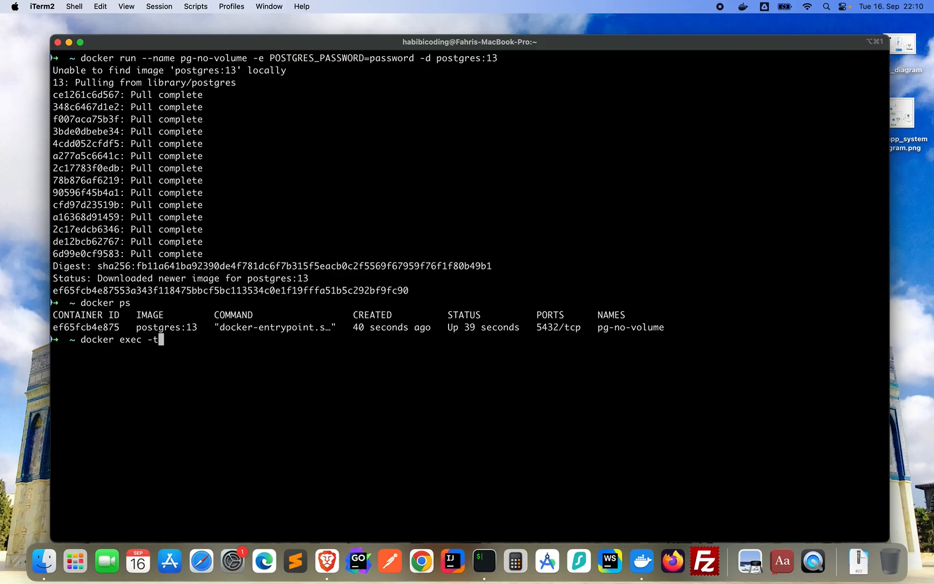
pyautogui.write('it')
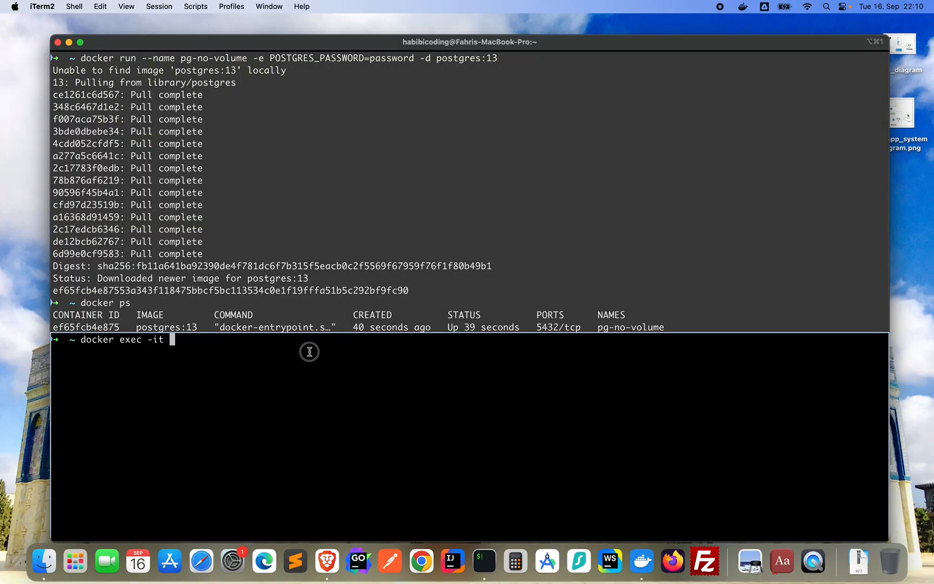
pyautogui.rightClick(309, 352)
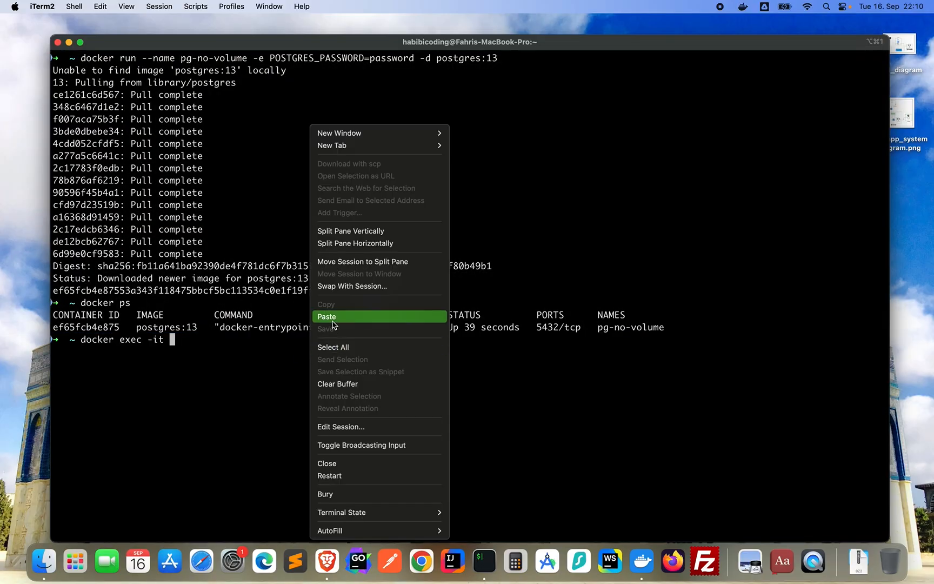
pyautogui.click(327, 317)
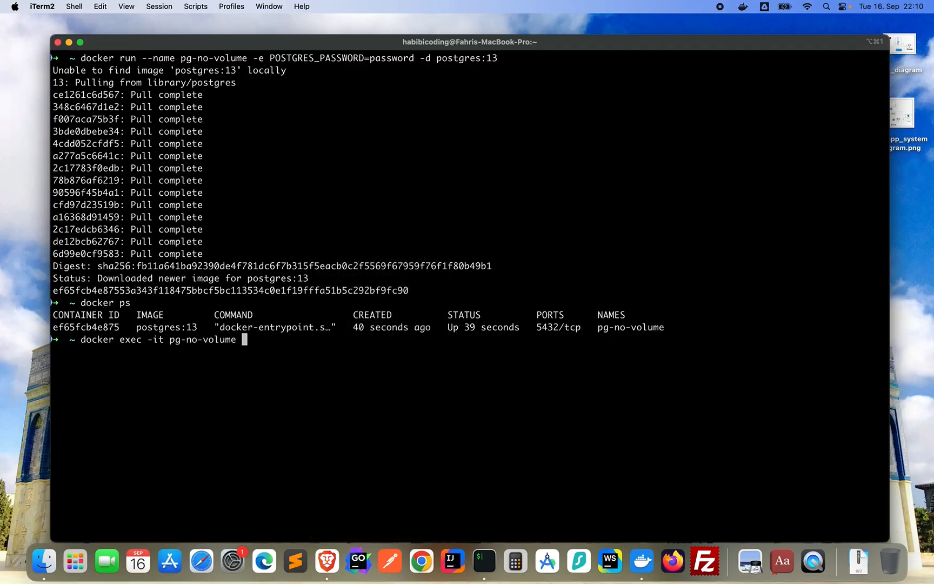
pyautogui.write('ps')
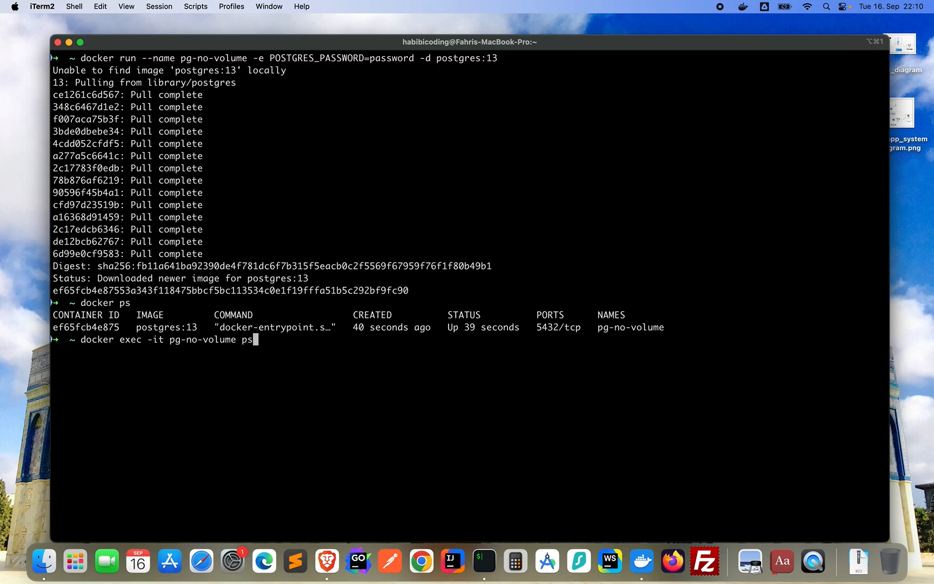
pyautogui.write('ql')
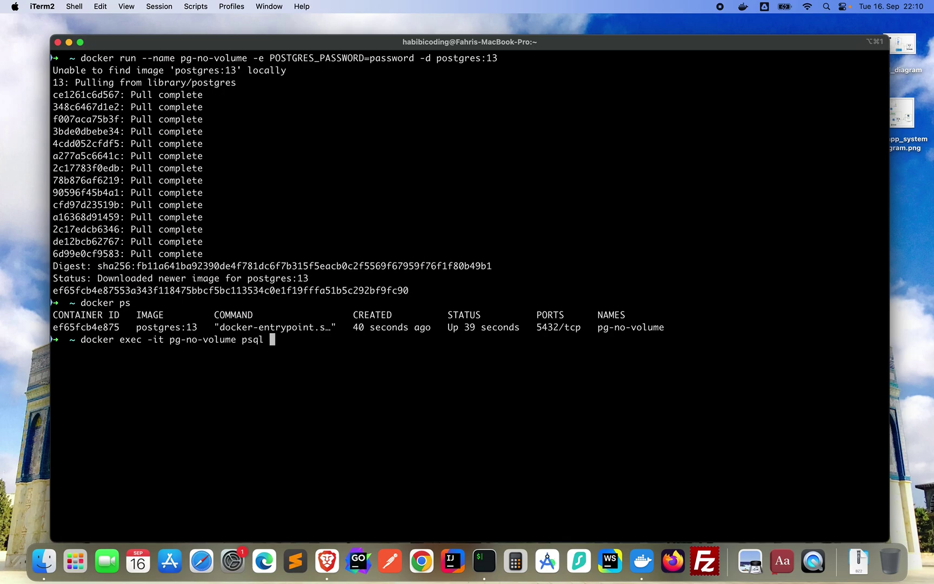
pyautogui.write('-U')
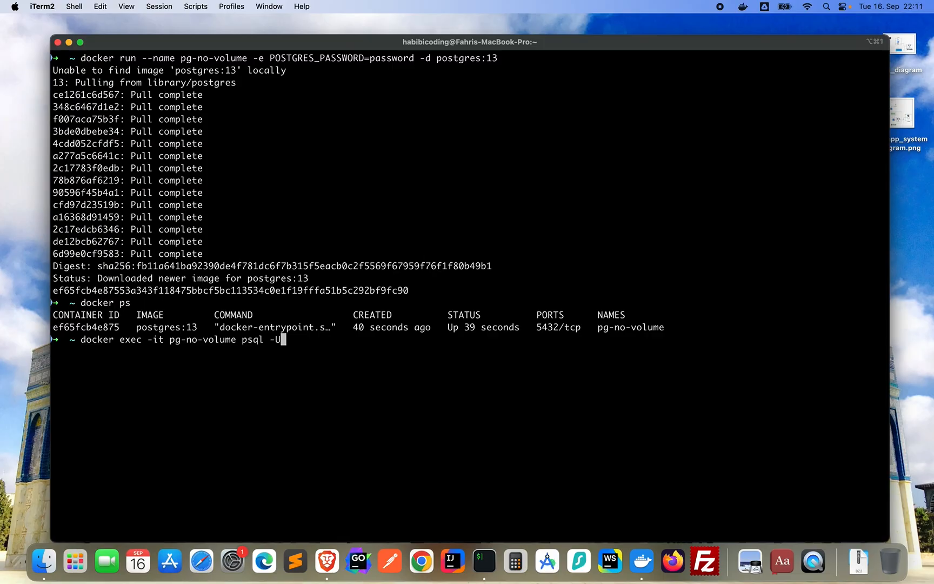
pyautogui.write('po')
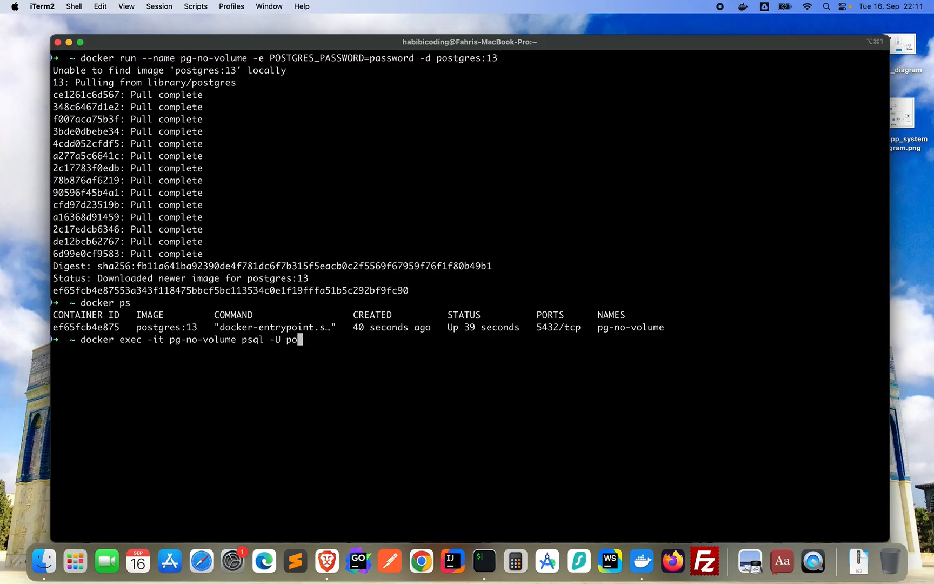
pyautogui.write('stgres')
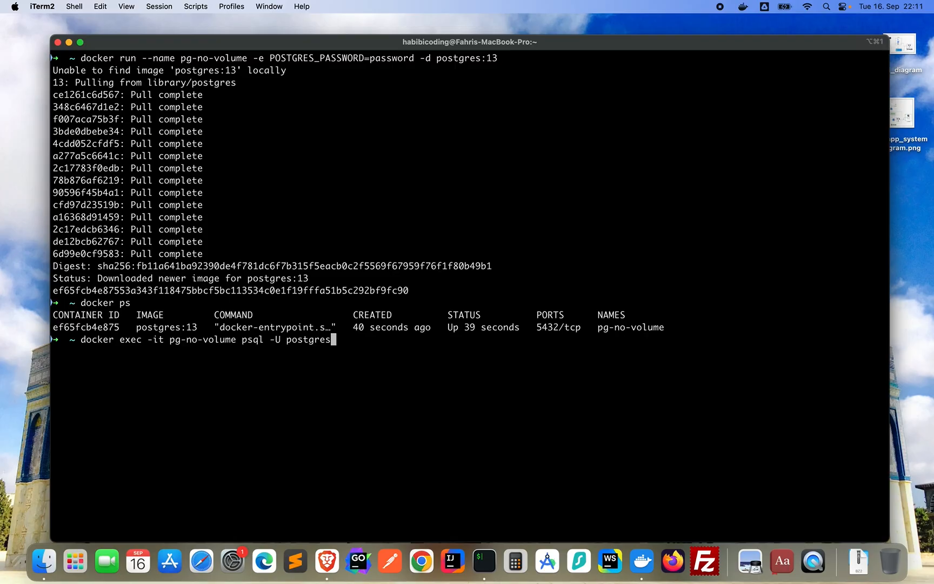
pyautogui.press('Return')
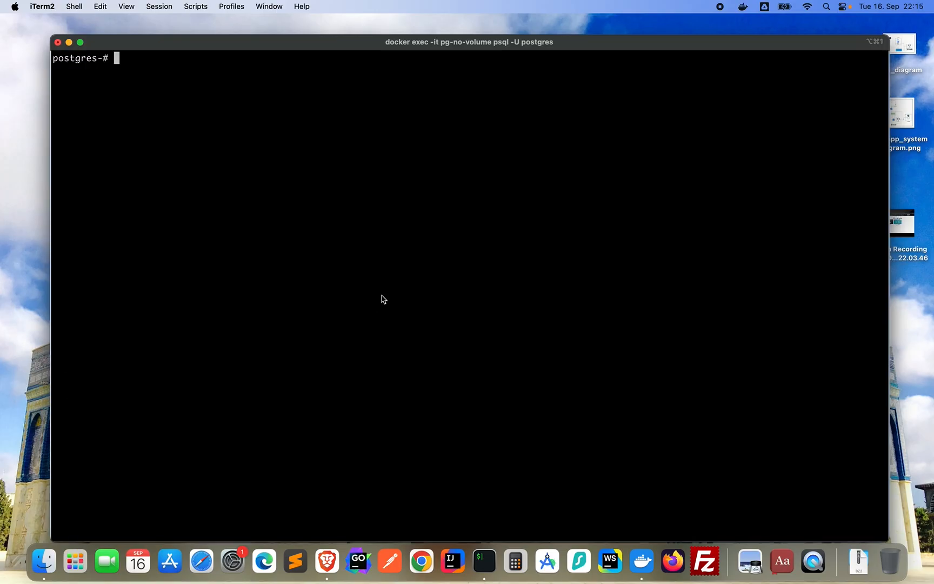
# List the databases with \l, showing postgres, template0 and template1.
pyautogui.write('\\l')
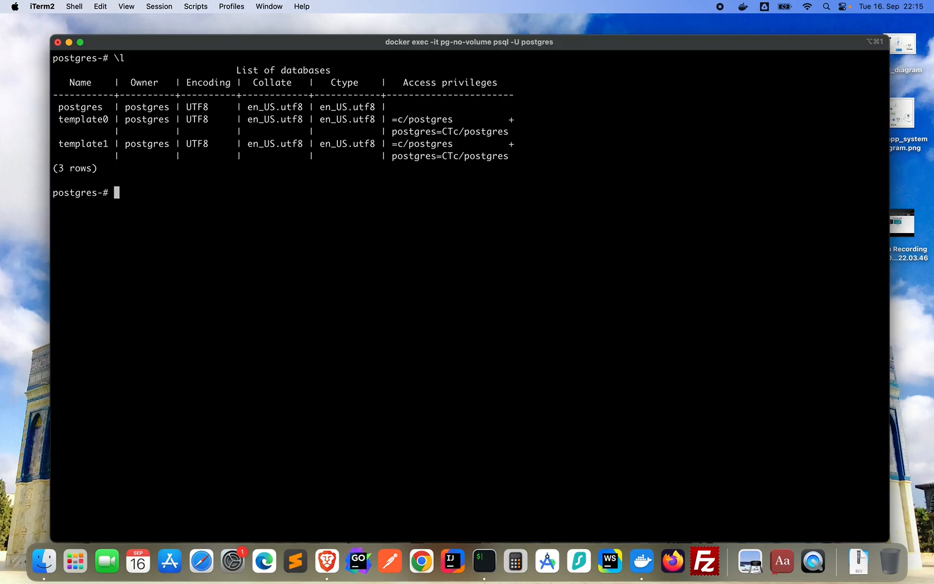
pyautogui.moveTo(75, 82)
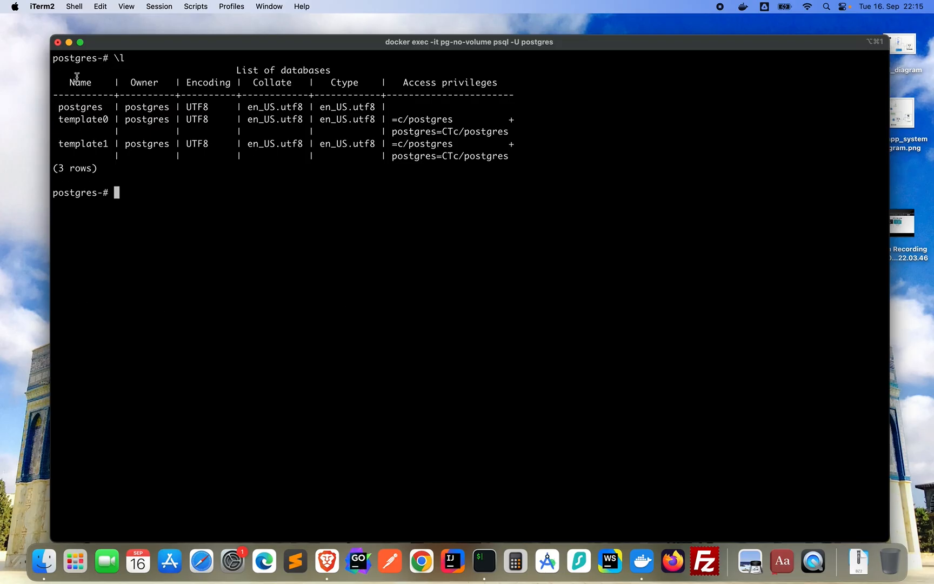
pyautogui.moveTo(429, 148)
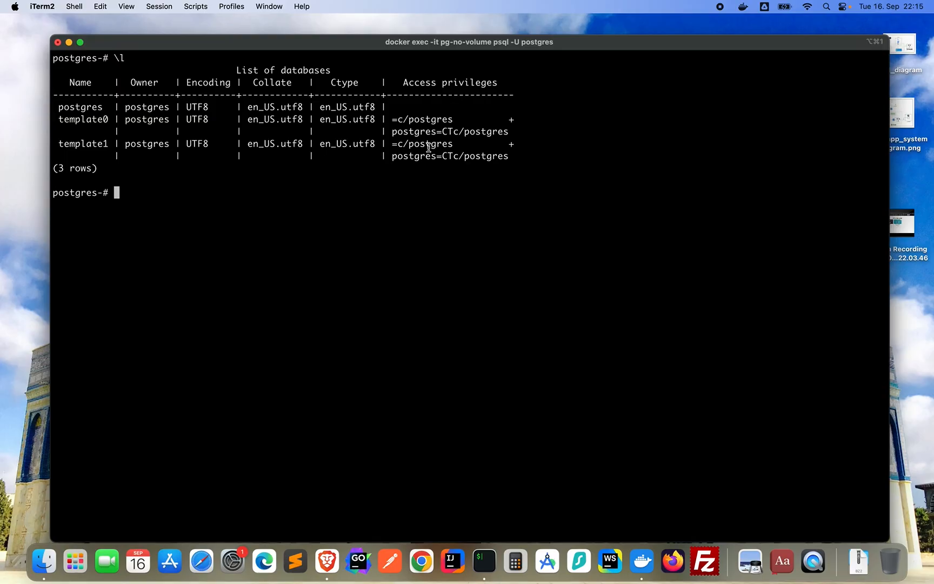
# Enter CREATE DATABASE user_testdb; as a first attempt at creating the database.
pyautogui.write('CRE')
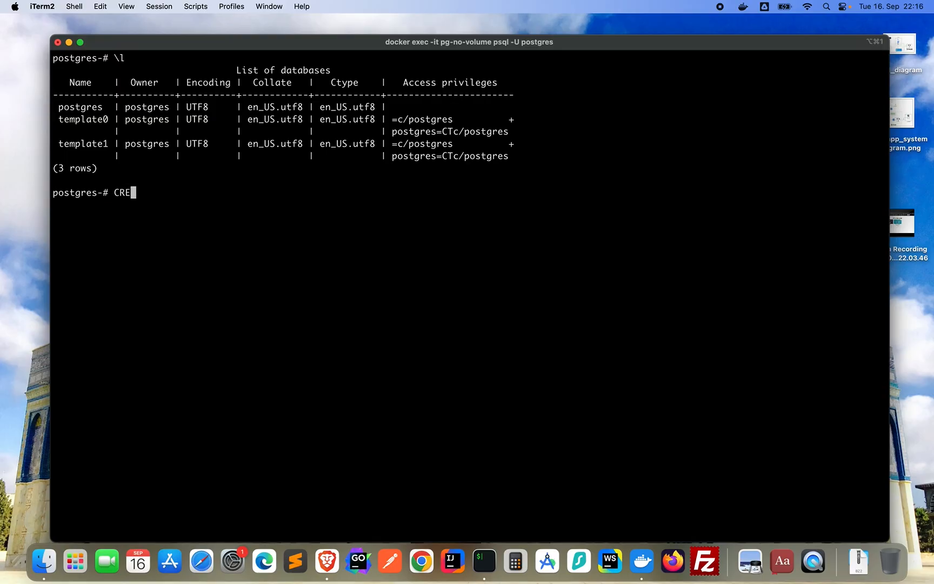
pyautogui.write('ATE DAT')
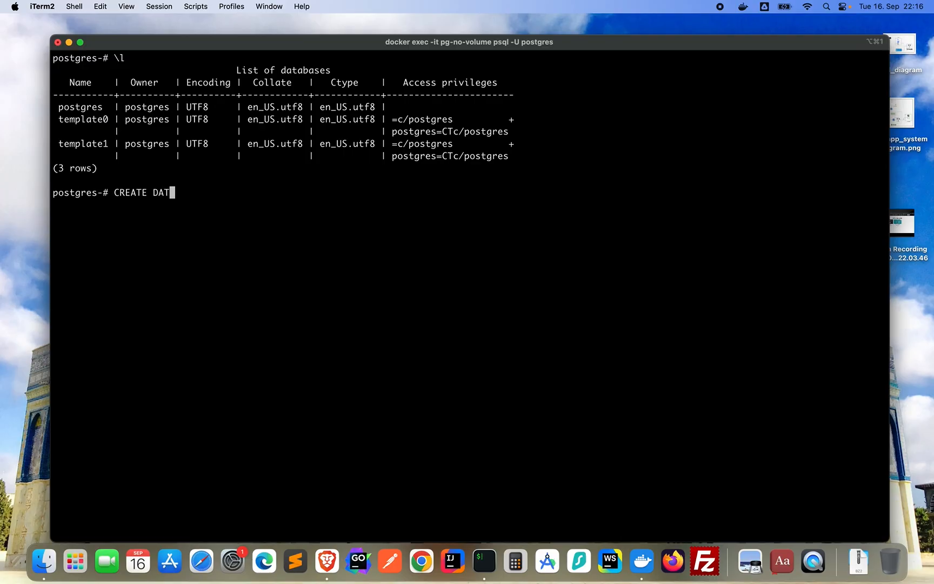
pyautogui.write('ABASE')
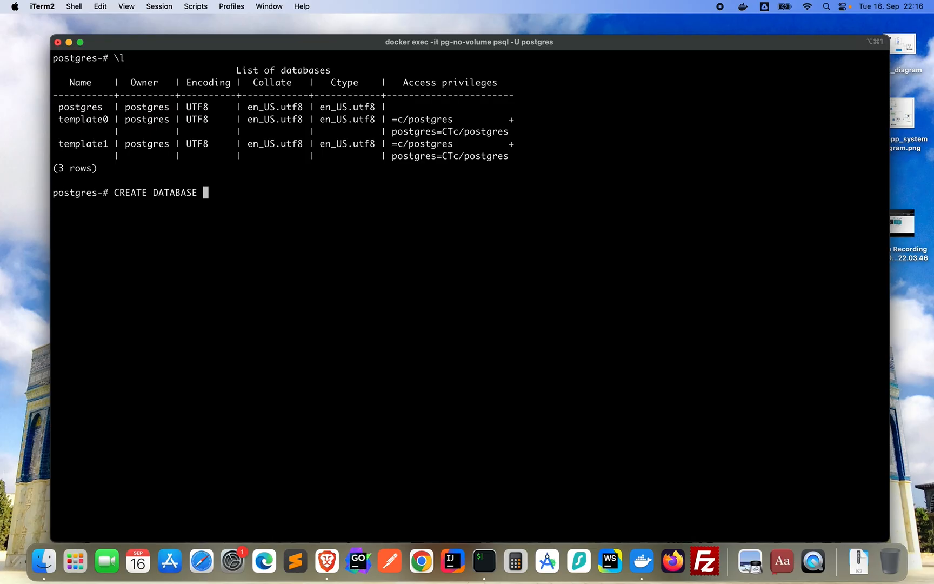
pyautogui.write('user_')
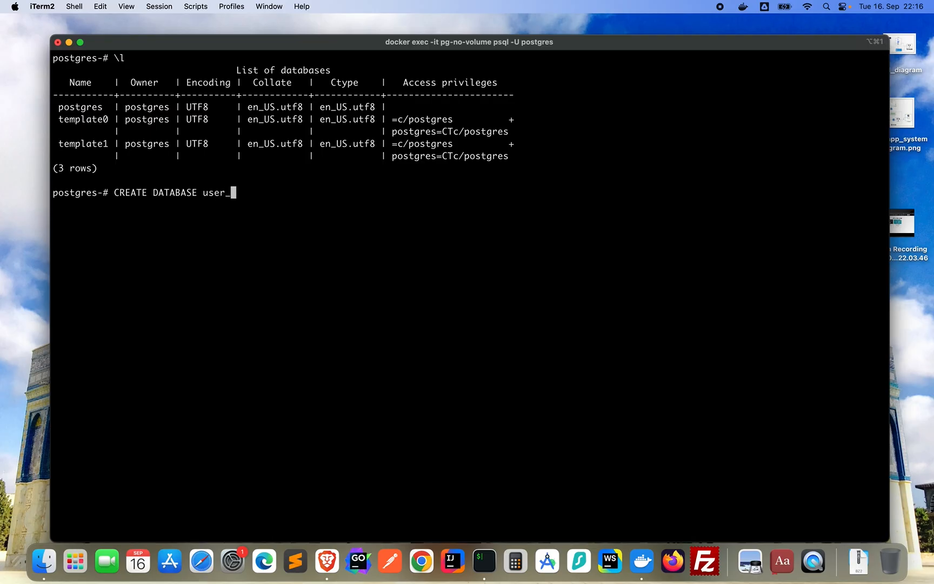
pyautogui.write('test_')
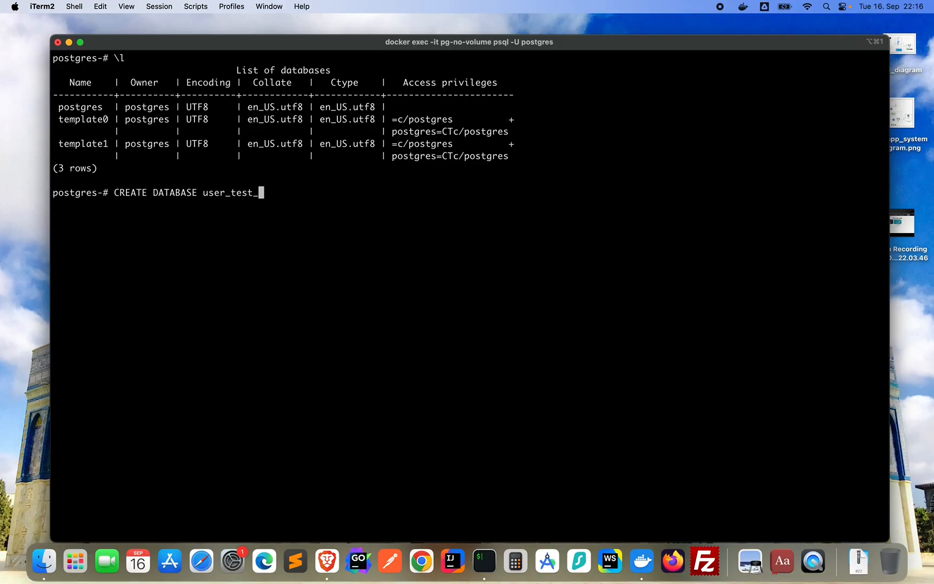
pyautogui.write('db')
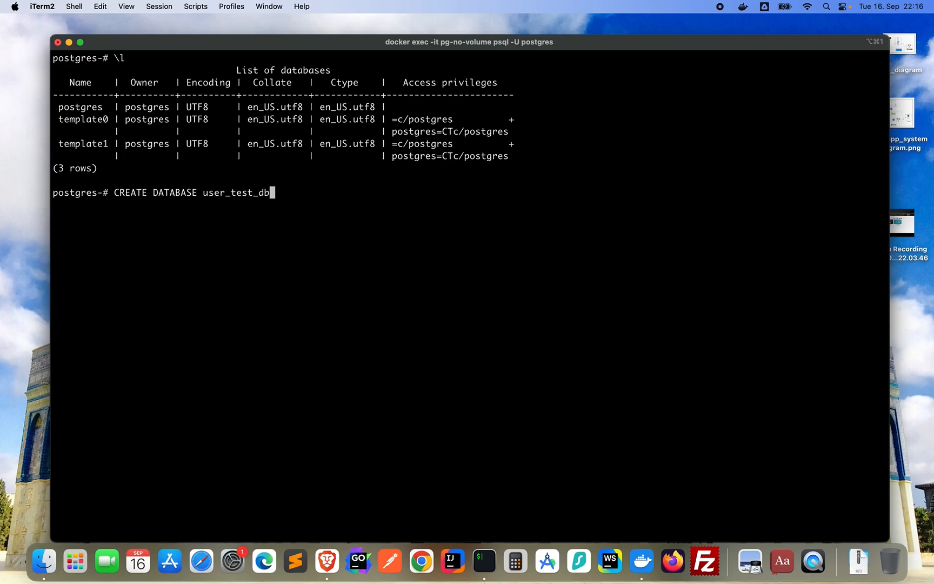
pyautogui.write(';')
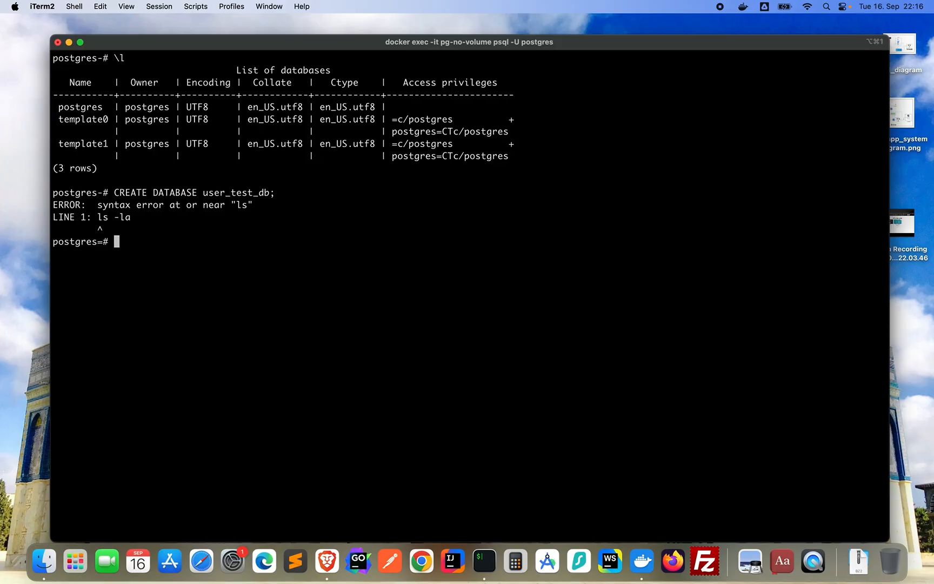
# Retry with user_test_db and user-test-db, then successfully create database usertestdb.
pyautogui.write('CREATE DATABASE user_test_db;')
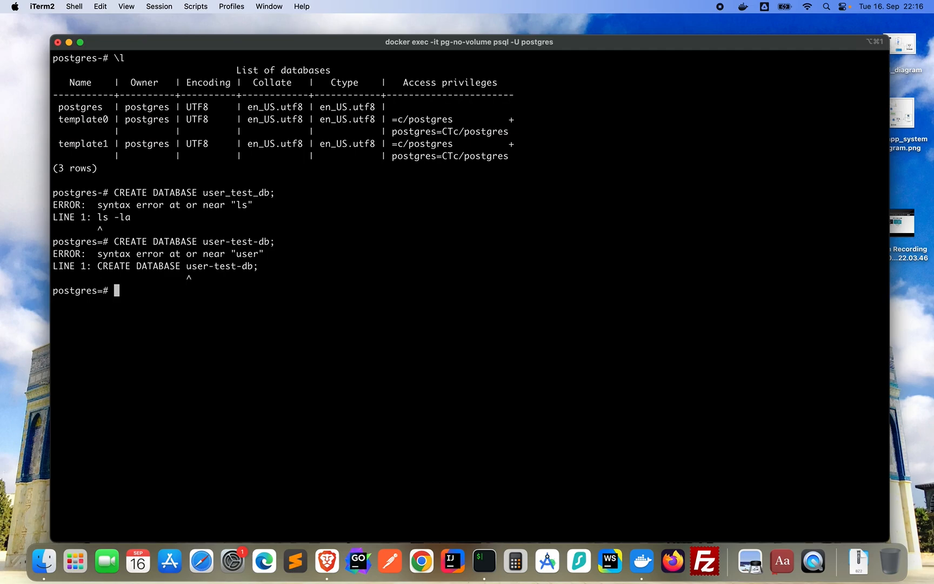
pyautogui.write('CREATE DATABASE user-test-db;')
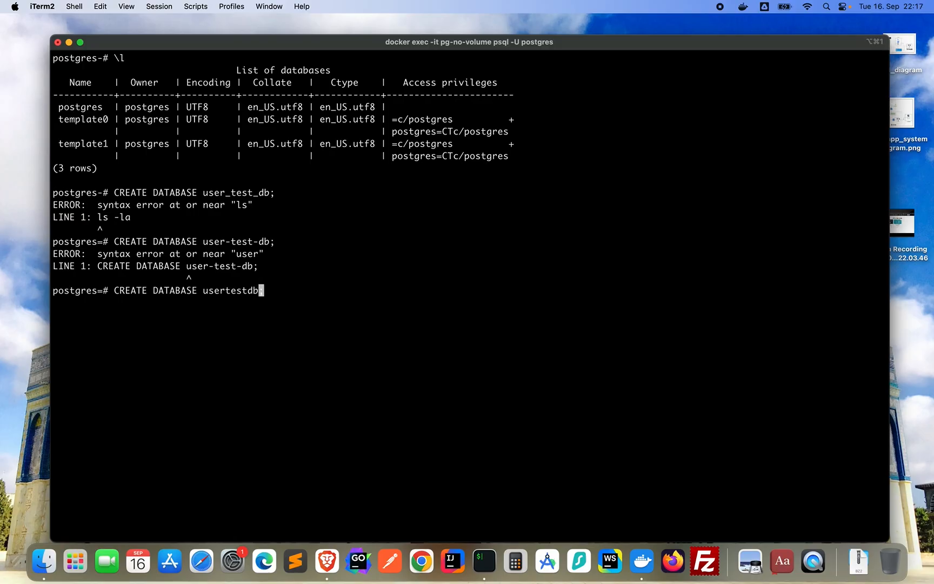
pyautogui.write(';')
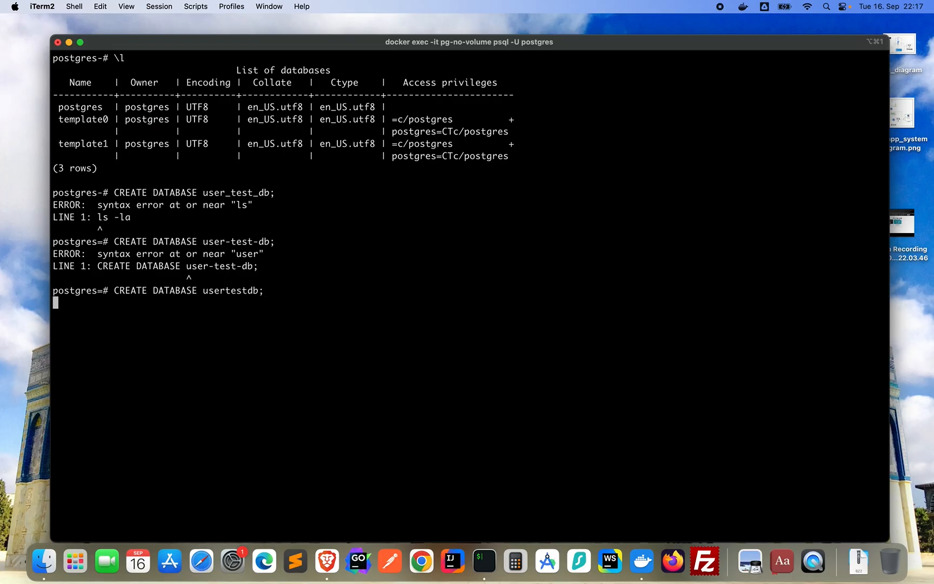
pyautogui.press('Return')
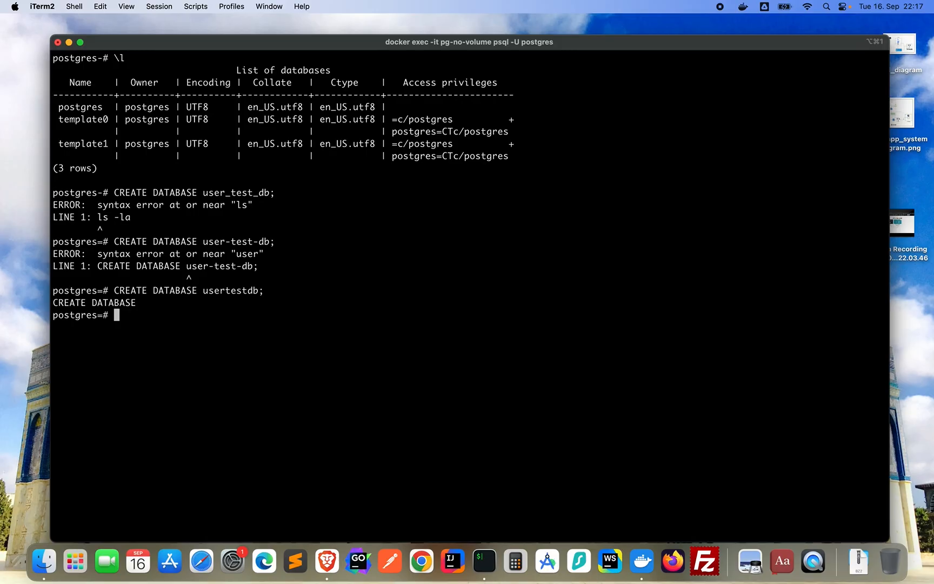
# List the databases with \l to confirm usertestdb is present, then clear the screen.
pyautogui.write('CREATE DATABASE user-test-db;')
pyautogui.write('\\l')
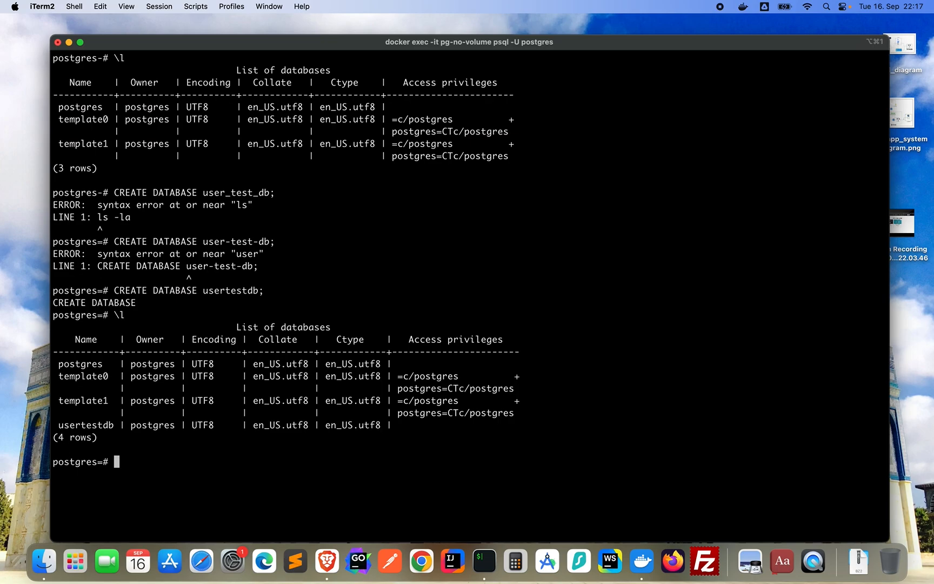
pyautogui.moveTo(217, 135)
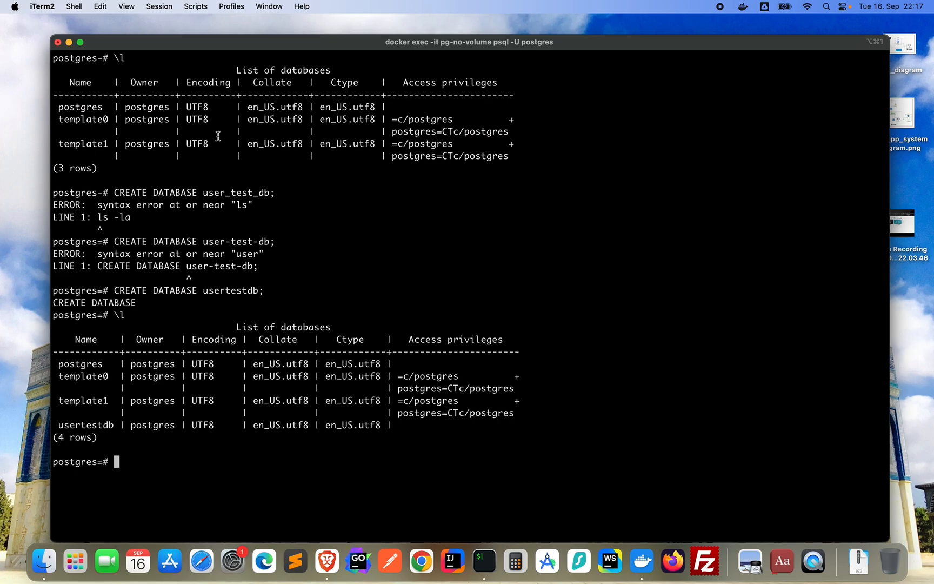
pyautogui.moveTo(446, 423)
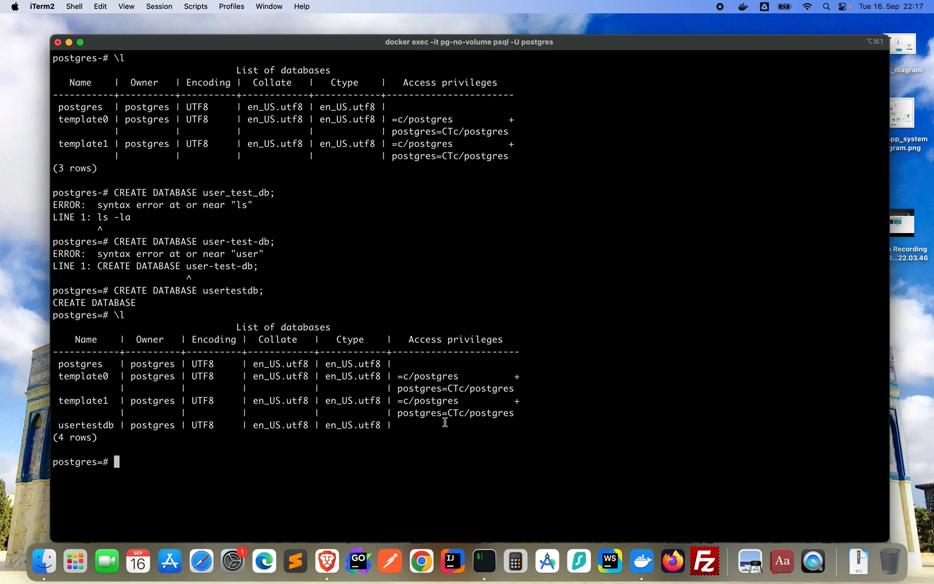
pyautogui.moveTo(365, 488)
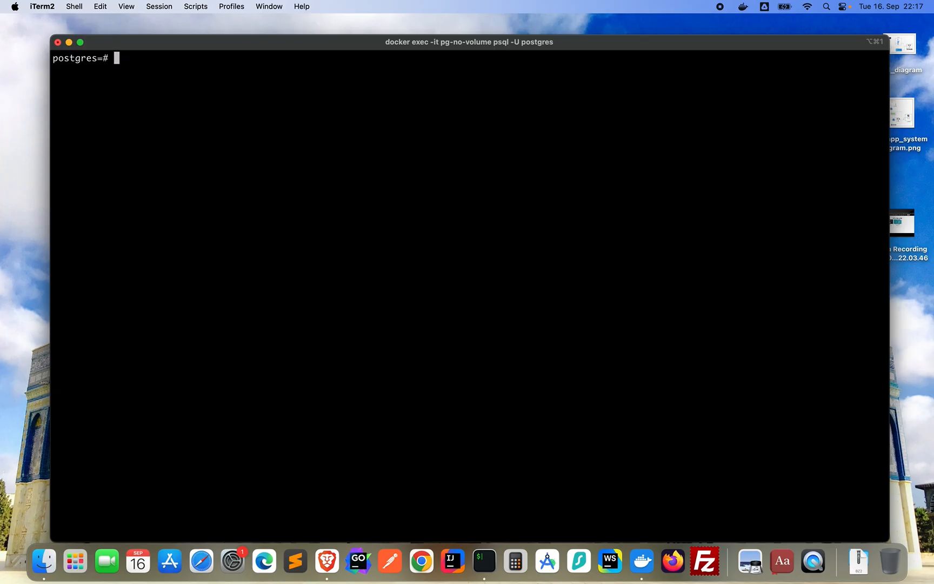
# Connect the psql session to usertestdb with \c usertestdb; and begin a CREATE command.
pyautogui.write('\\')
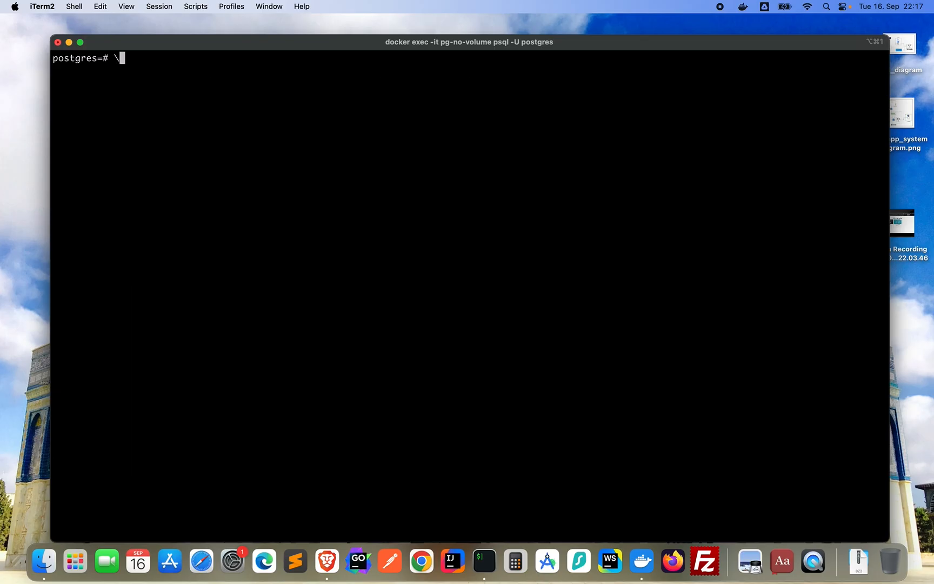
pyautogui.write('c')
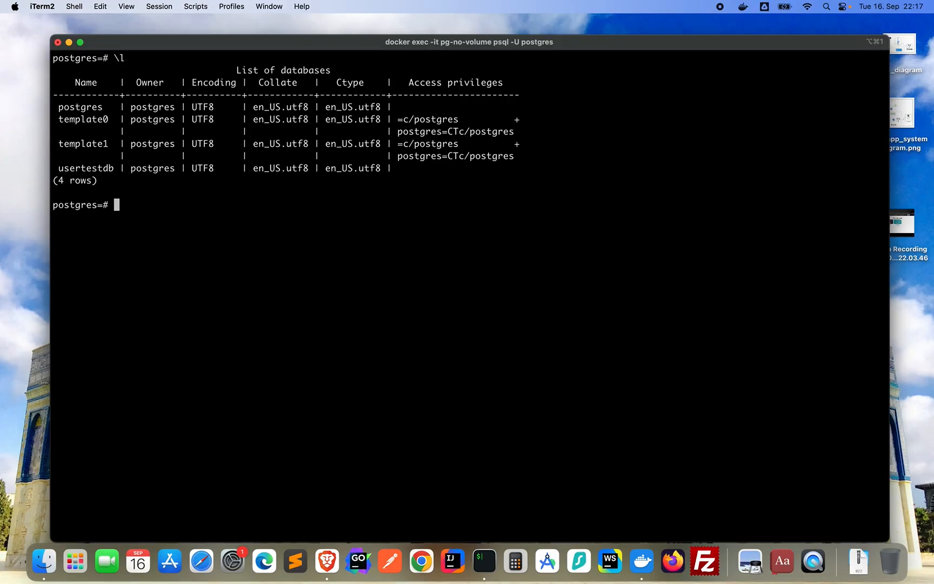
pyautogui.write('\\c')
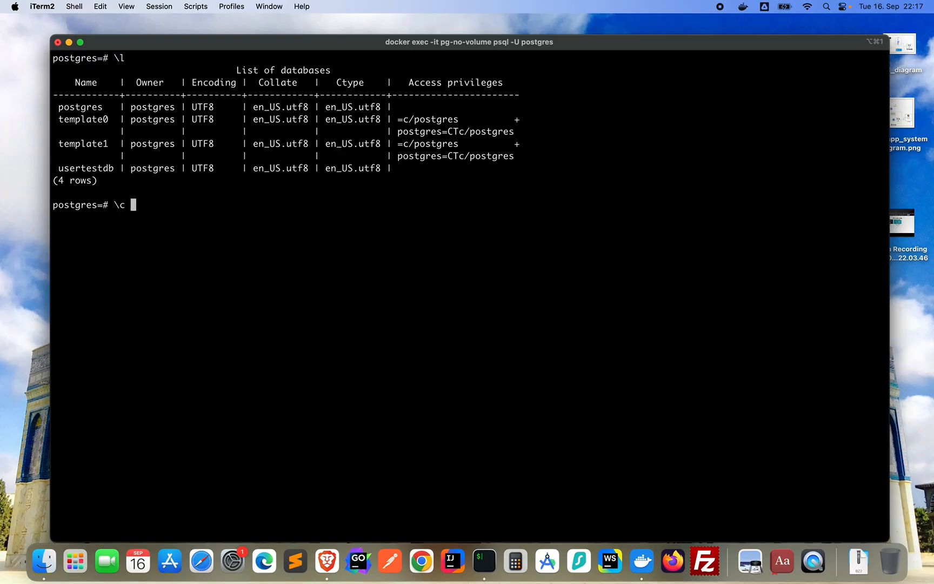
pyautogui.write('user')
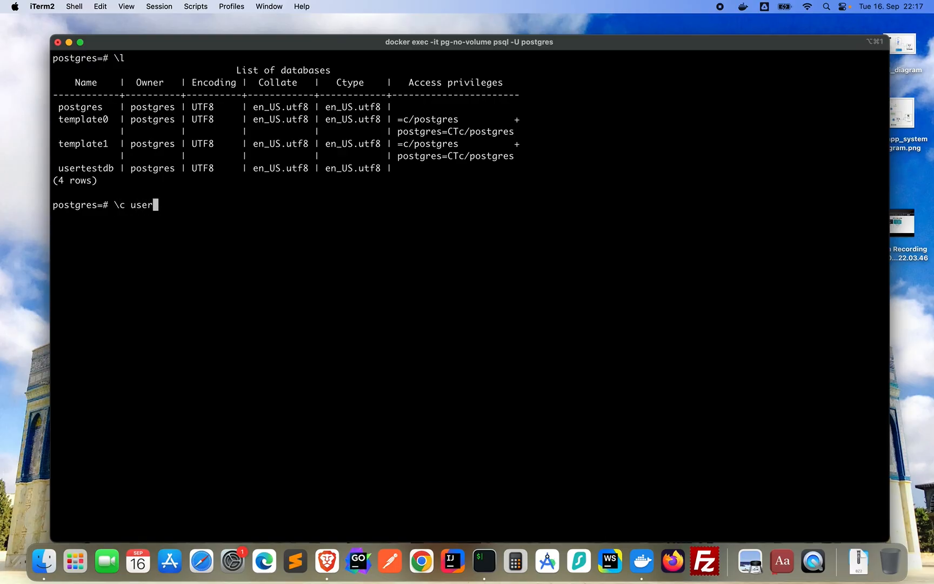
pyautogui.write('test')
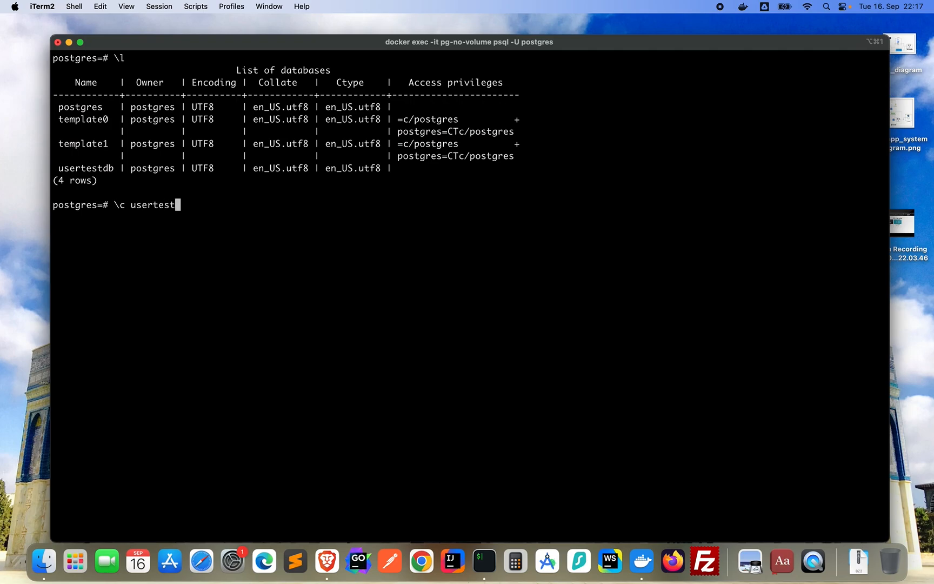
pyautogui.write('db')
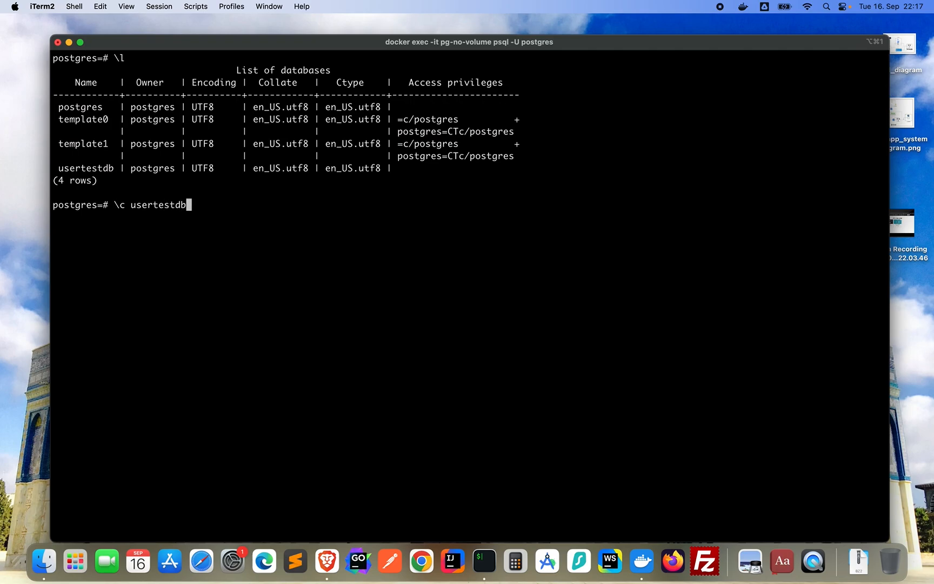
pyautogui.write(';')
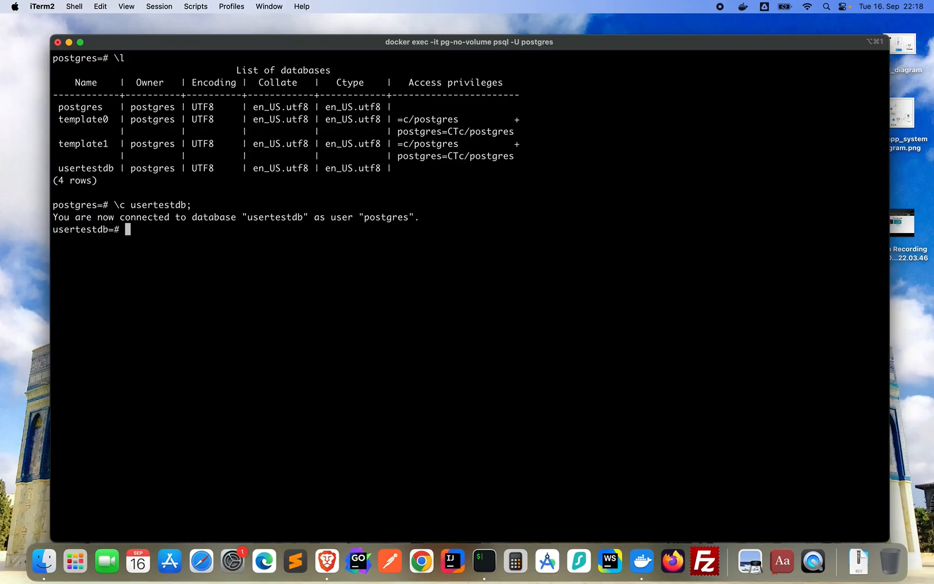
pyautogui.write('C')
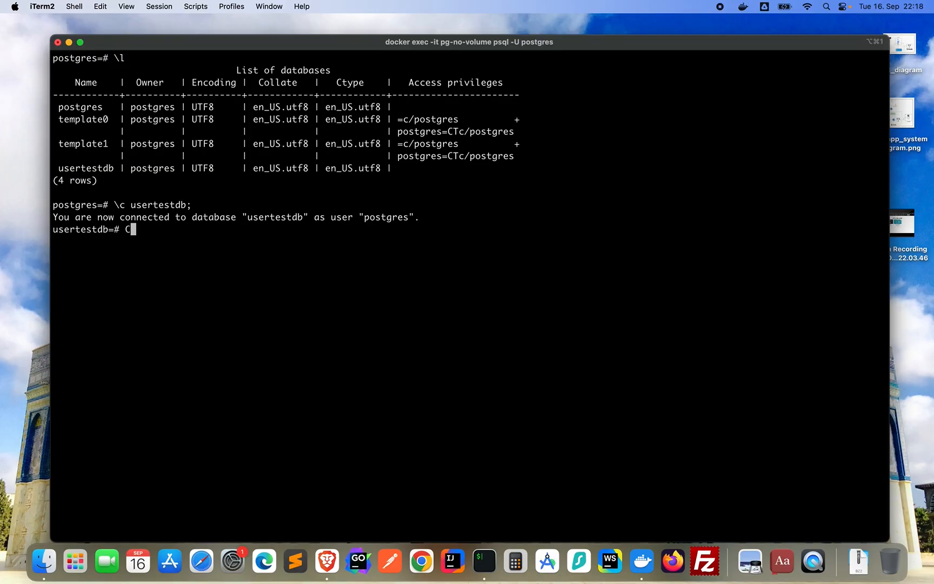
# Run CREATE TABLE user (id SERIAL PRIMARY KEY, name TEXT); which fails near "user".
pyautogui.write('RE')
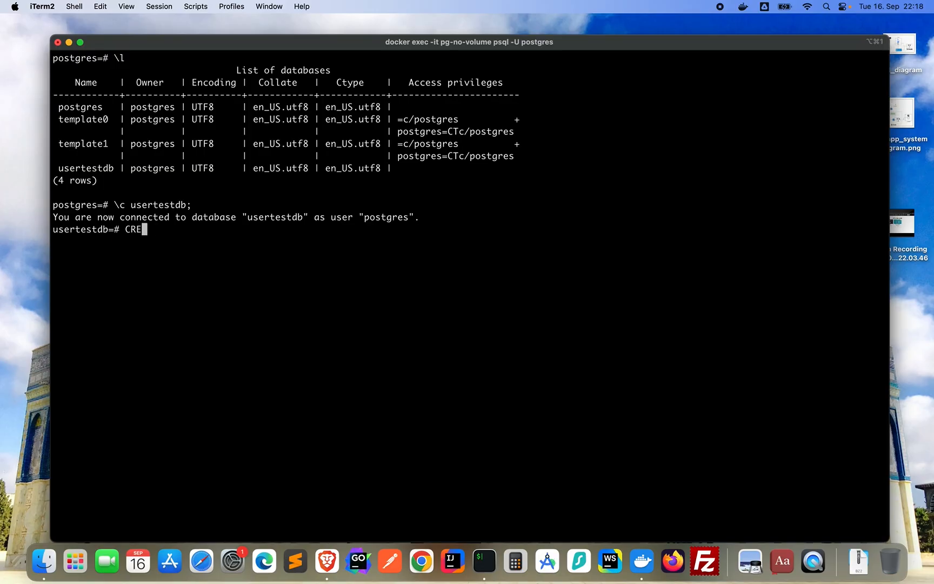
pyautogui.write('ATE')
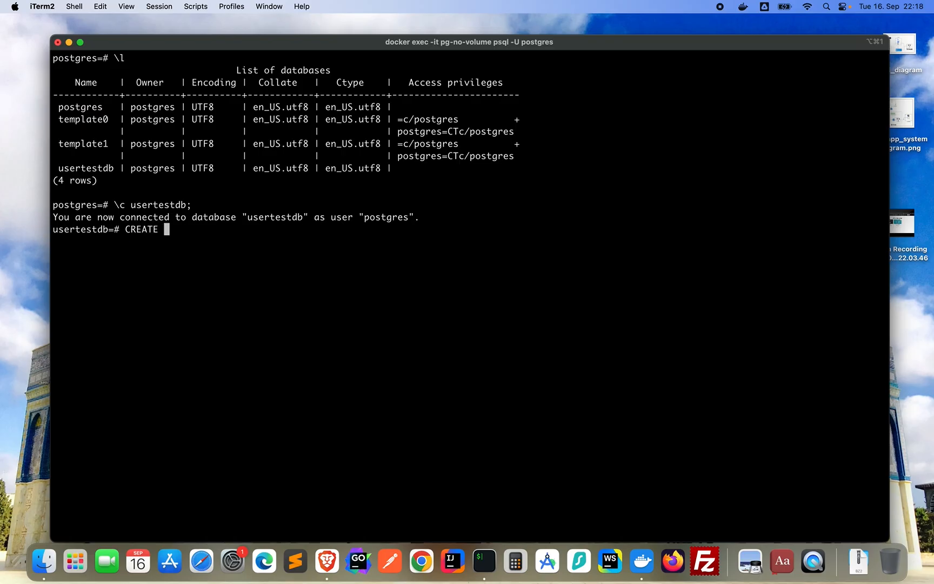
pyautogui.write('TABLE')
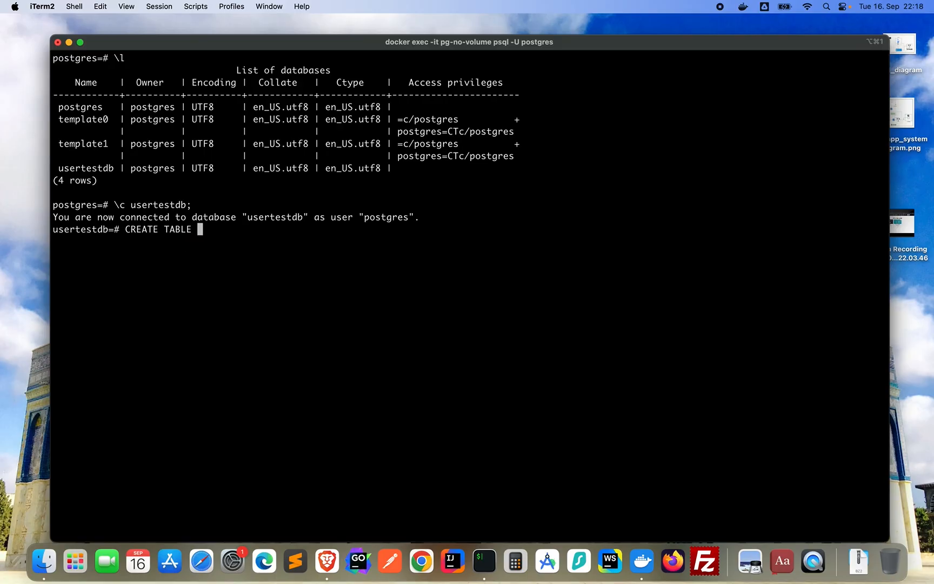
pyautogui.write('user')
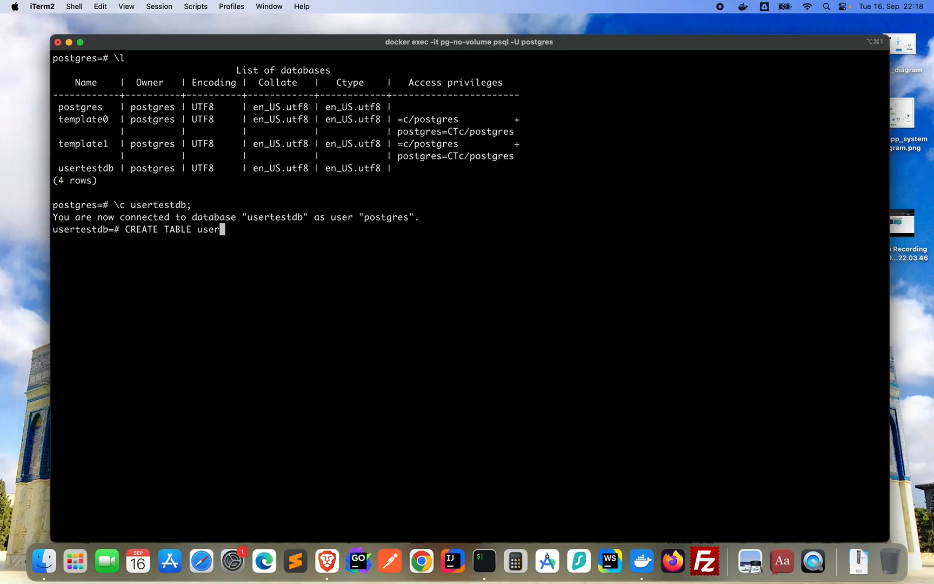
pyautogui.write('()')
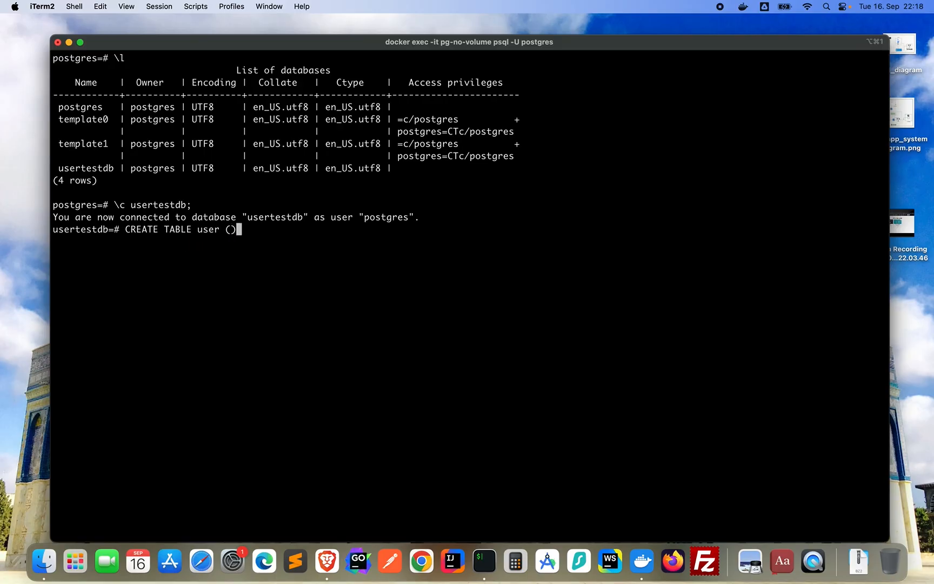
pyautogui.write('id')
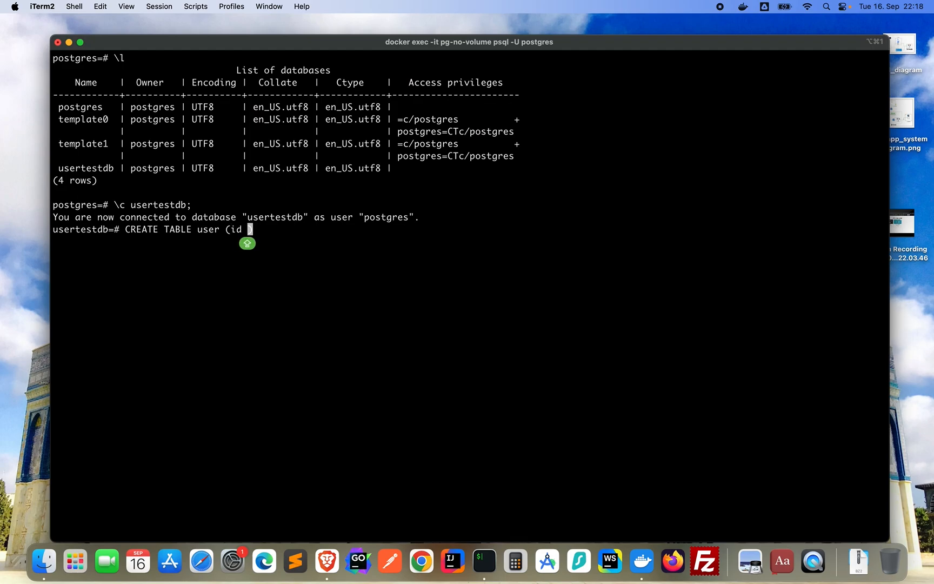
pyautogui.write('SERIAL')
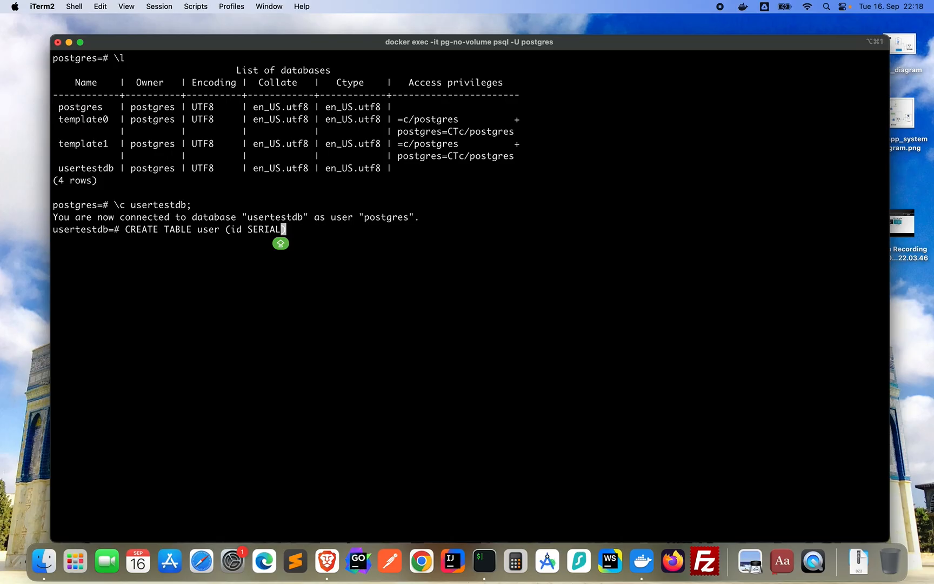
pyautogui.write('PRIMARY')
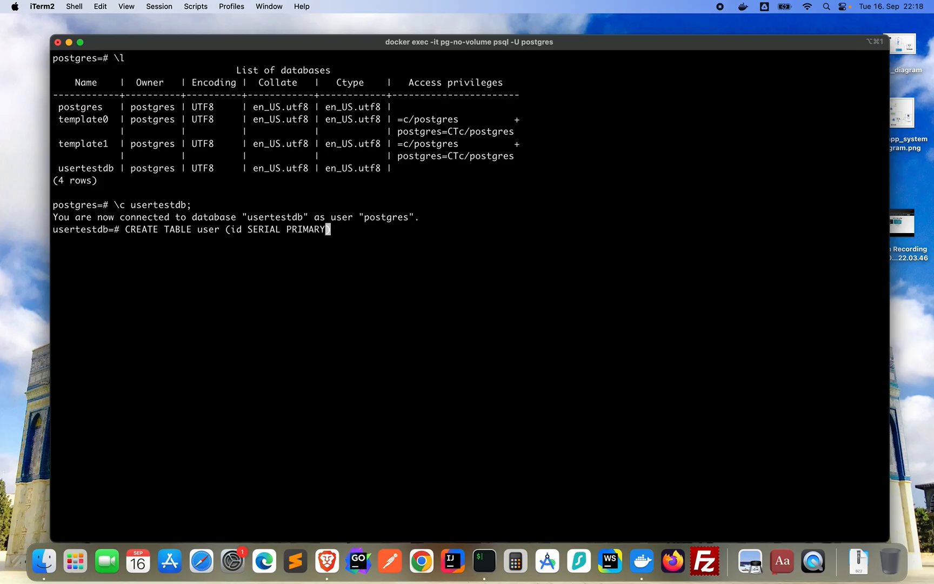
pyautogui.write('KEY')
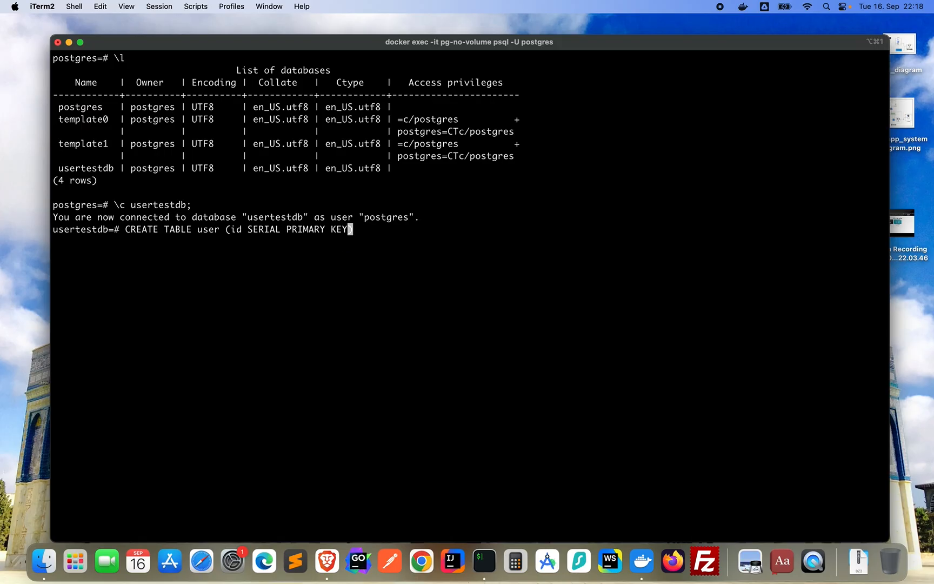
pyautogui.write(', na')
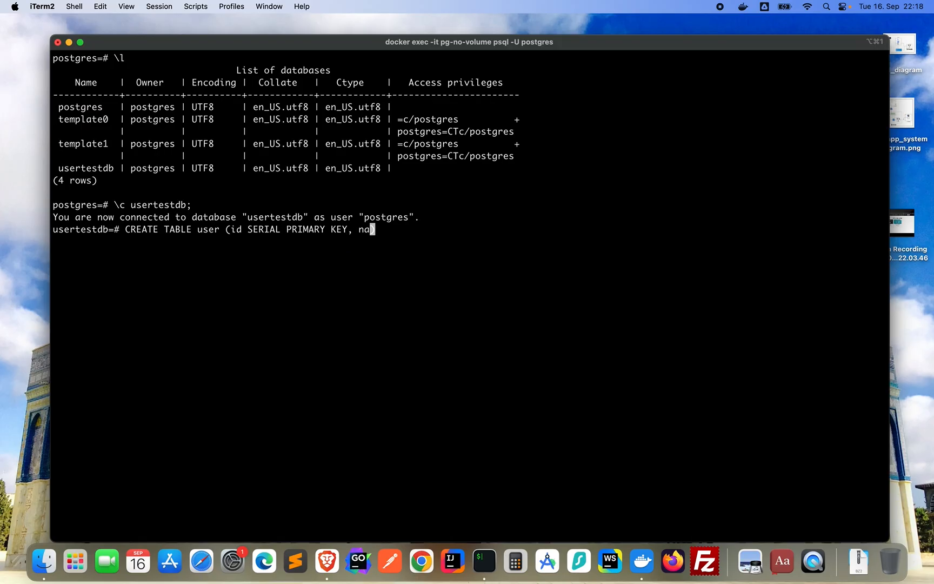
pyautogui.write('me TEXT')
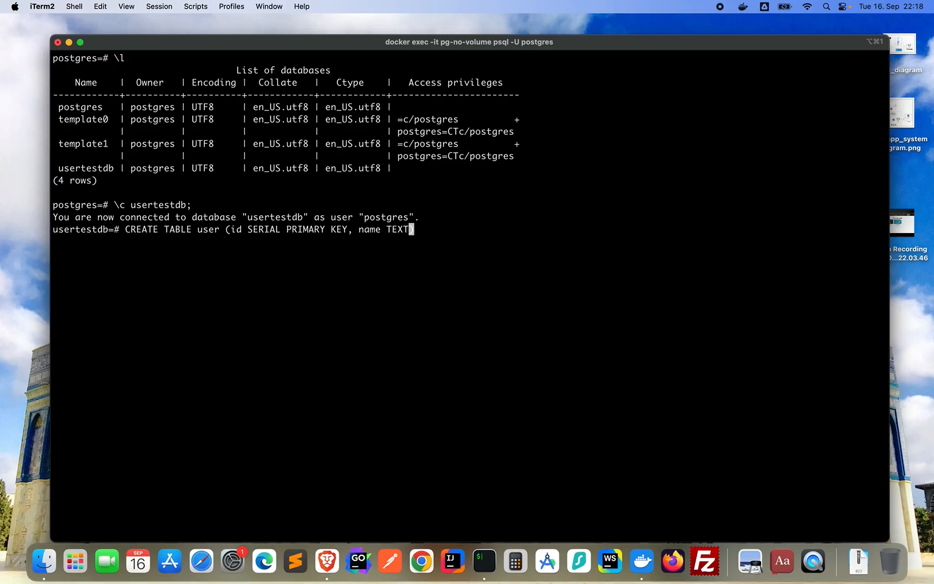
pyautogui.write(')')
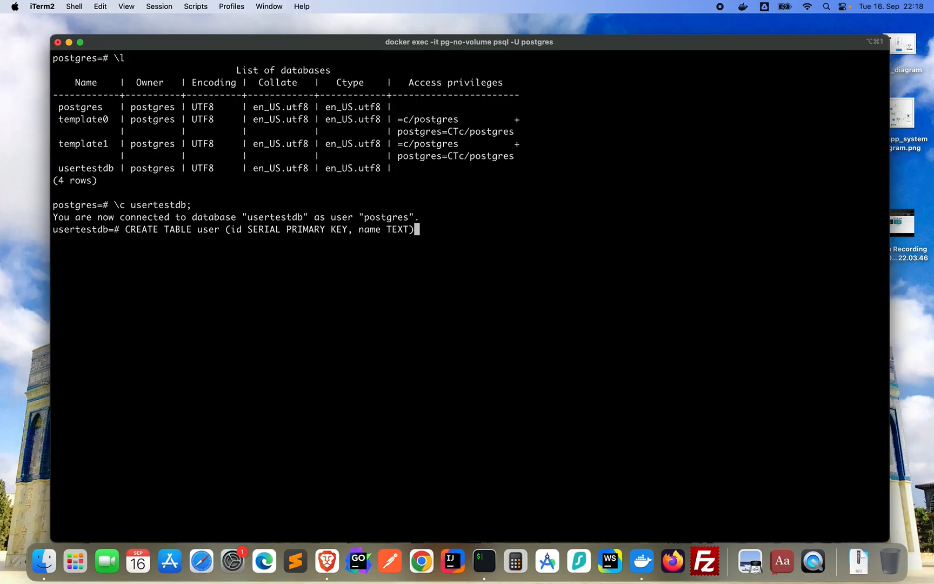
pyautogui.write(';')
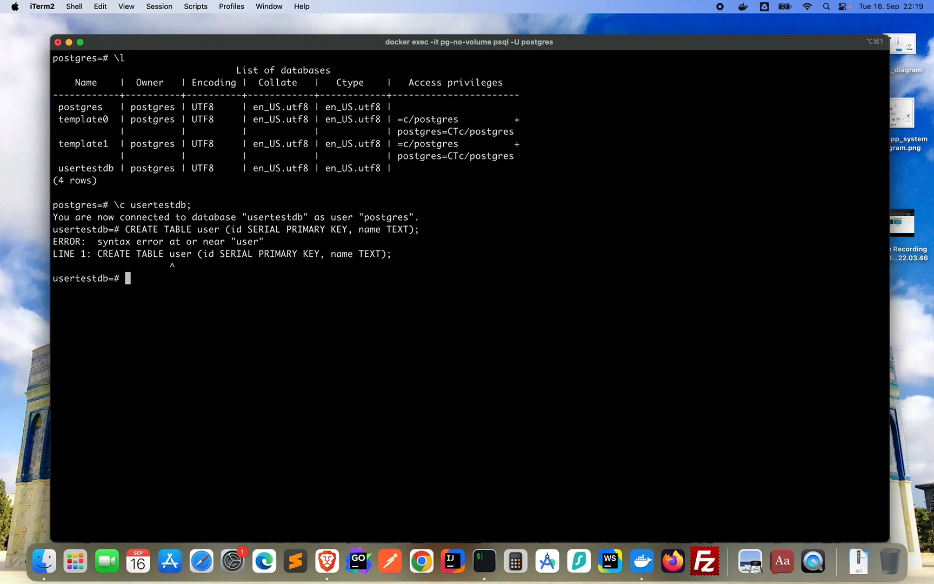
# Create table users (id SERIAL PRIMARY KEY, name TEXT) and start an INSERT statement.
pyautogui.write('CREATE TABLE user (id SERIAL PRIMARY KEY, name TEXT);')
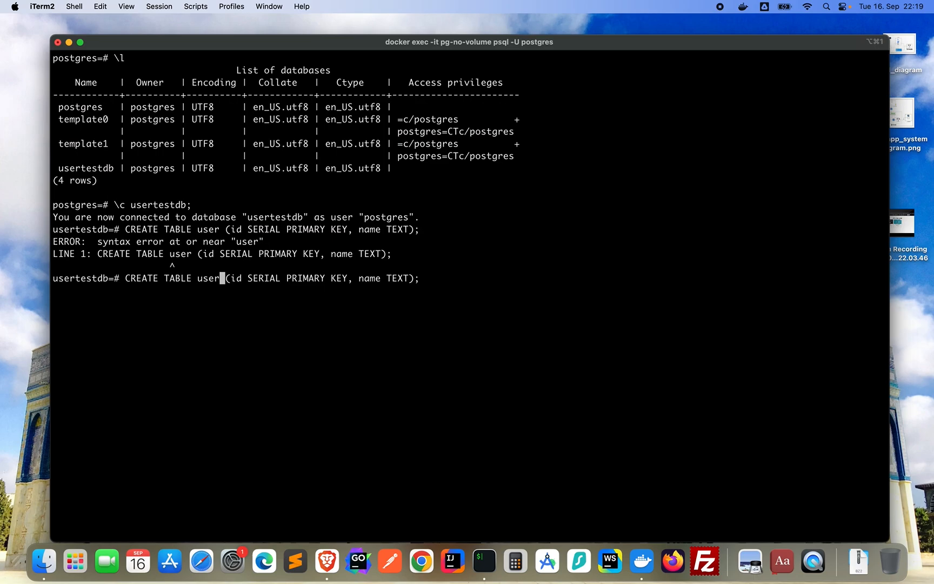
pyautogui.write('s')
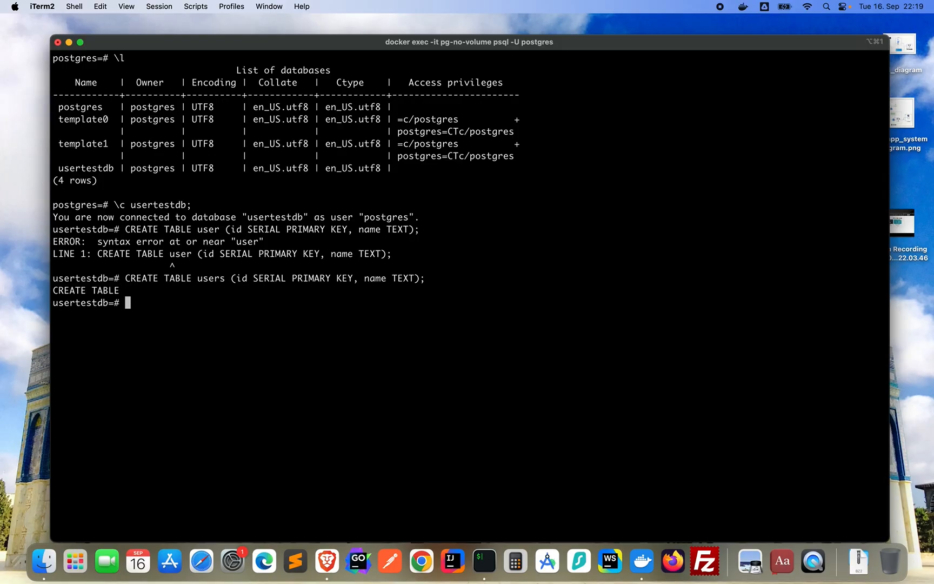
pyautogui.write('INSERT')
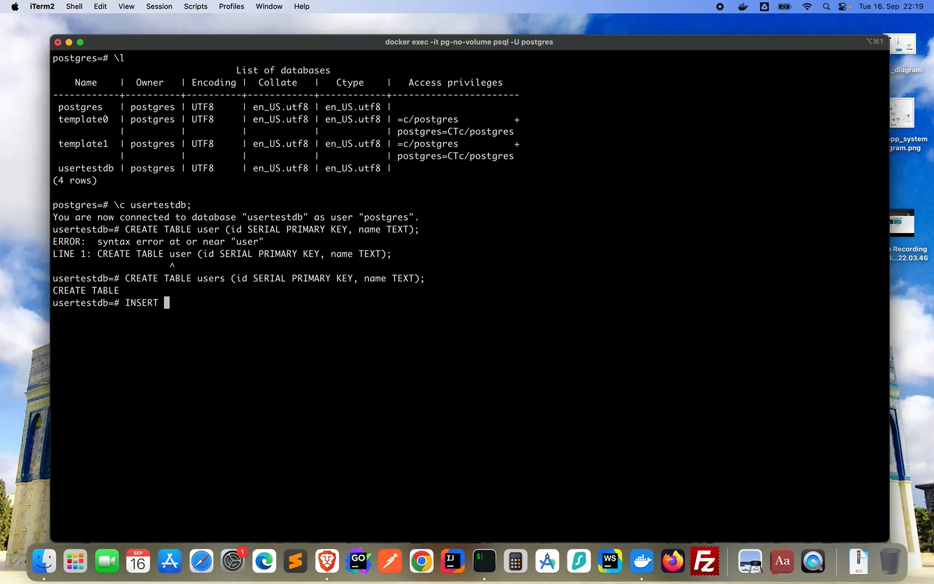
# Write INSERT INTO users (name) VALUES with the first value 'Zeinah'.
pyautogui.write('INTO')
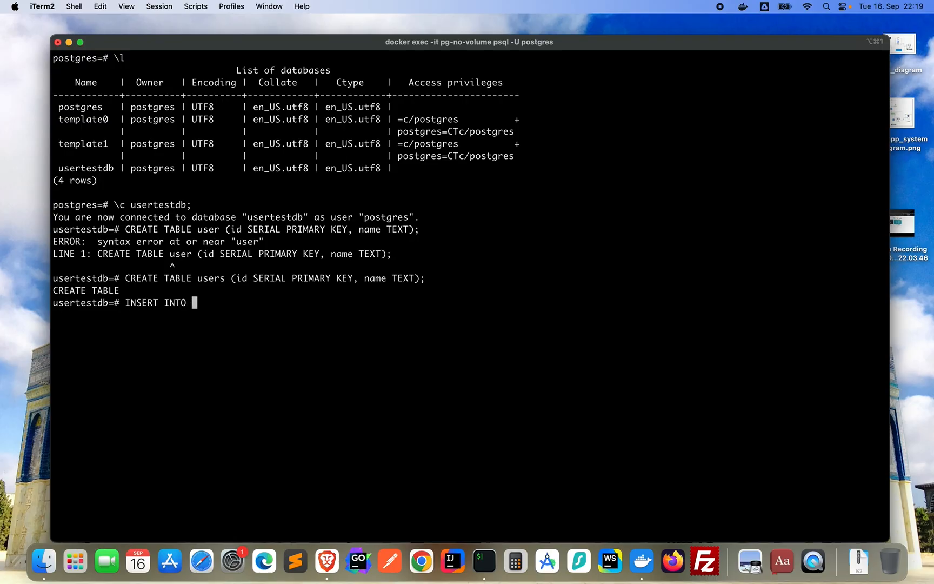
pyautogui.write('users ()')
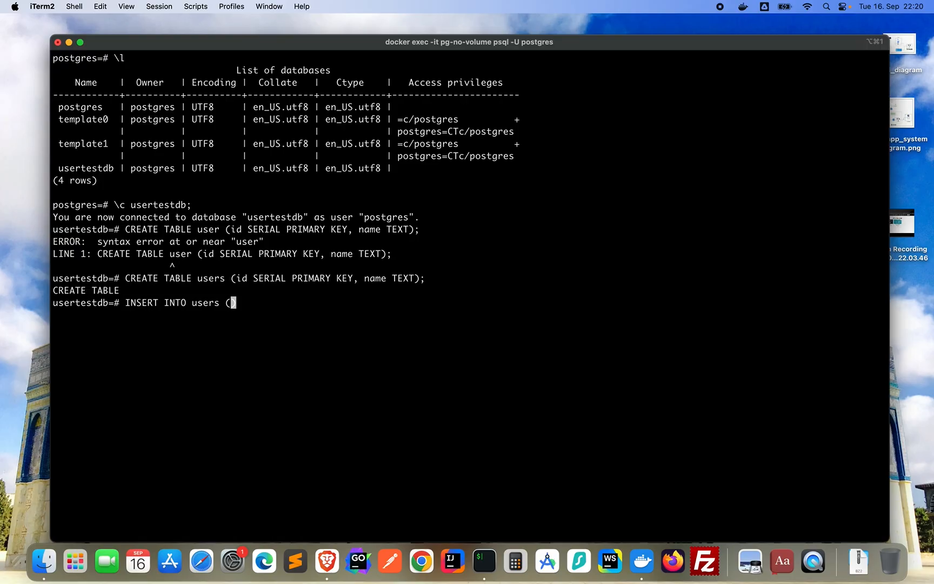
pyautogui.write('name) VAL')
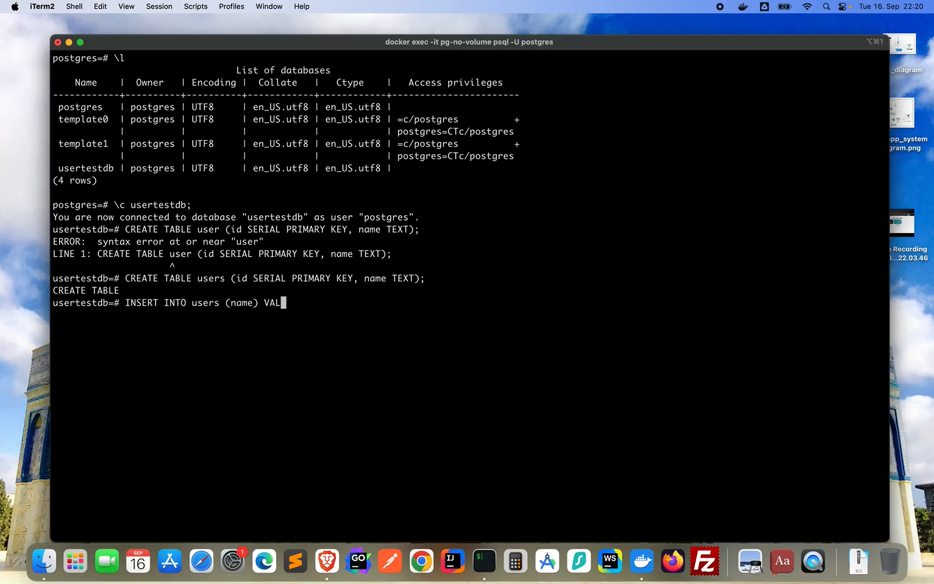
pyautogui.write('UES')
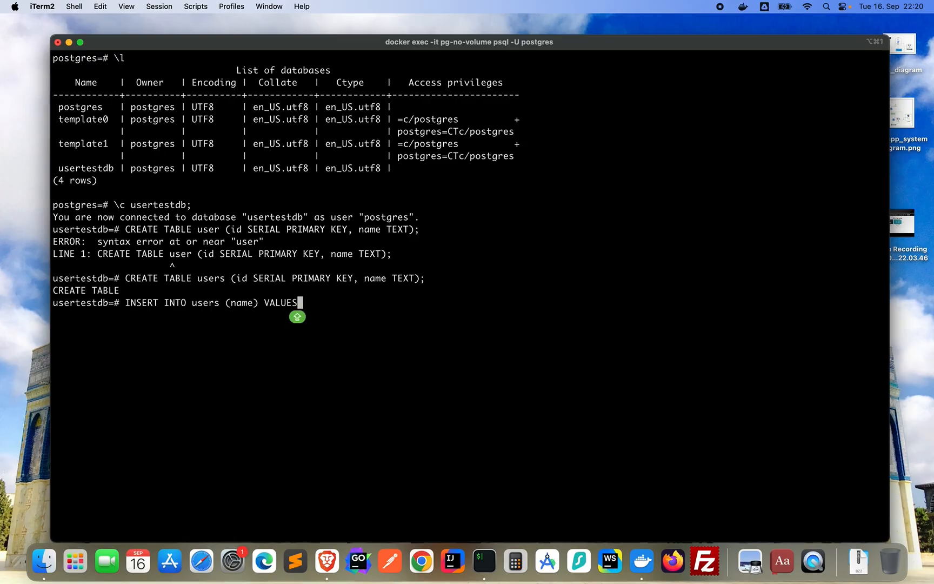
pyautogui.write('()')
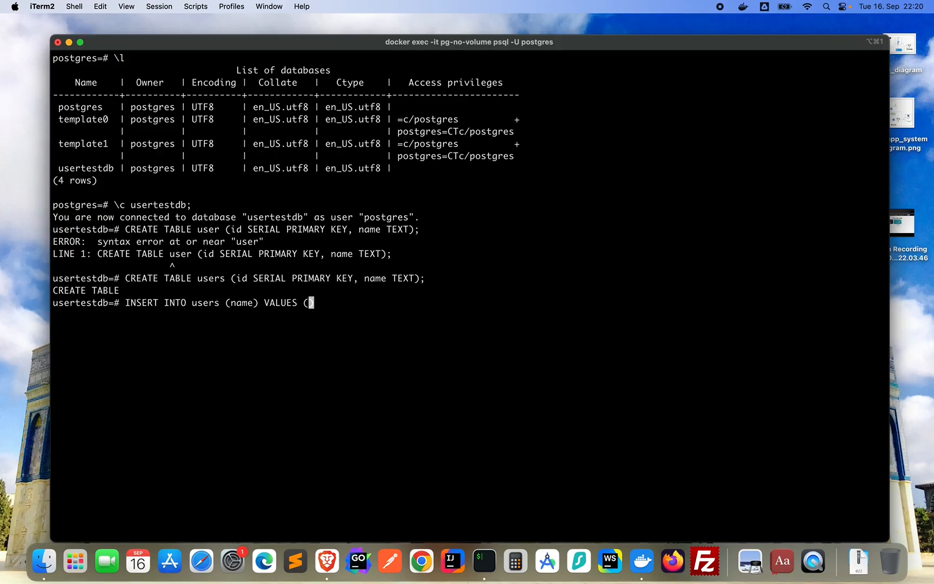
pyautogui.write("'")
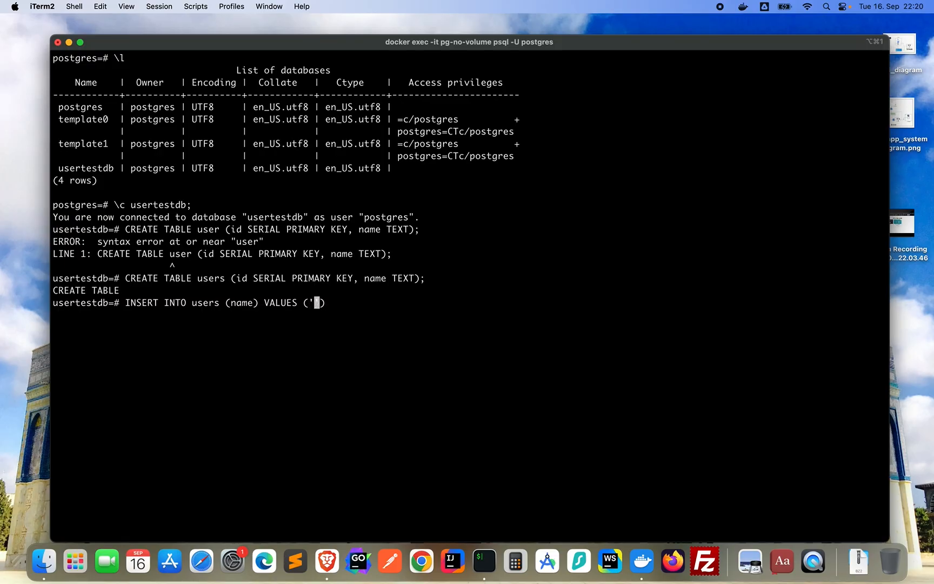
pyautogui.write('Zeinah')
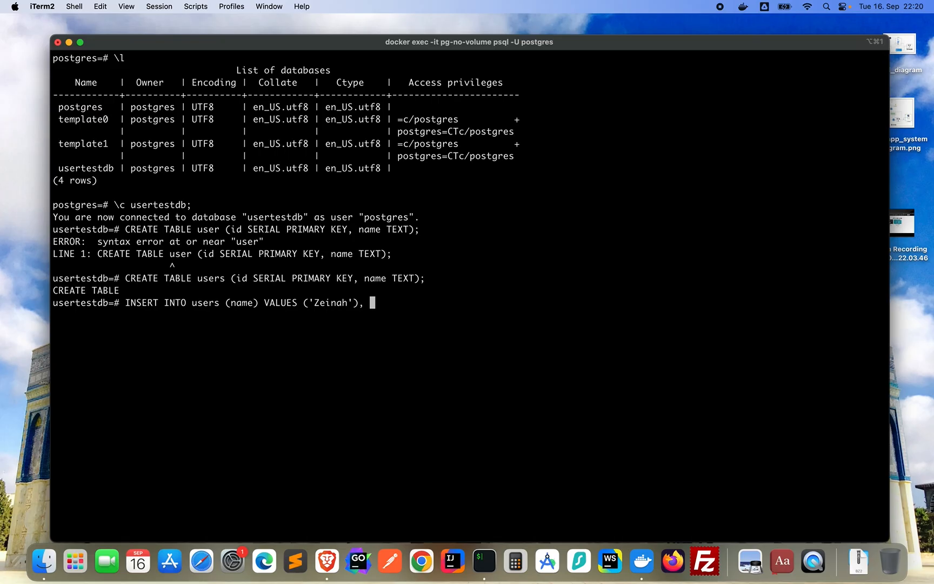
# Add 'Maruf' as the second value and run the insert, reporting INSERT 0 2.
pyautogui.write('(')
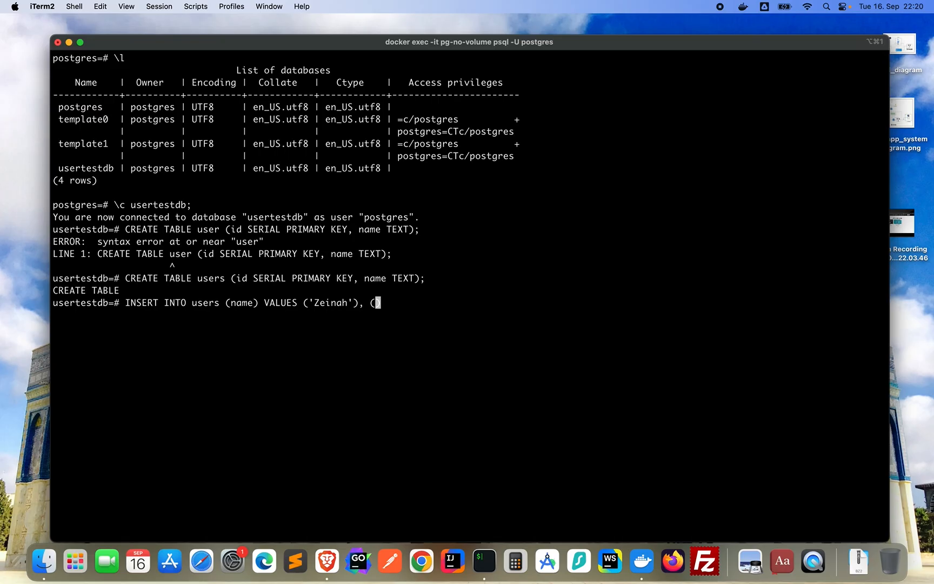
pyautogui.write("'')")
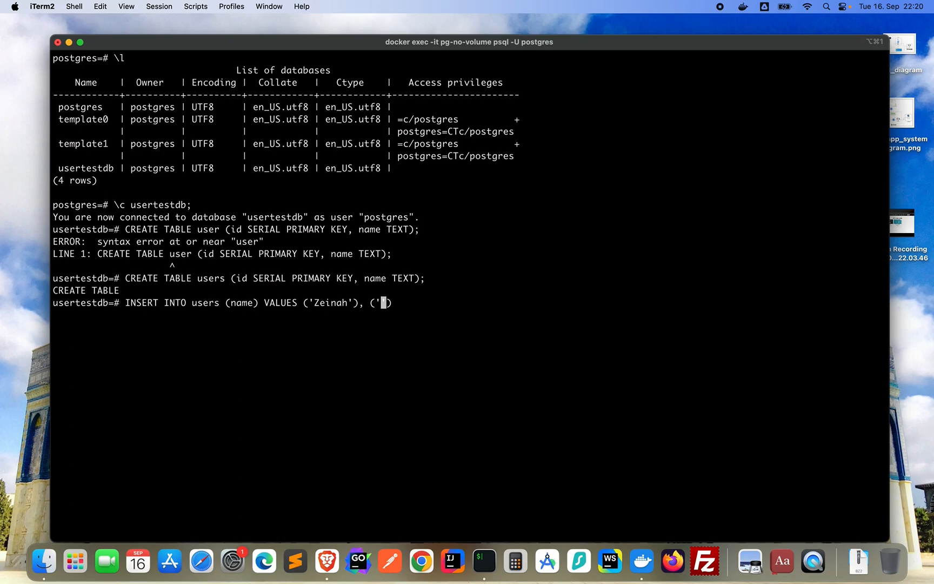
pyautogui.write('Ma')
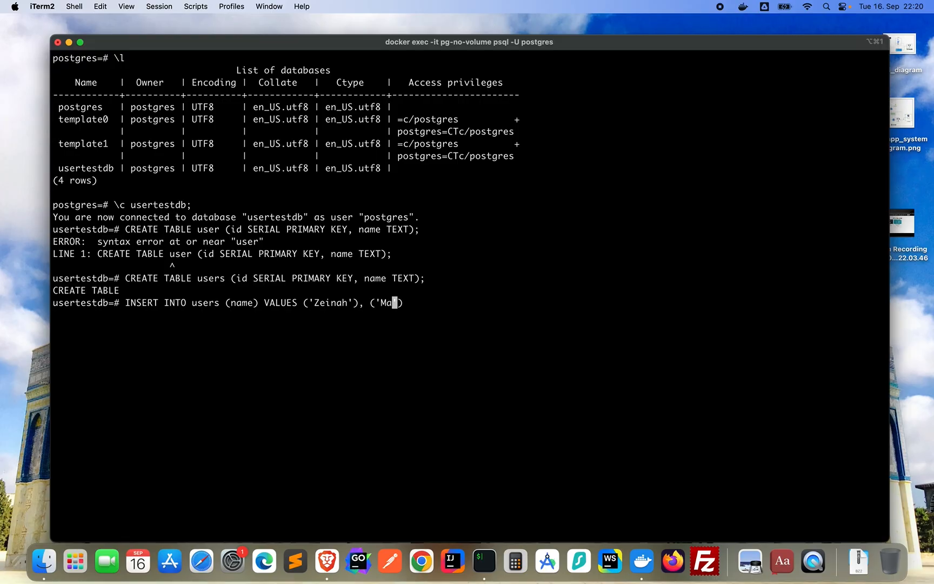
pyautogui.write("ruf')")
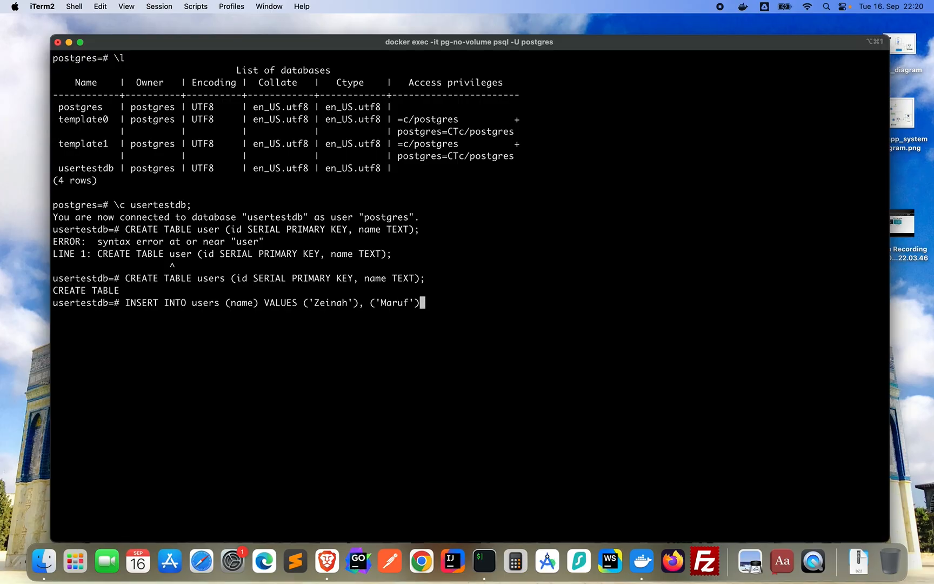
pyautogui.write(';')
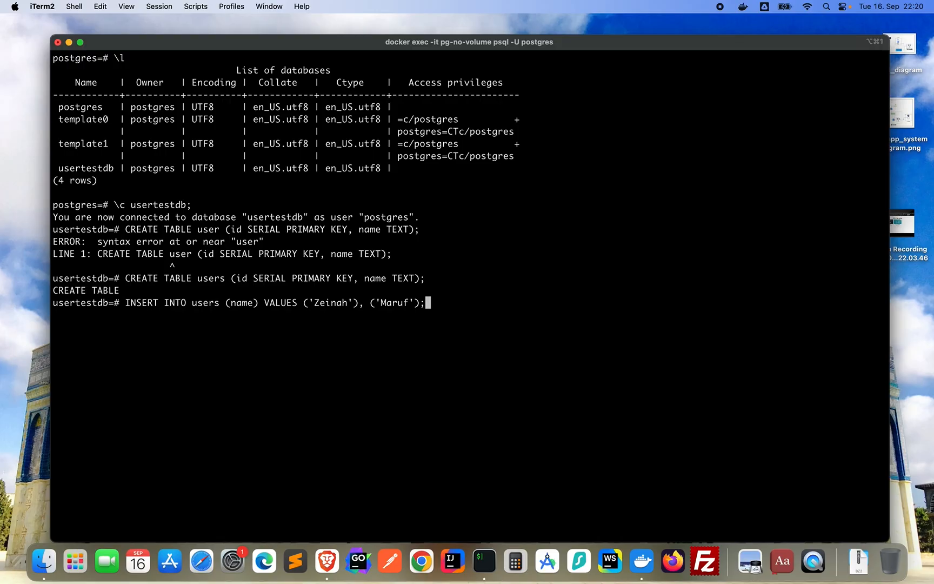
pyautogui.press('Return')
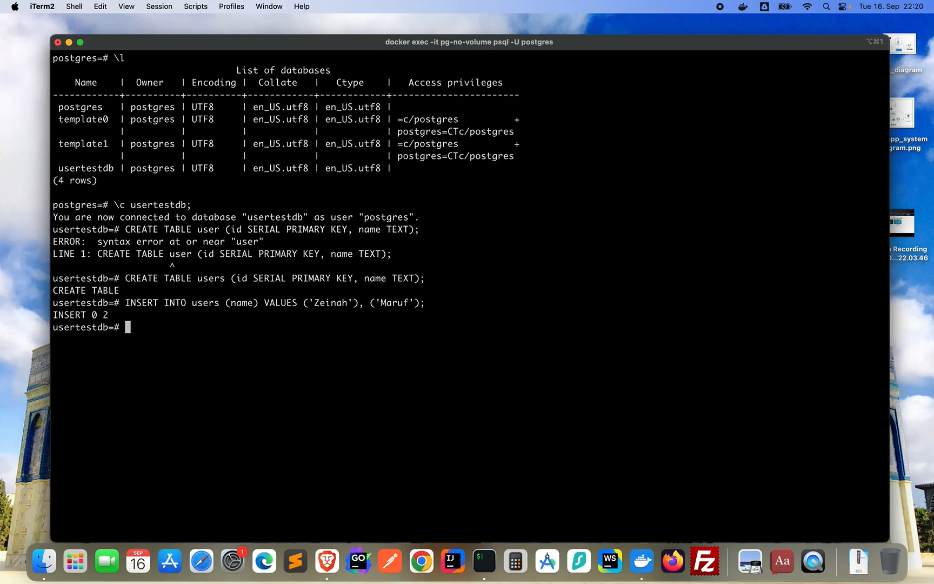
# Run SELECT * FROM users; to view the inserted rows.
pyautogui.write('SELECT')
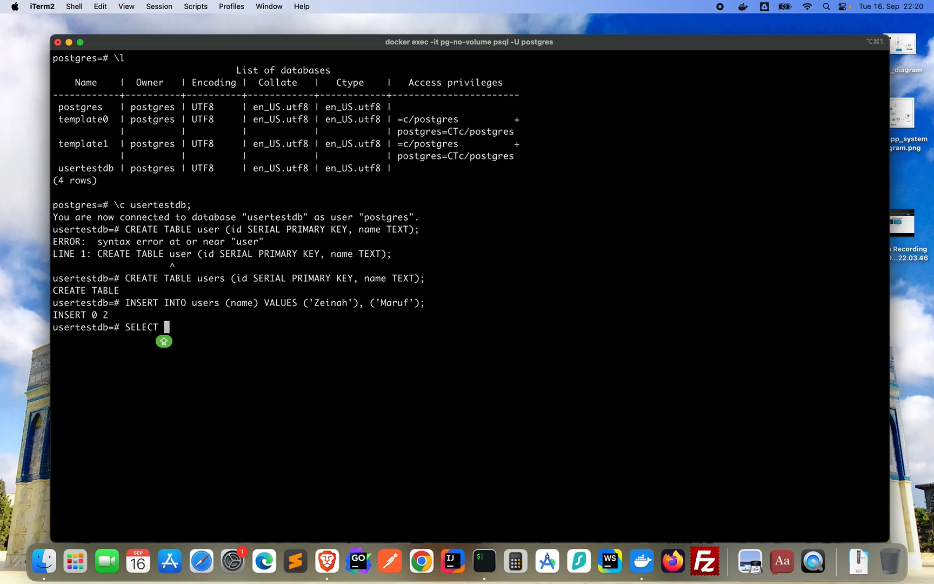
pyautogui.write('* F')
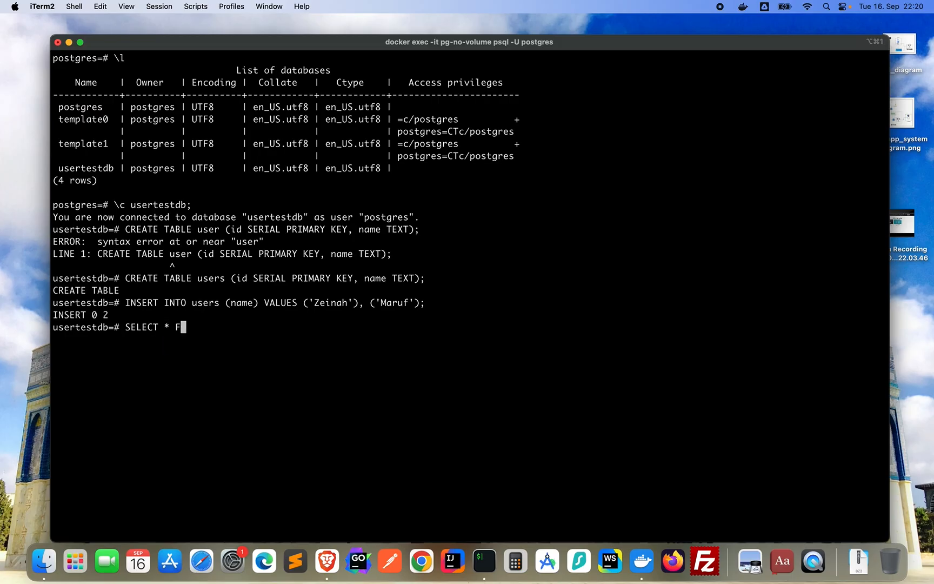
pyautogui.write('ROM')
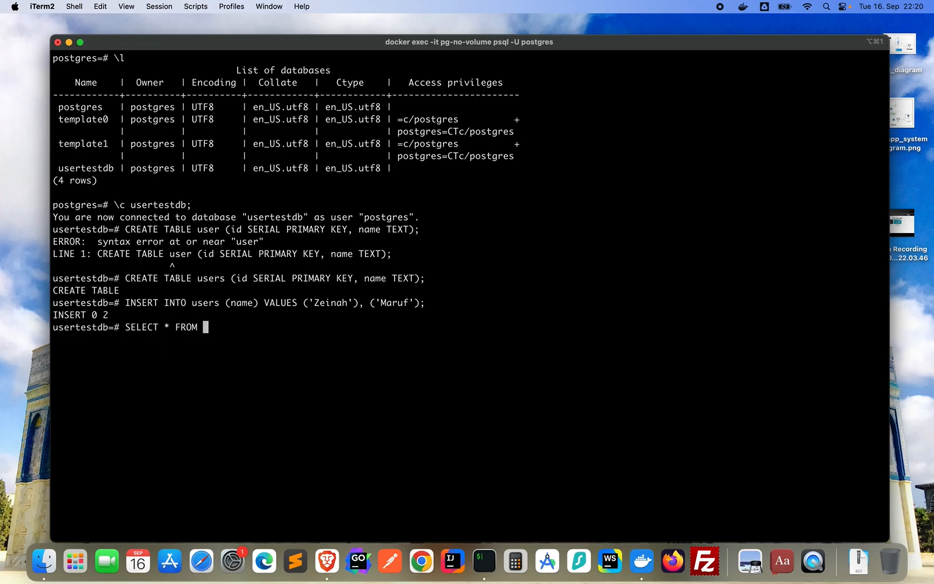
pyautogui.write('users;')
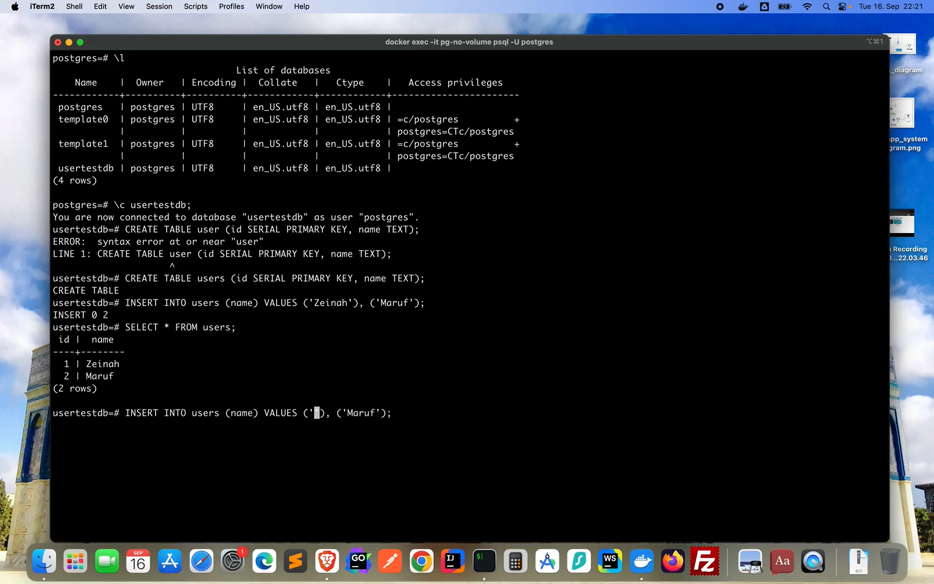
# Insert Dana and Hasan, then SELECT * FROM users; shows all four names.
pyautogui.write('Da')
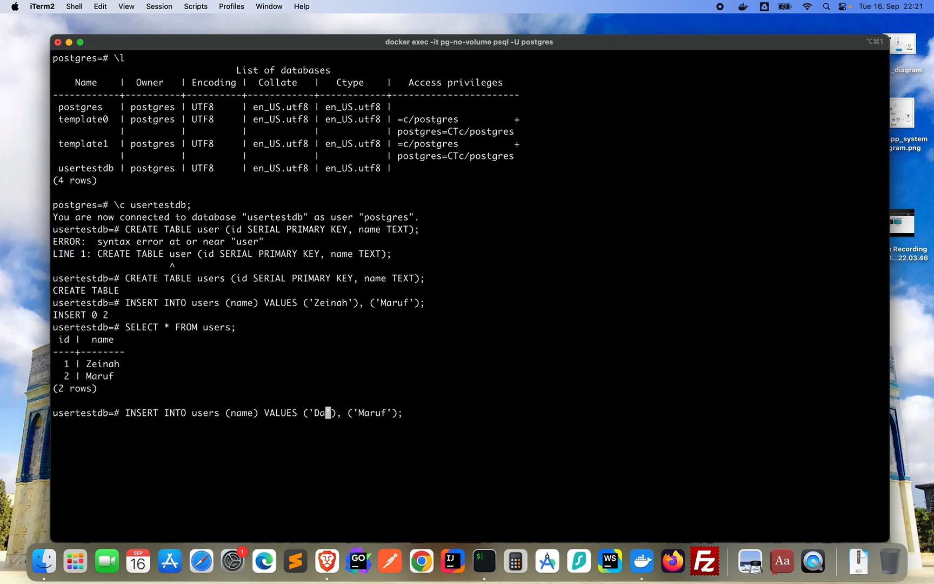
pyautogui.write('na')
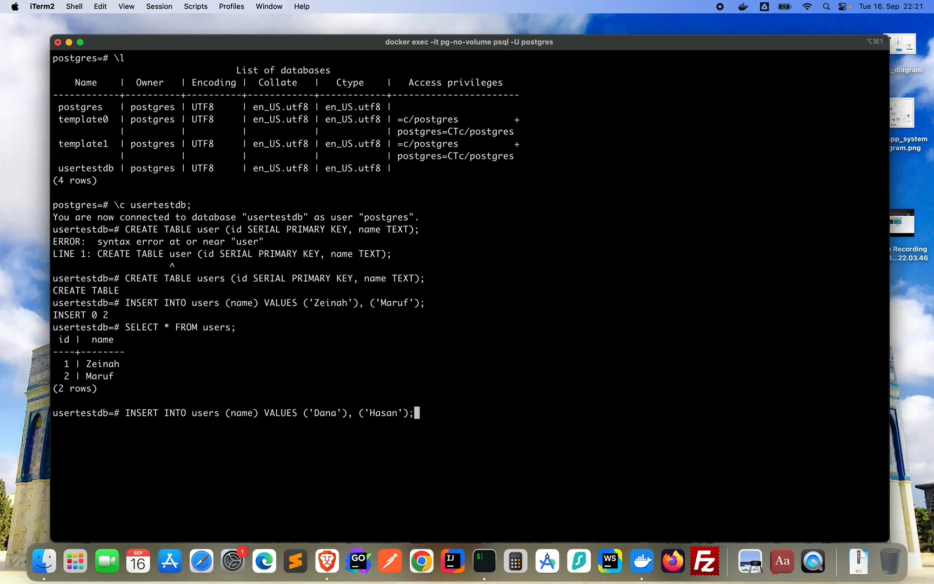
pyautogui.write('SELECT * FROM users;')
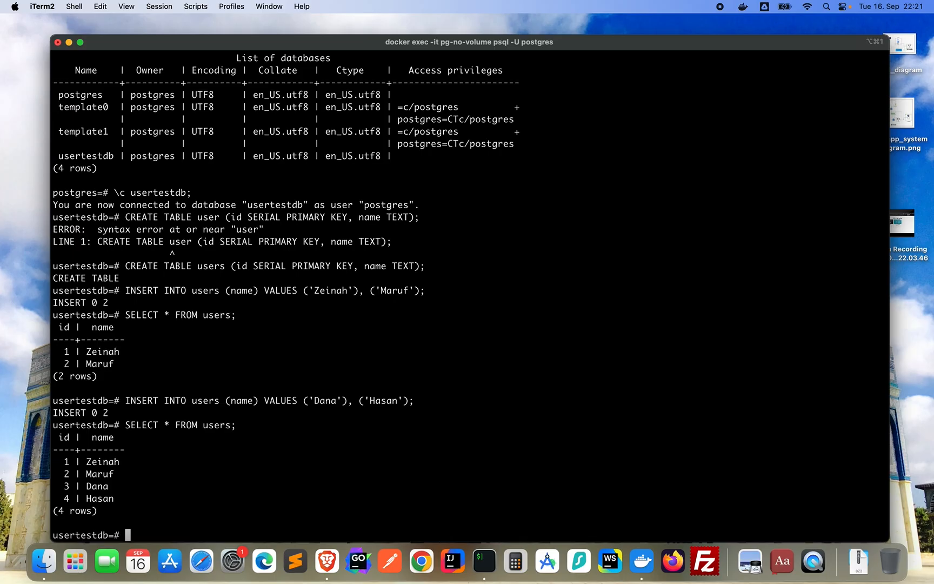
pyautogui.write('\\')
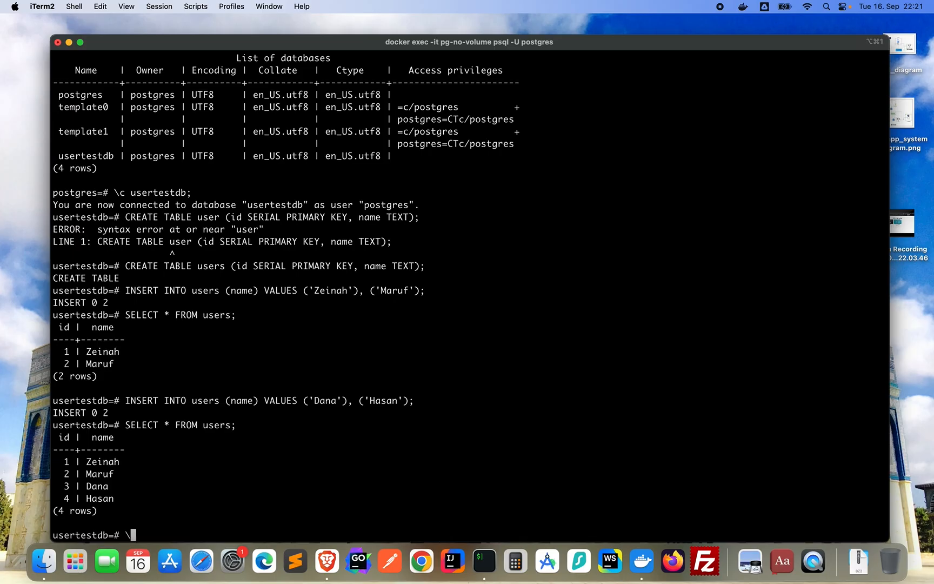
pyautogui.write('q')
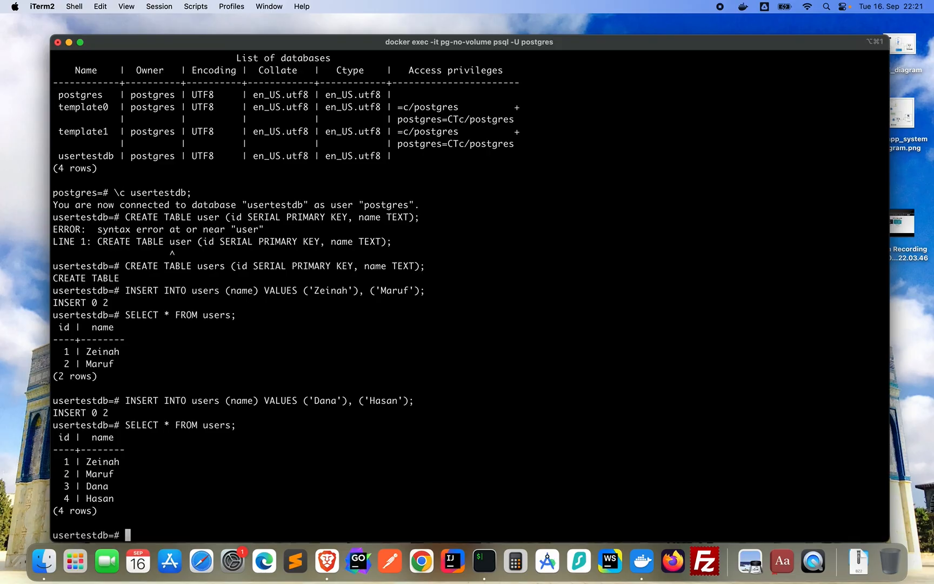
# List the databases with \l, then quit psql with \q to return to the shell.
pyautogui.write('\\l')
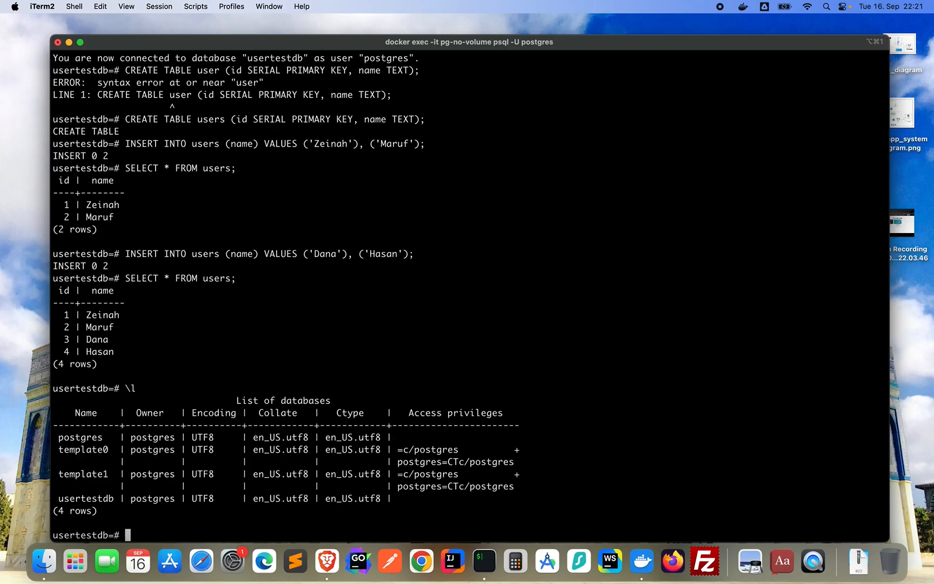
pyautogui.write('\\q')
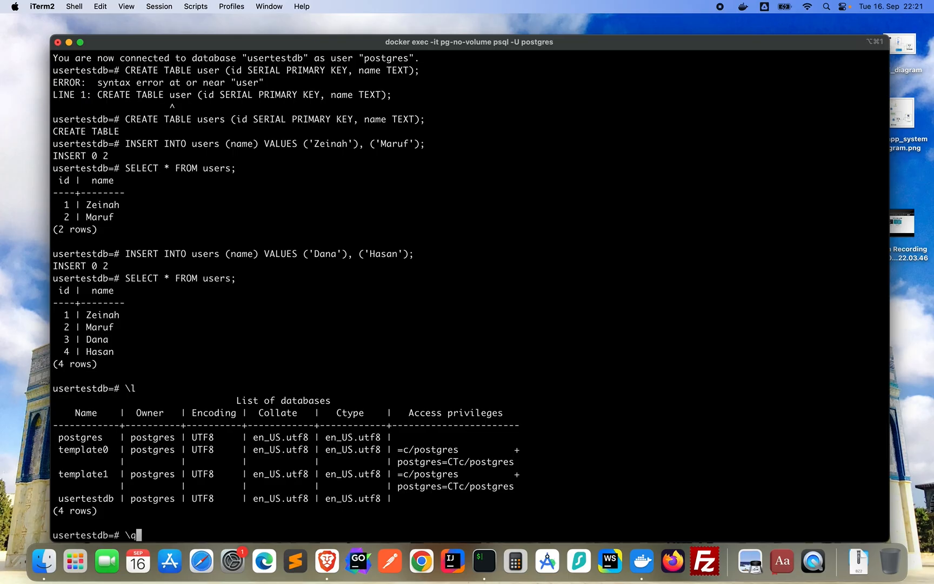
pyautogui.press('Return')
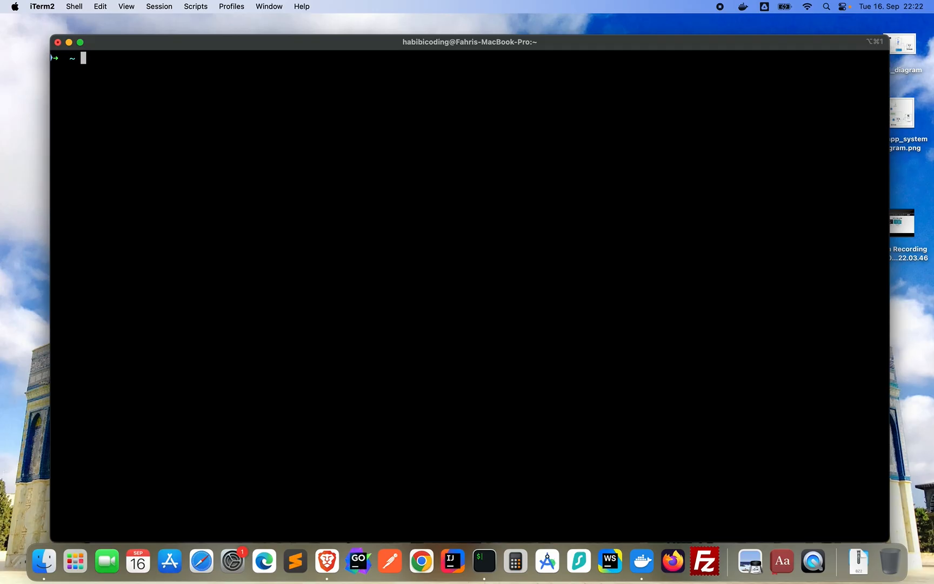
# Check running containers with docker ps, then run docker stop pg-no-volume.
pyautogui.write('docker ps')
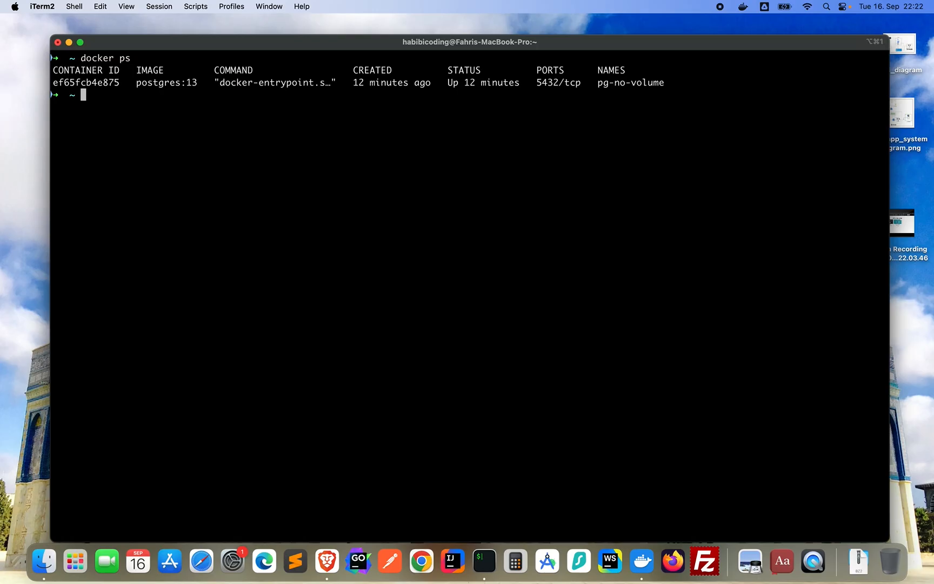
pyautogui.write('d')
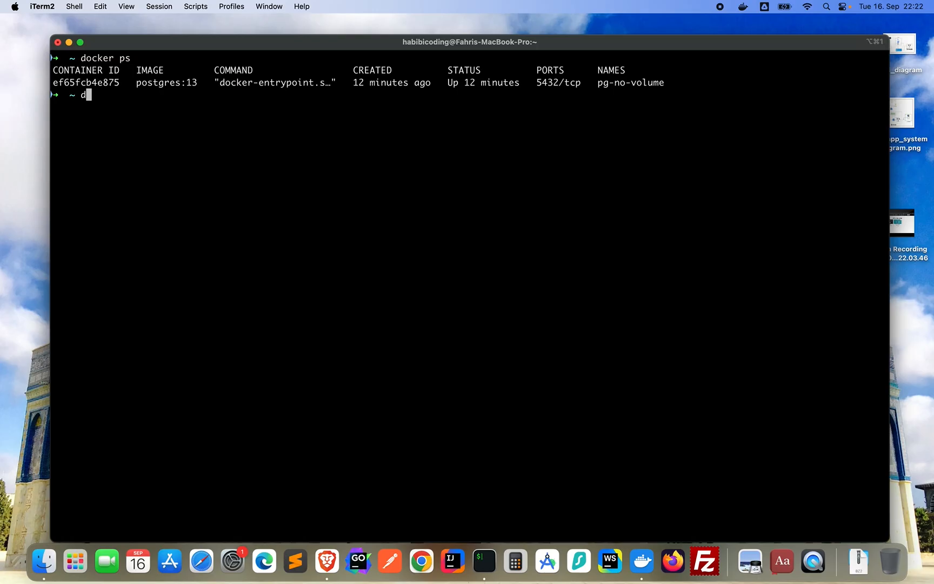
pyautogui.write('ocker stop')
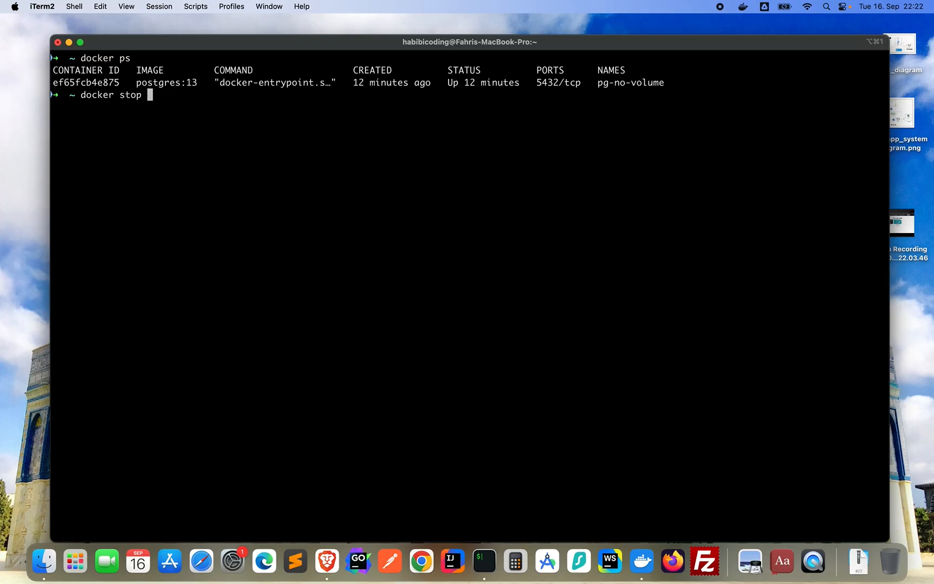
pyautogui.write('pg')
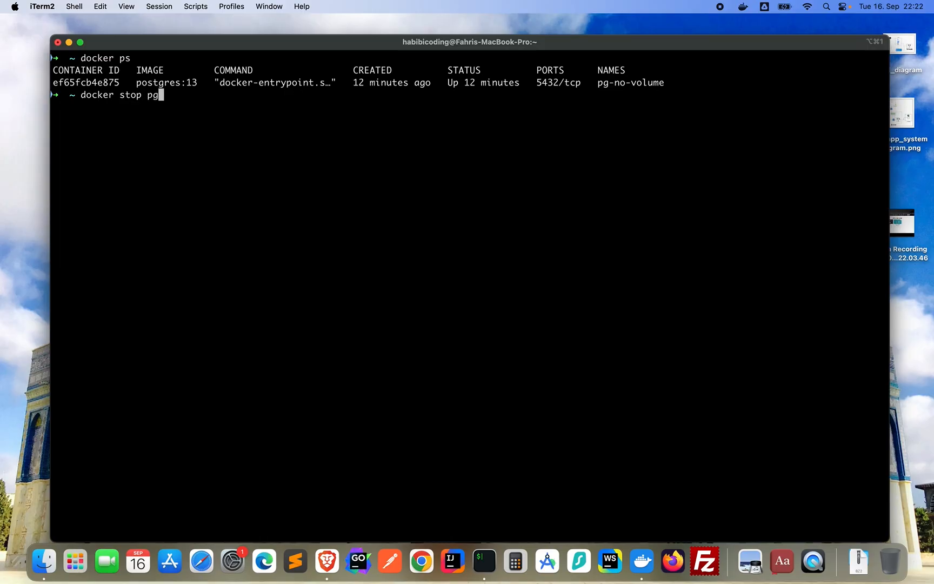
pyautogui.write('-')
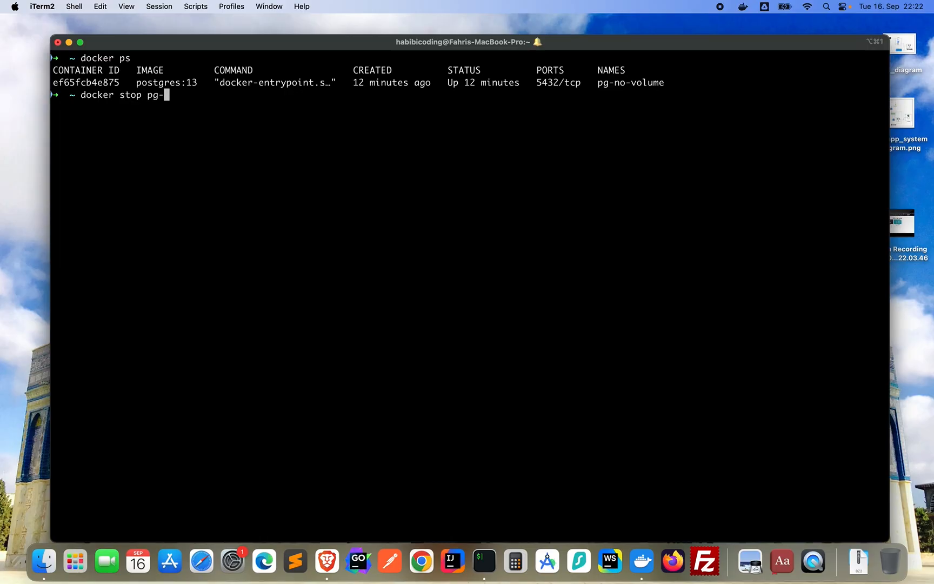
pyautogui.write('no-vol')
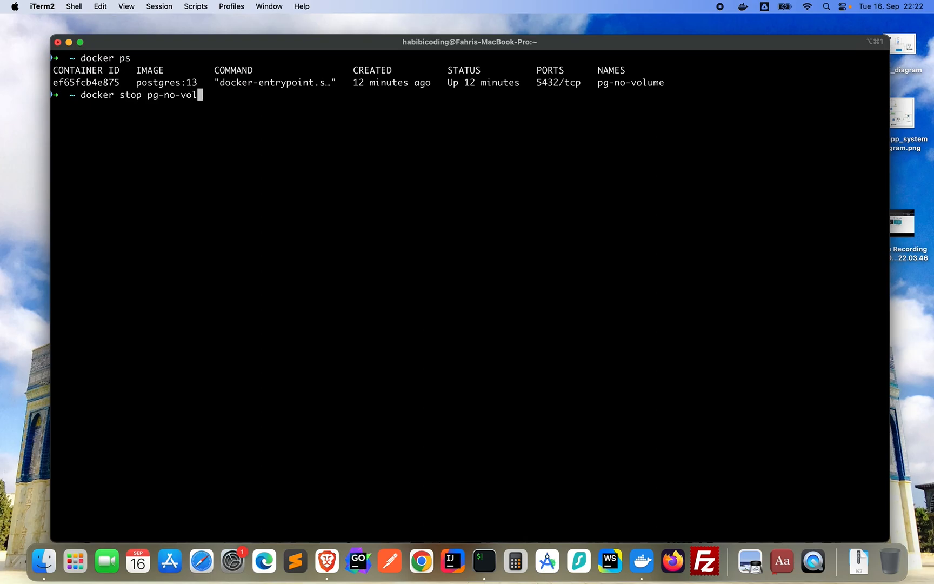
pyautogui.write('ume')
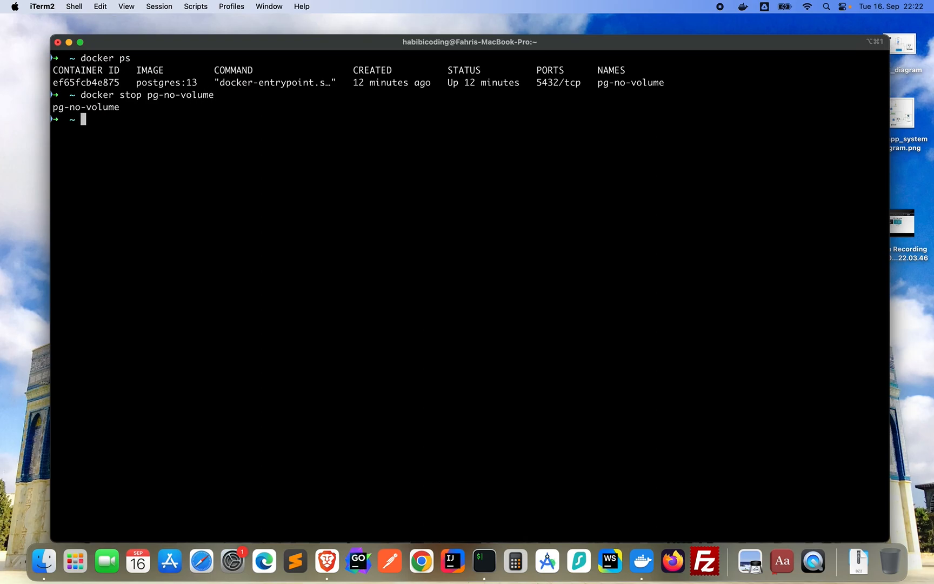
# Confirm docker ps lists no running containers and switch to Docker Desktop.
pyautogui.write('docker ps')
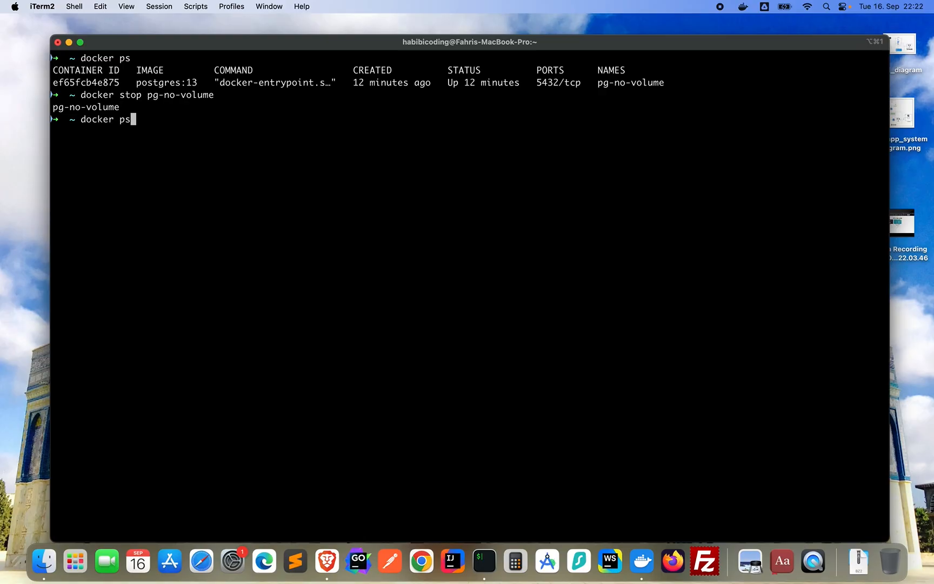
pyautogui.press('Return')
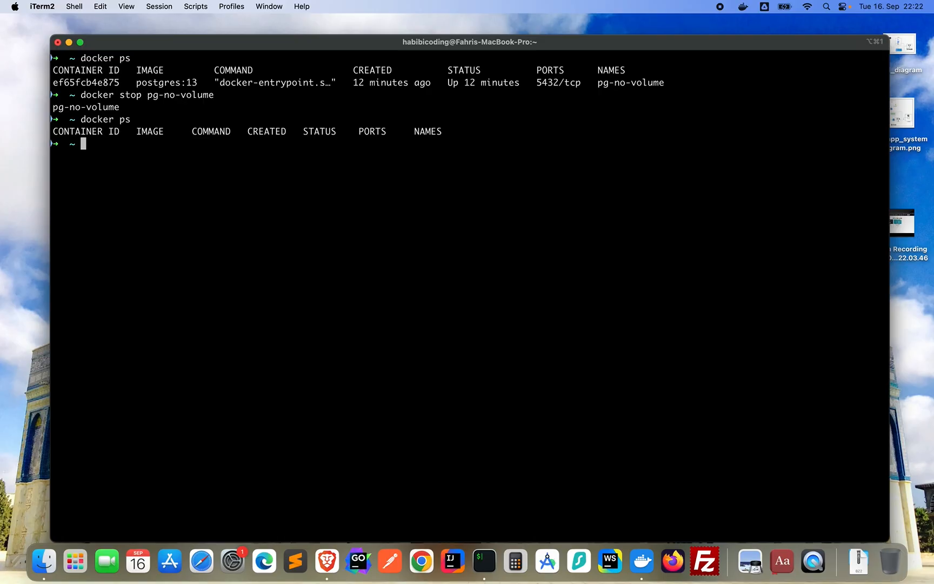
pyautogui.click(641, 562)
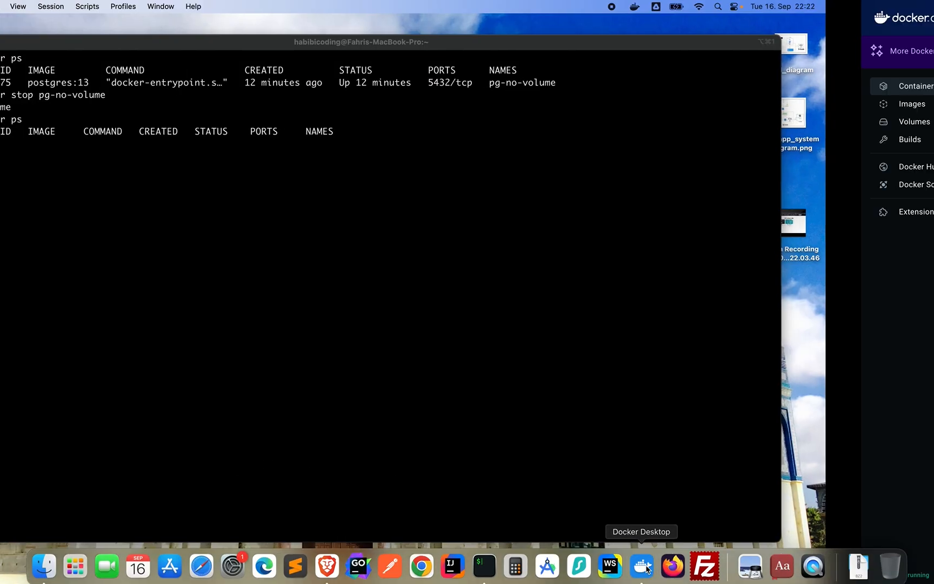
# Briefly show the Mac's restart options, then start pg-no-volume from Docker Desktop's Containers view.
pyautogui.click(642, 565)
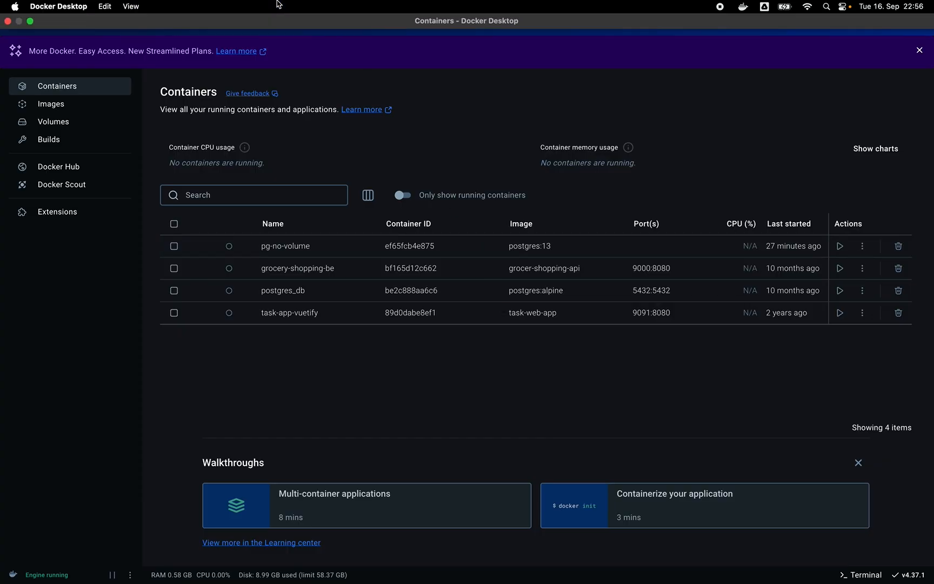
pyautogui.click(17, 7)
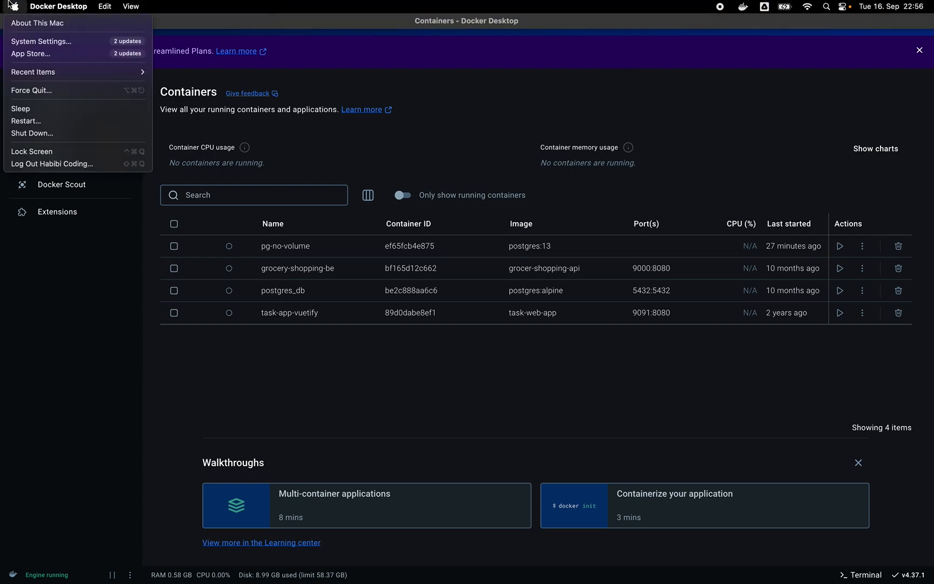
pyautogui.moveTo(408, 299)
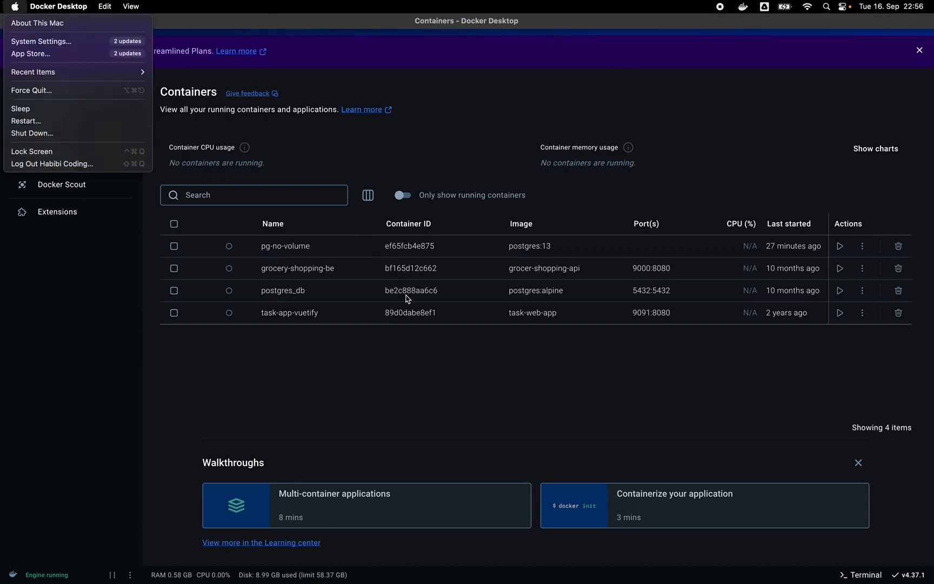
pyautogui.click(448, 392)
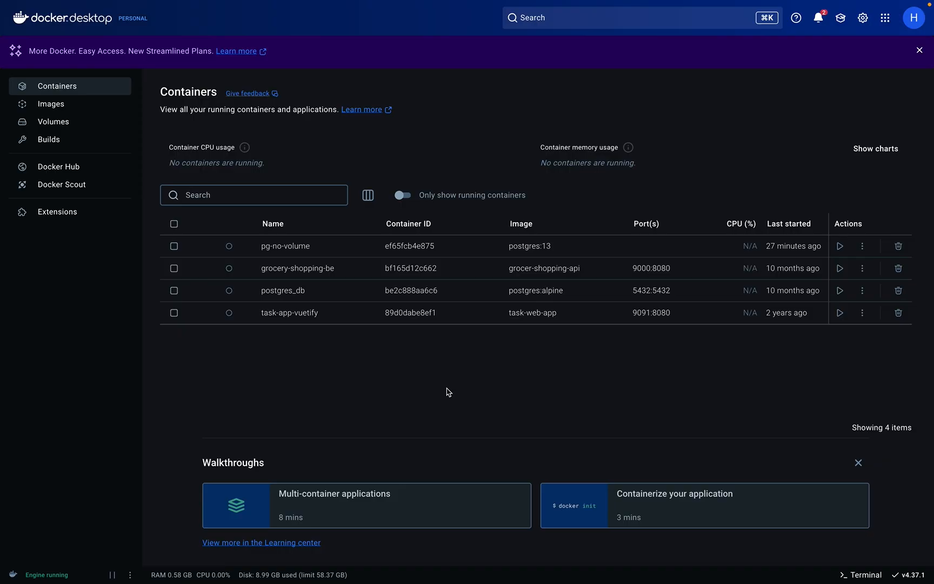
pyautogui.moveTo(497, 246)
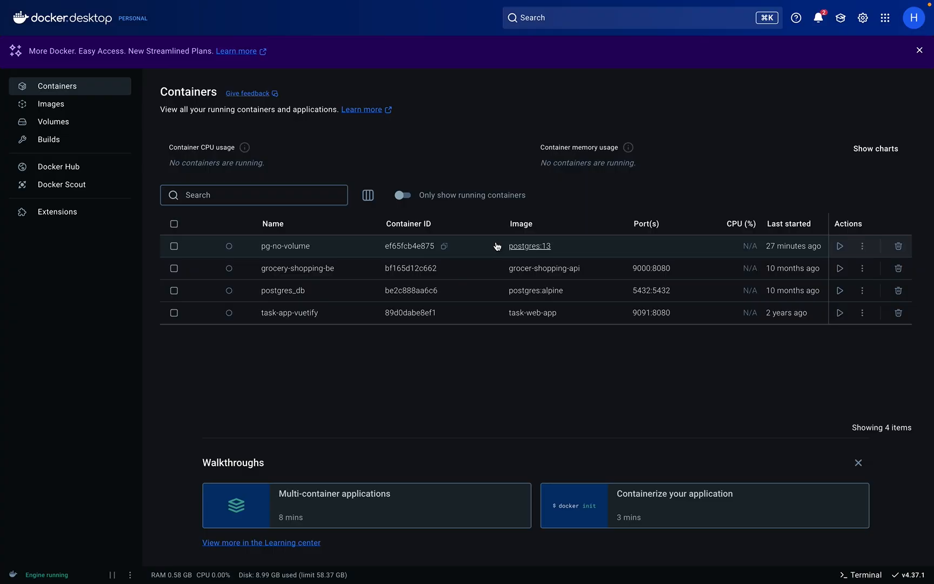
pyautogui.moveTo(782, 121)
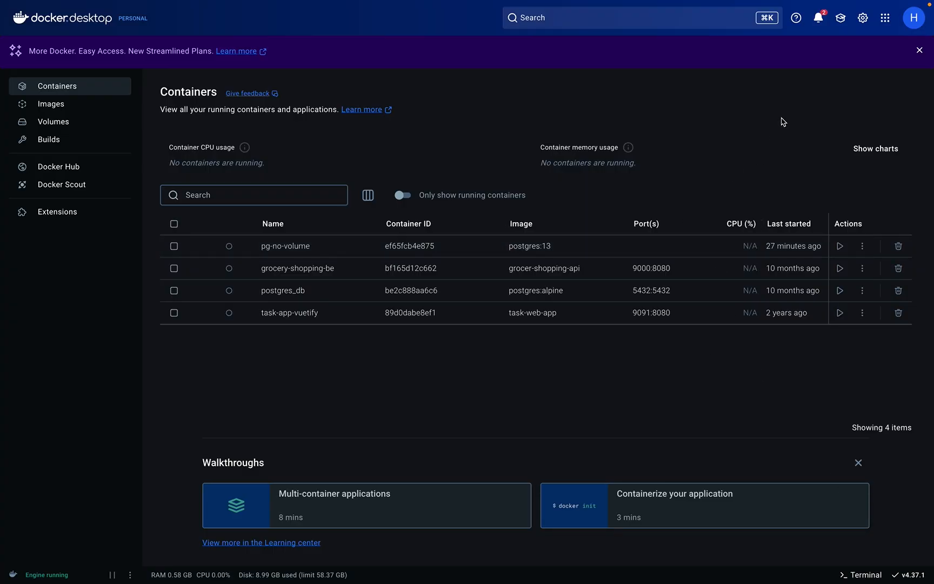
pyautogui.moveTo(427, 89)
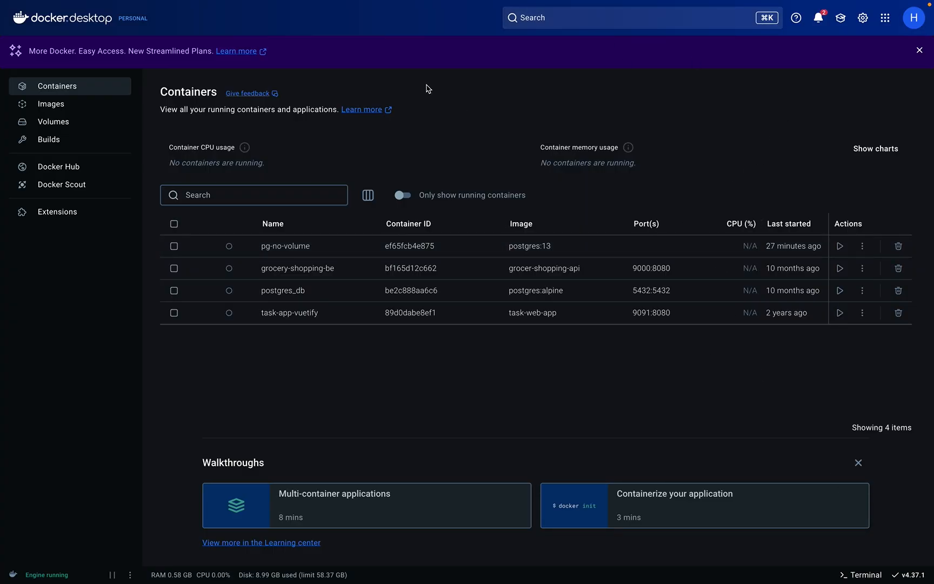
pyautogui.moveTo(775, 184)
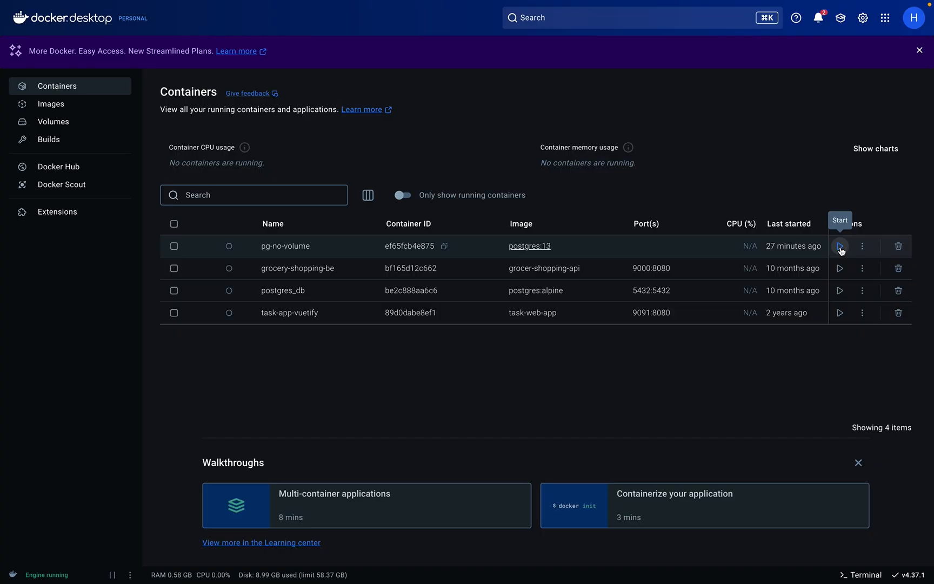
pyautogui.click(840, 247)
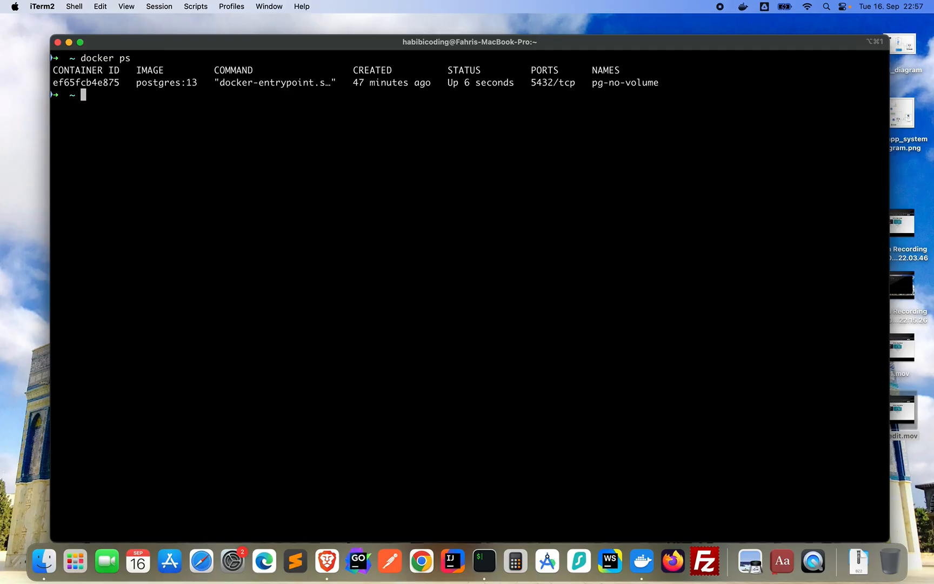
# Start a psql session as postgres in the restarted pg-no-volume and list databases with \l.
pyautogui.write('docker exec -it pg-no-volume psql -U postgres')
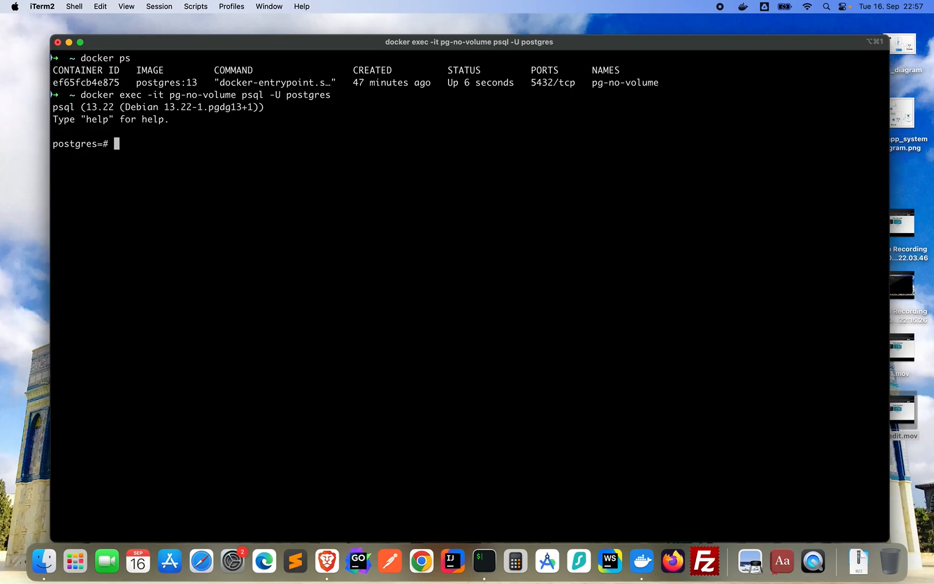
pyautogui.write('\\q')
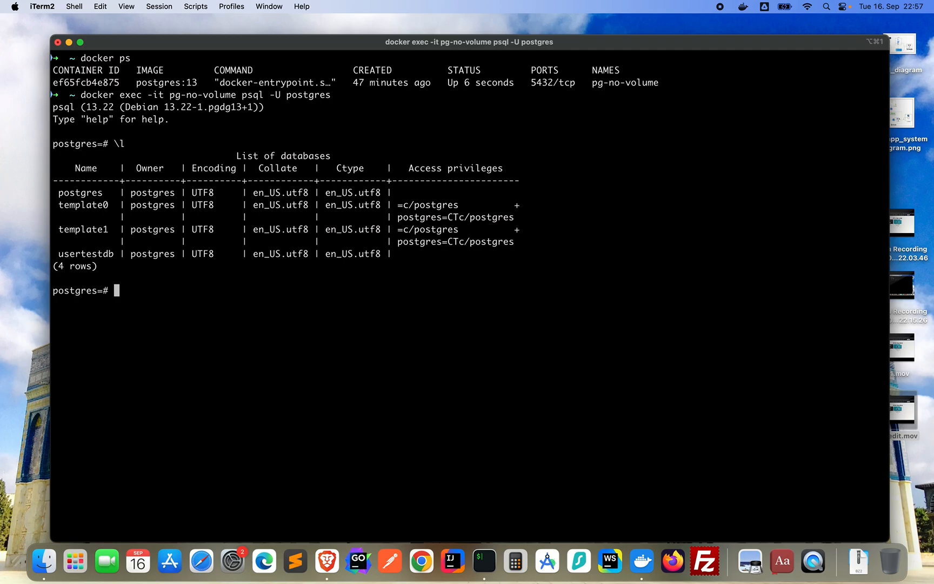
pyautogui.write('\\l')
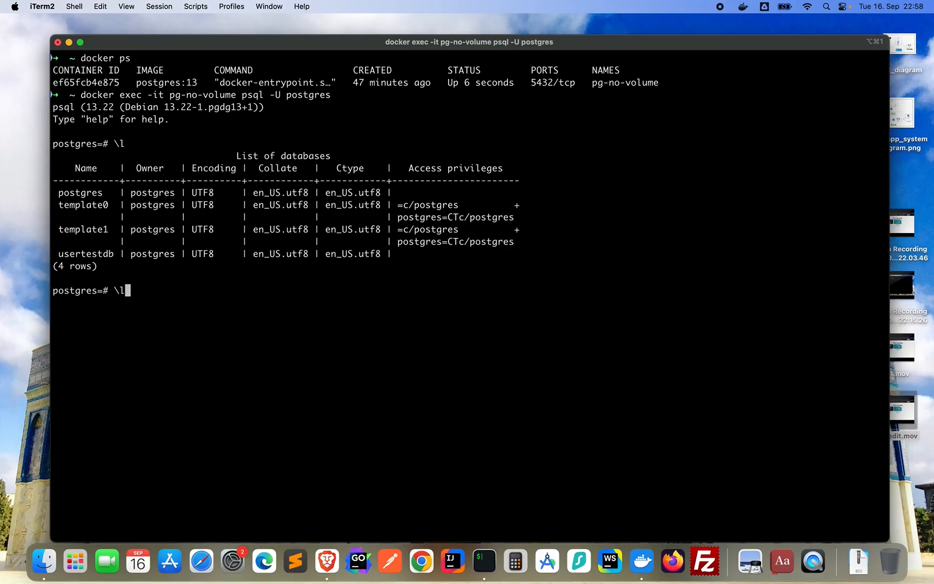
# Query SELECT * FROM users (relation does not exist), then SELECT * FROM user returning postgres.
pyautogui.write('SELECT * FROM users;')
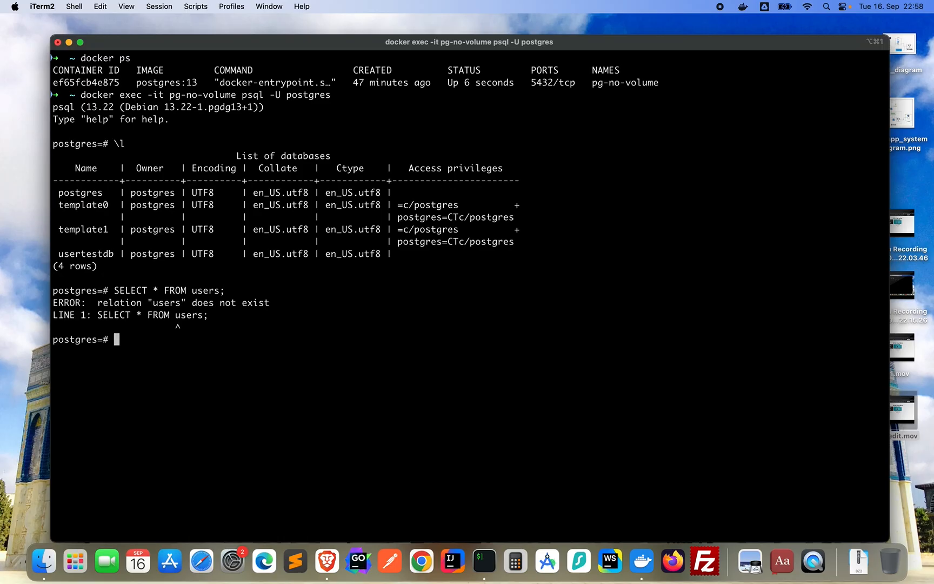
pyautogui.write('SELECT * FROM users;')
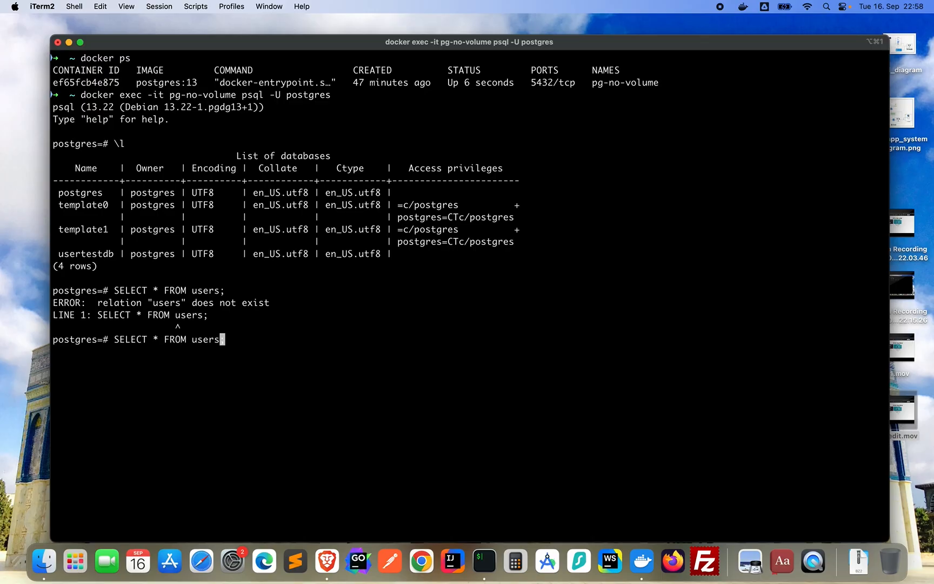
pyautogui.write(';')
pyautogui.press('Enter')
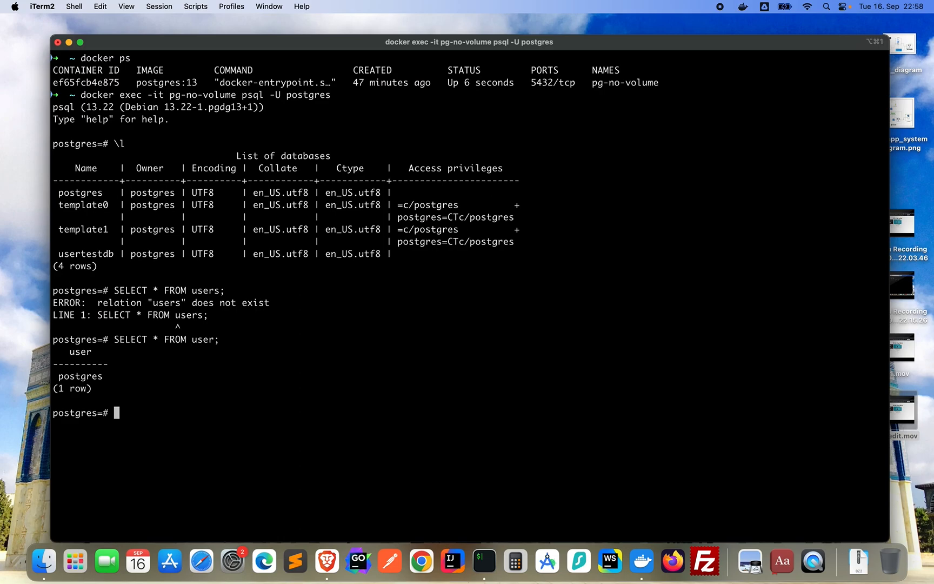
pyautogui.write('SELECT * FROM user;')
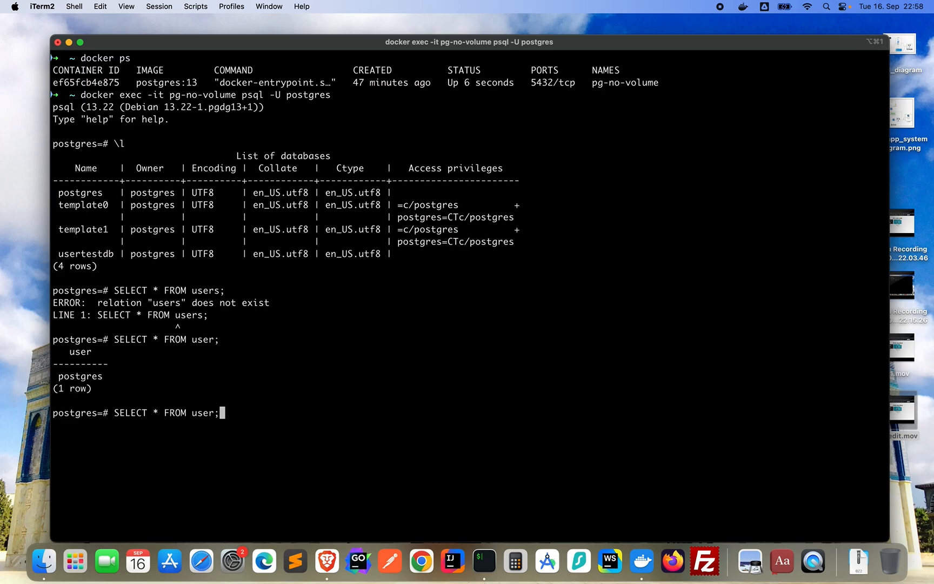